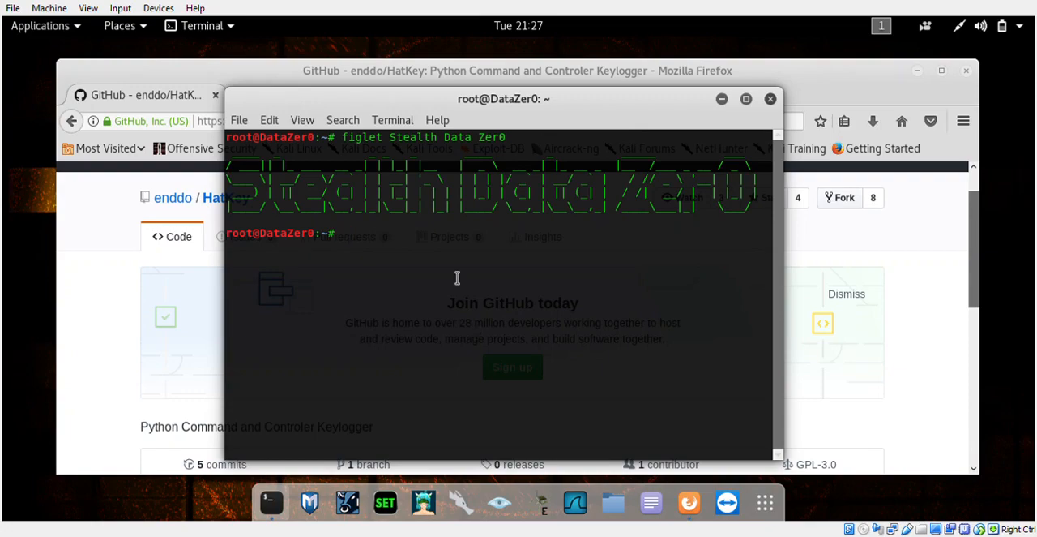
- Copy HatKey's HTTPS clone URL from GitHub's 'Clone or download' panel
text(k)
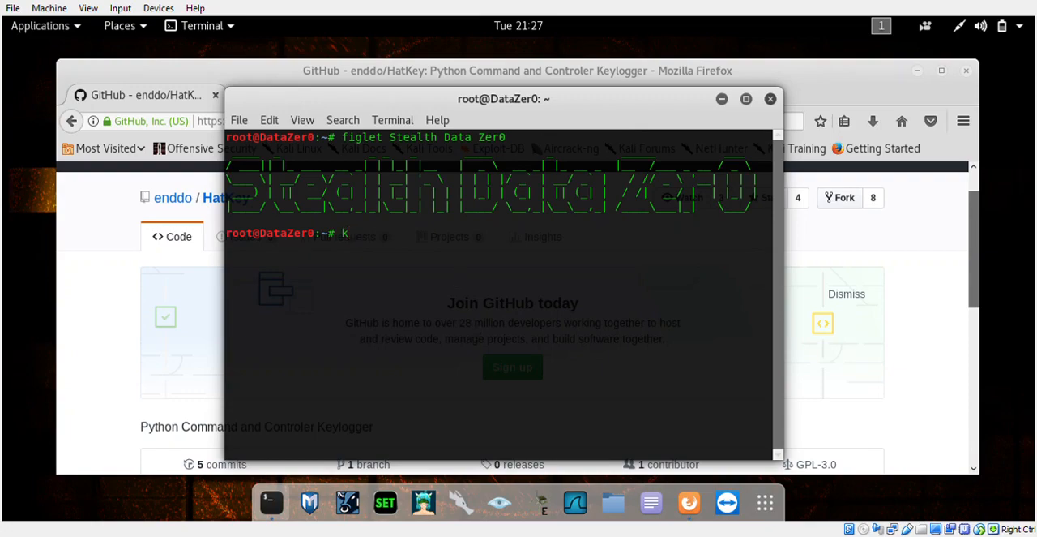
key(BackSpace)
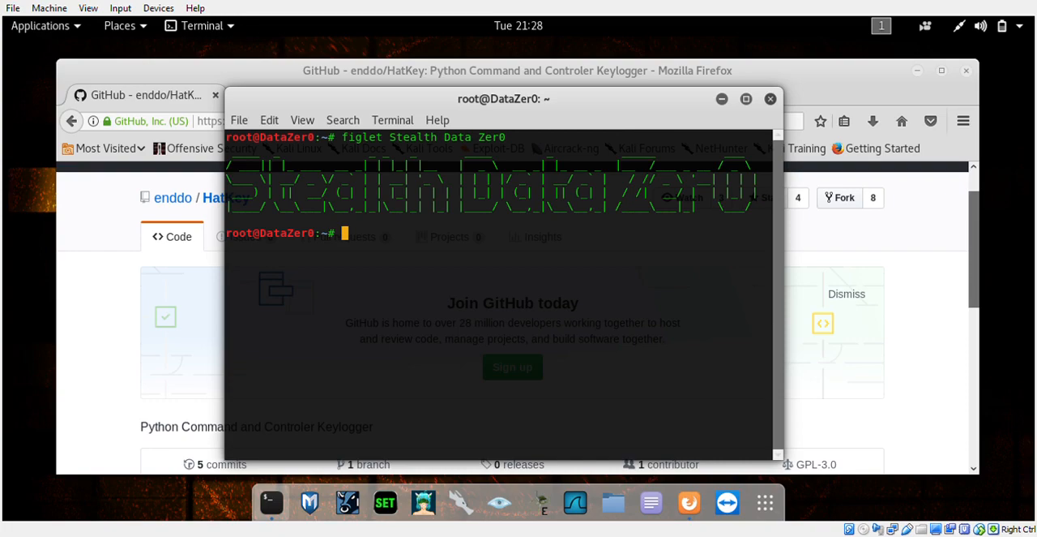
mouse_move(479, 225)
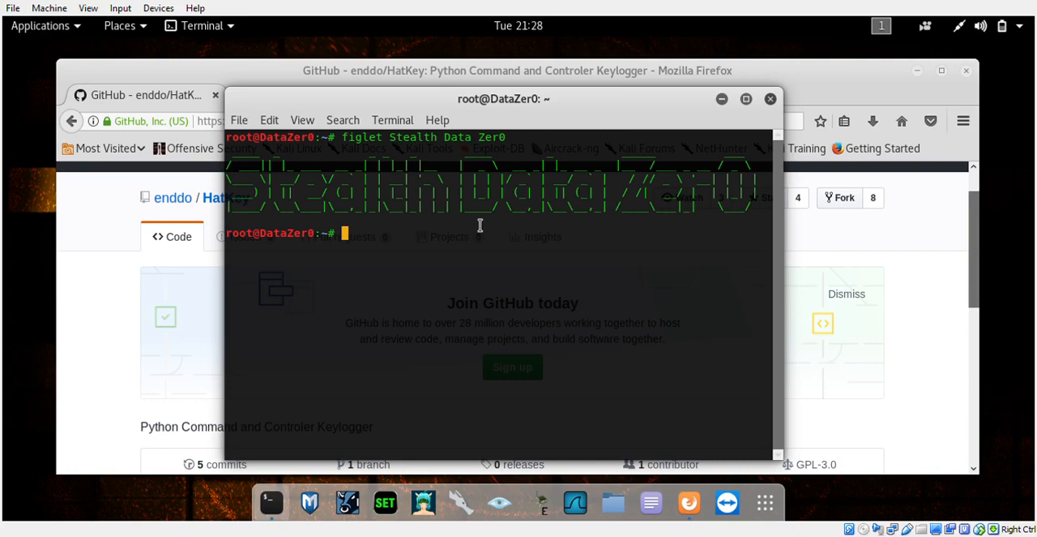
mouse_move(362, 303)
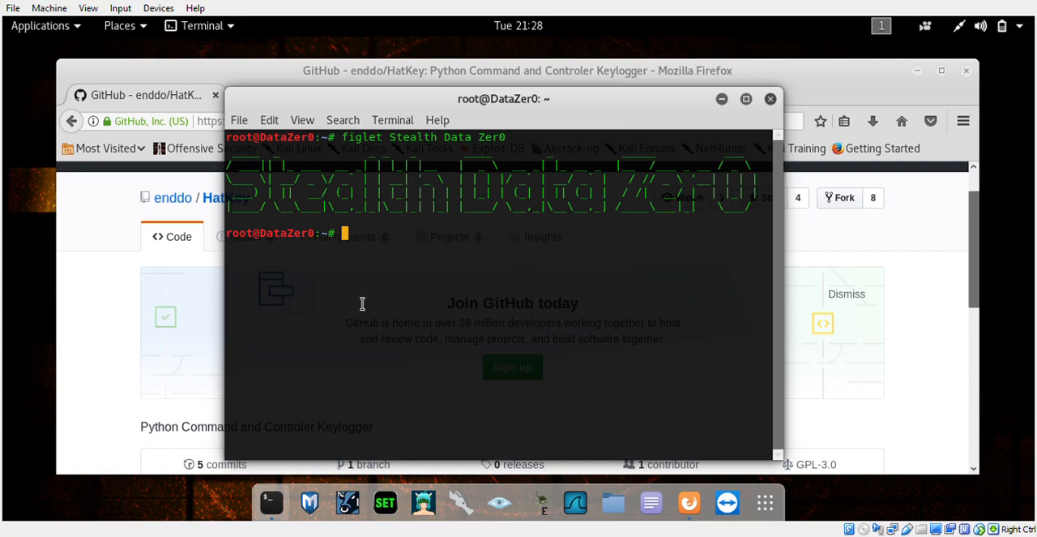
click(769, 98)
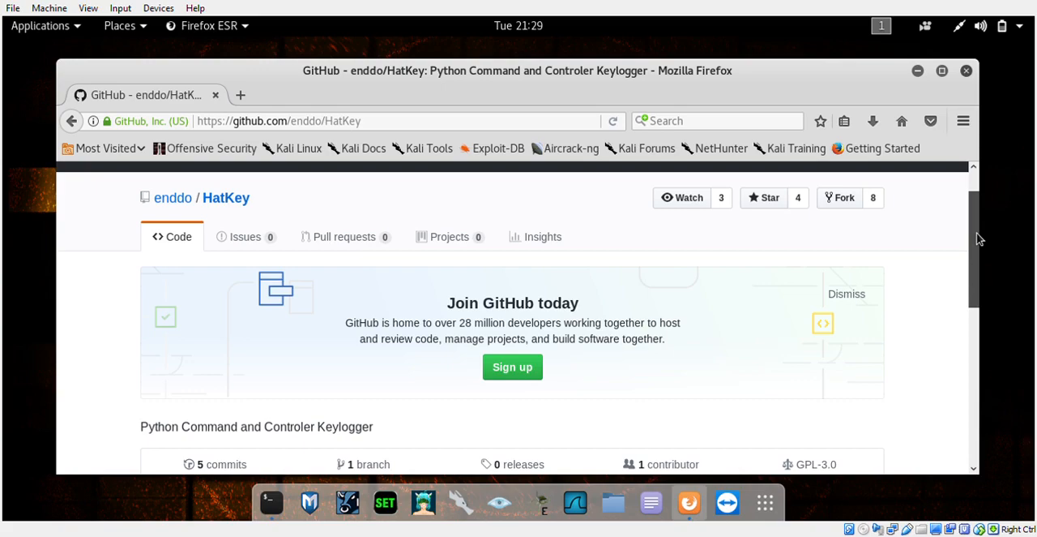
mouse_move(344, 236)
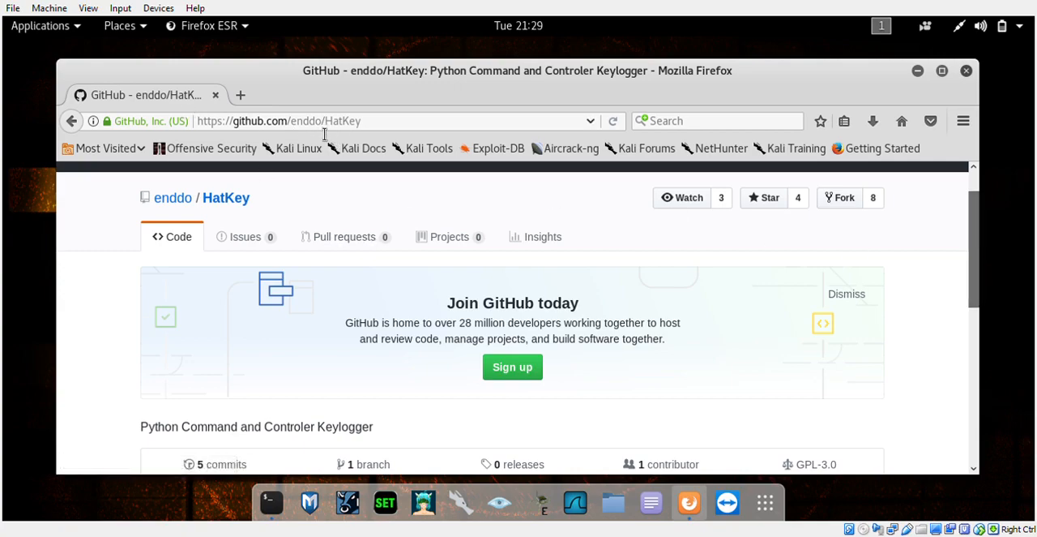
mouse_move(365, 129)
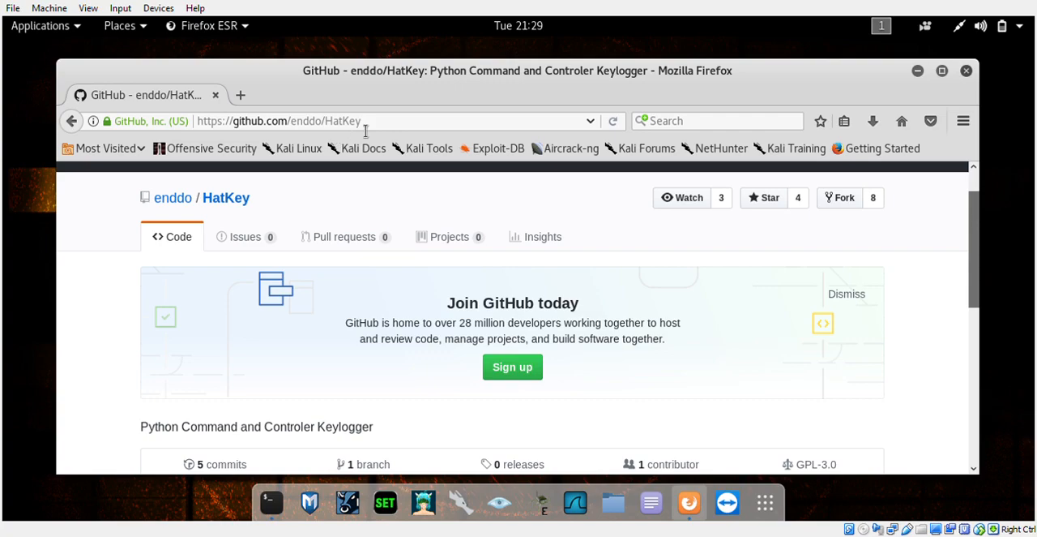
mouse_move(649, 262)
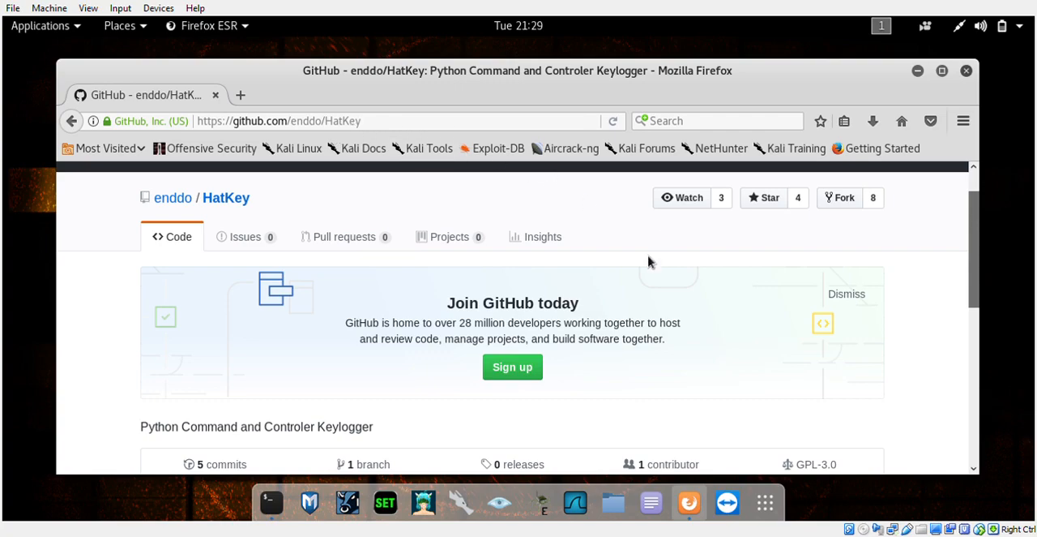
mouse_move(979, 319)
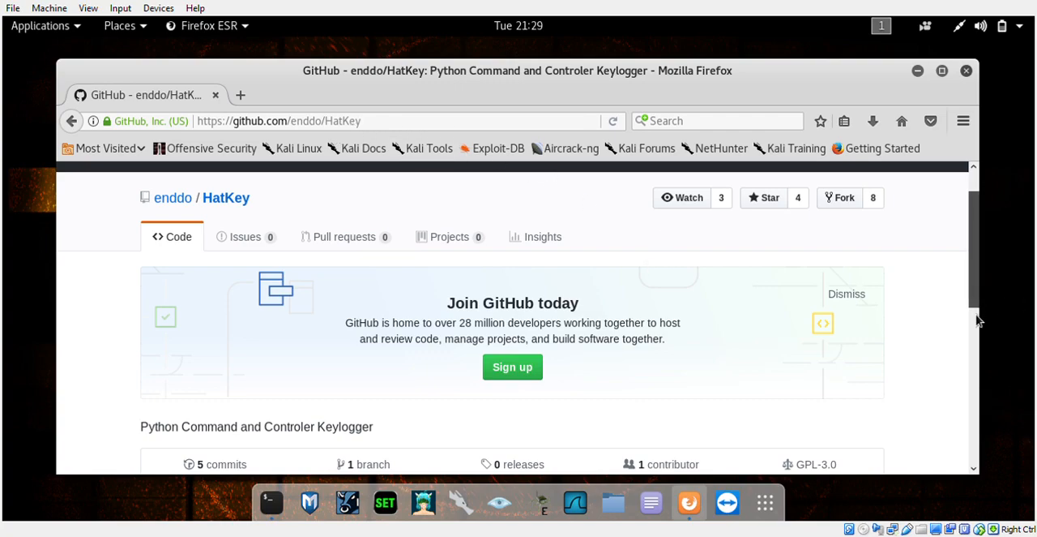
scroll(down, 3)
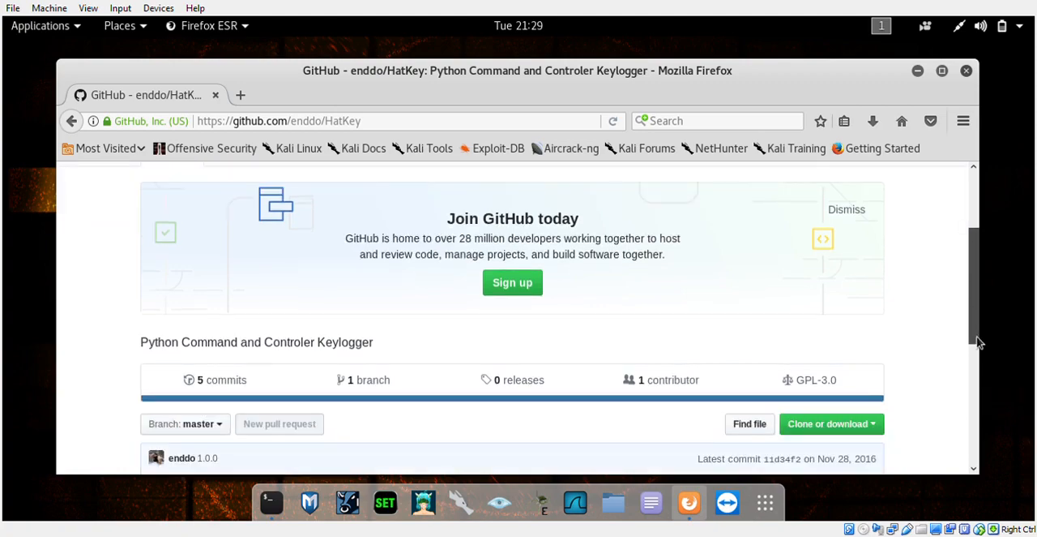
scroll(down, 3)
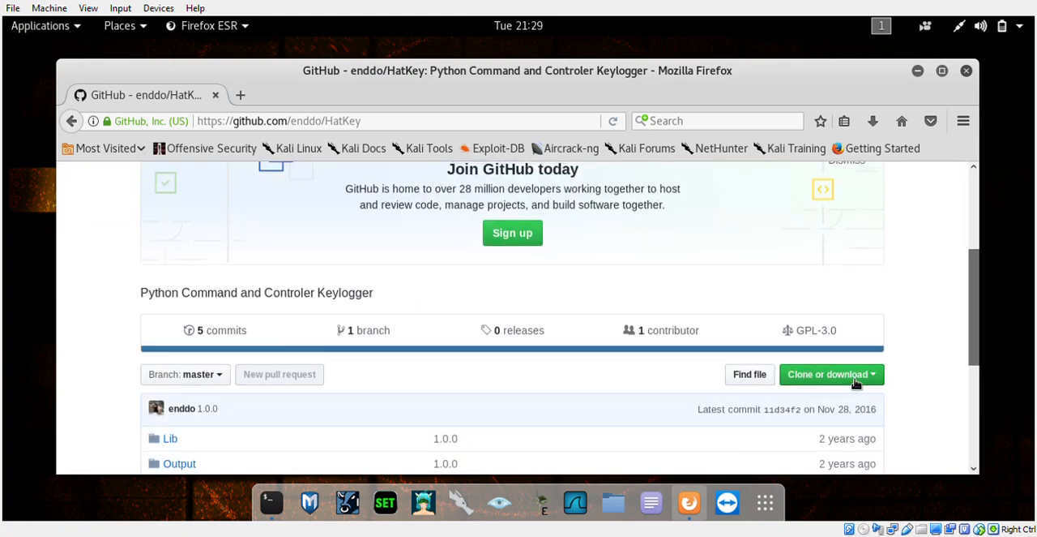
click(827, 373)
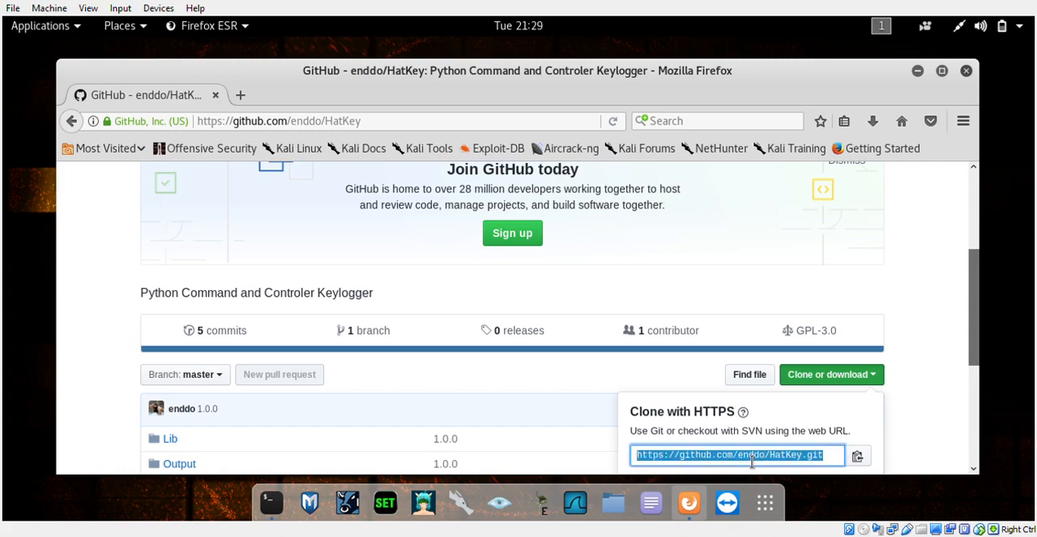
right_click(738, 455)
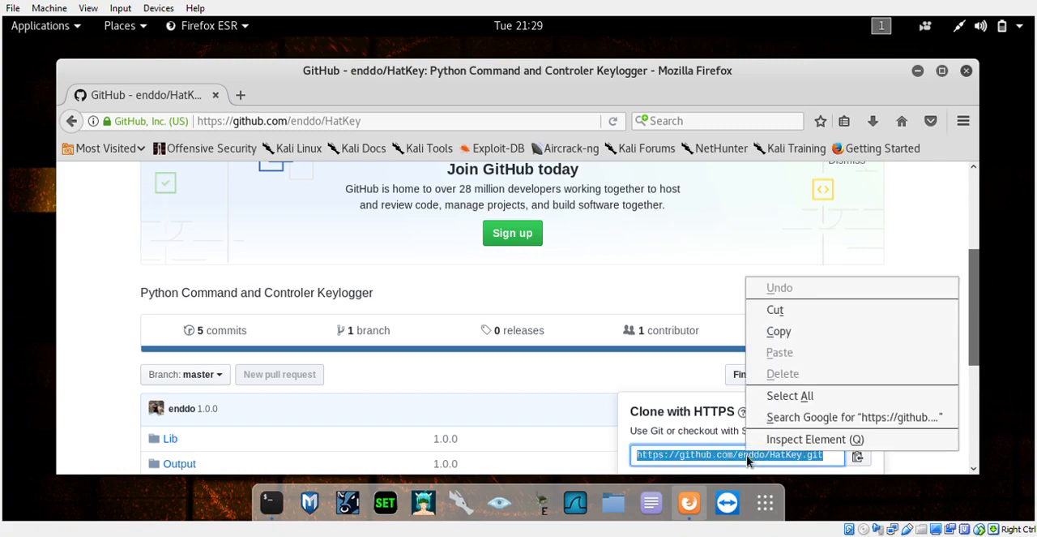
click(745, 87)
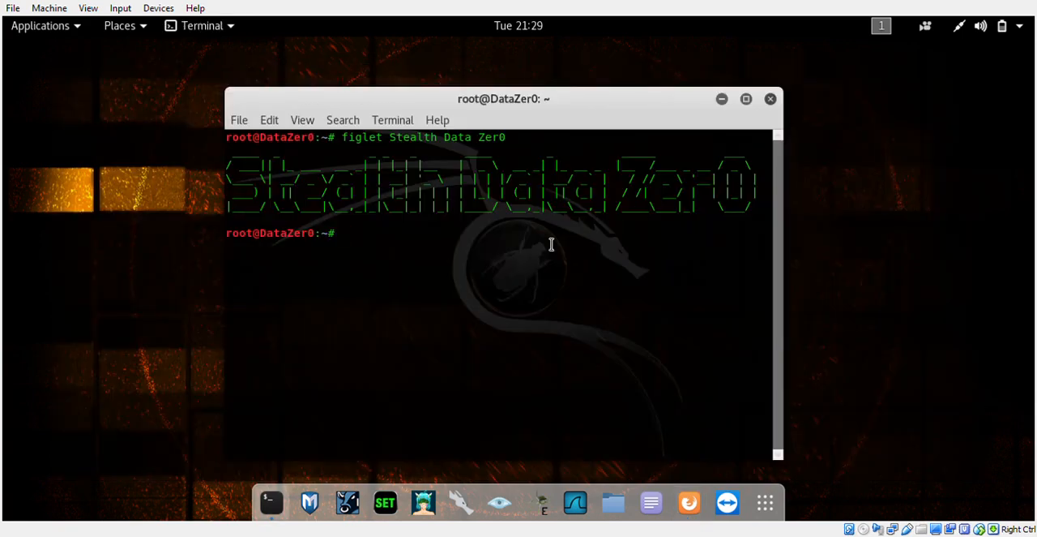
- Clone the HatKey repository with git clone and the pasted HTTPS URL
text(git)
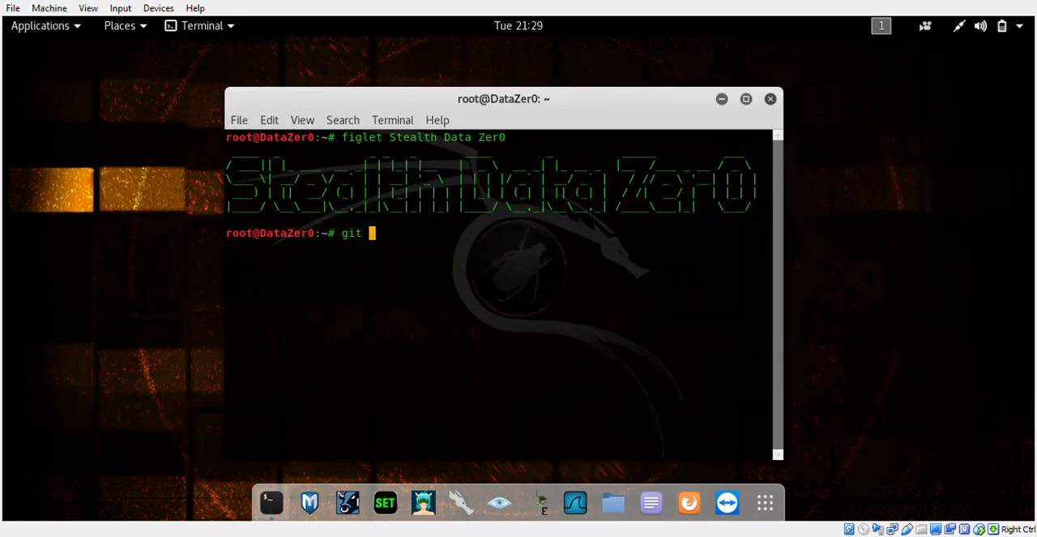
text(clone)
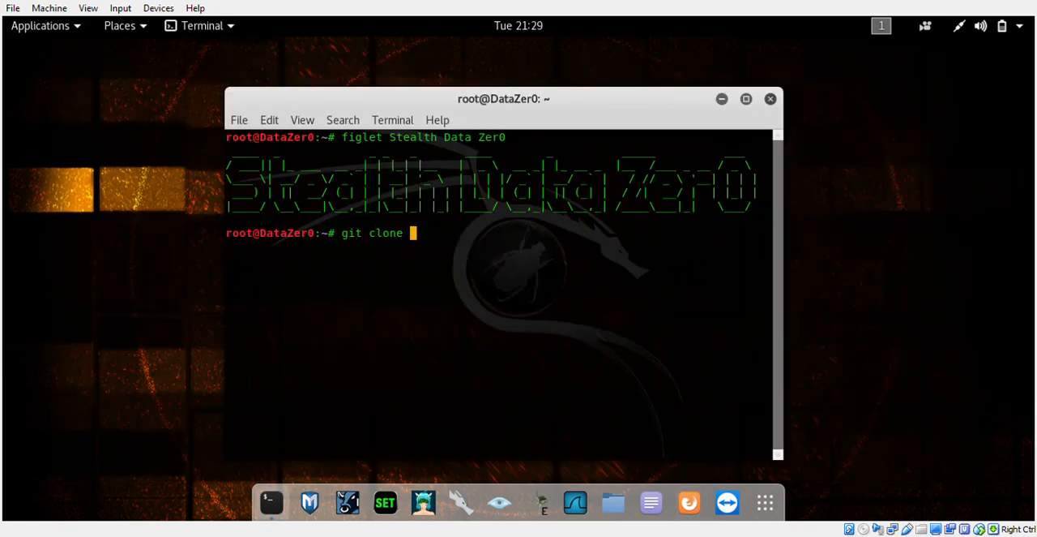
mouse_move(500, 300)
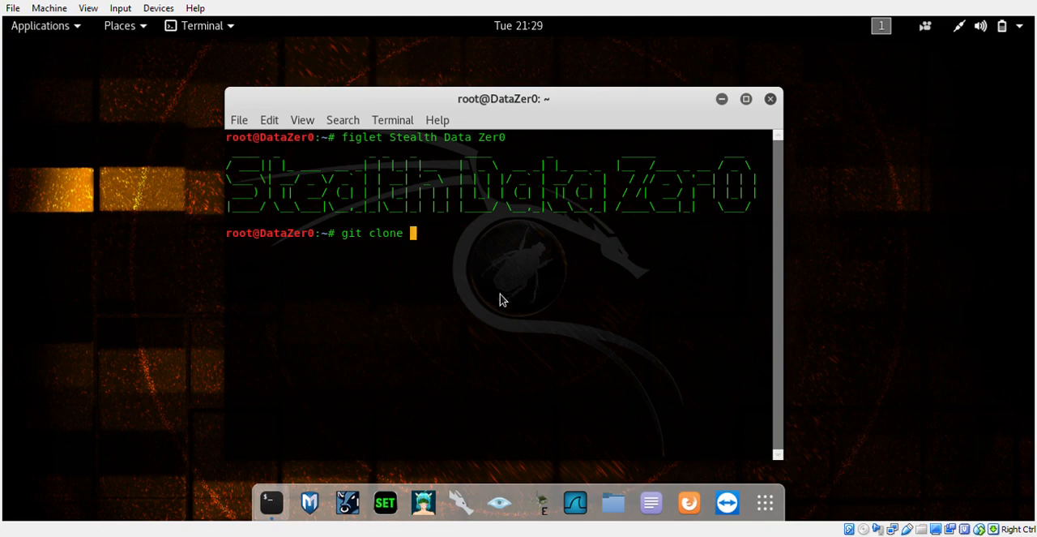
right_click(498, 300)
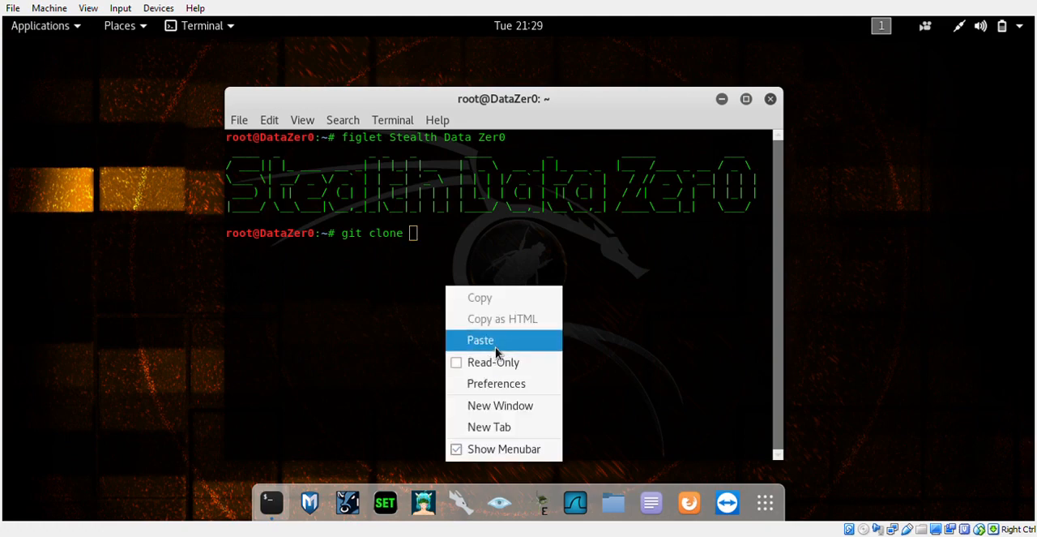
click(479, 340)
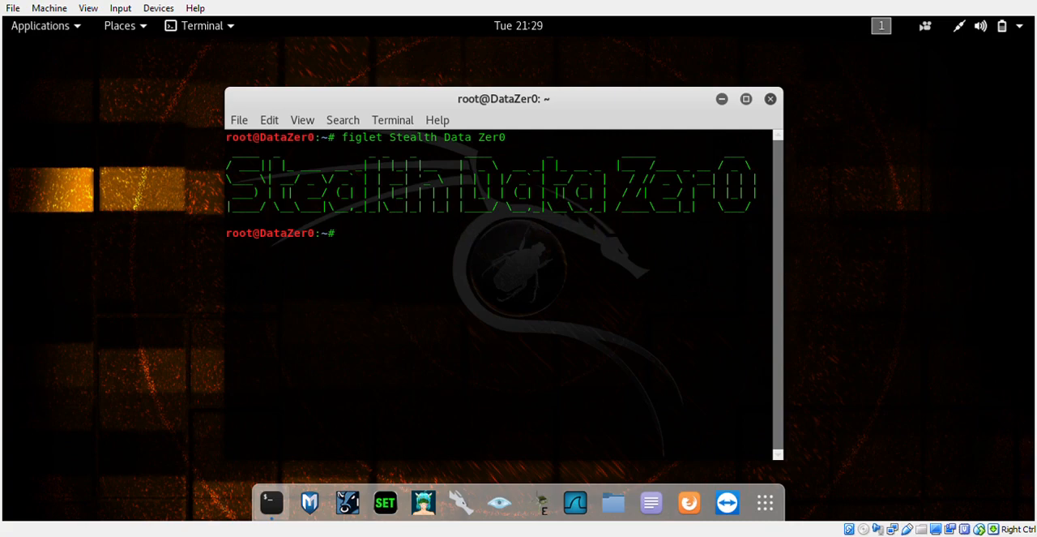
- List the home folder with ls and cd into the HatKey directory
text(ls)
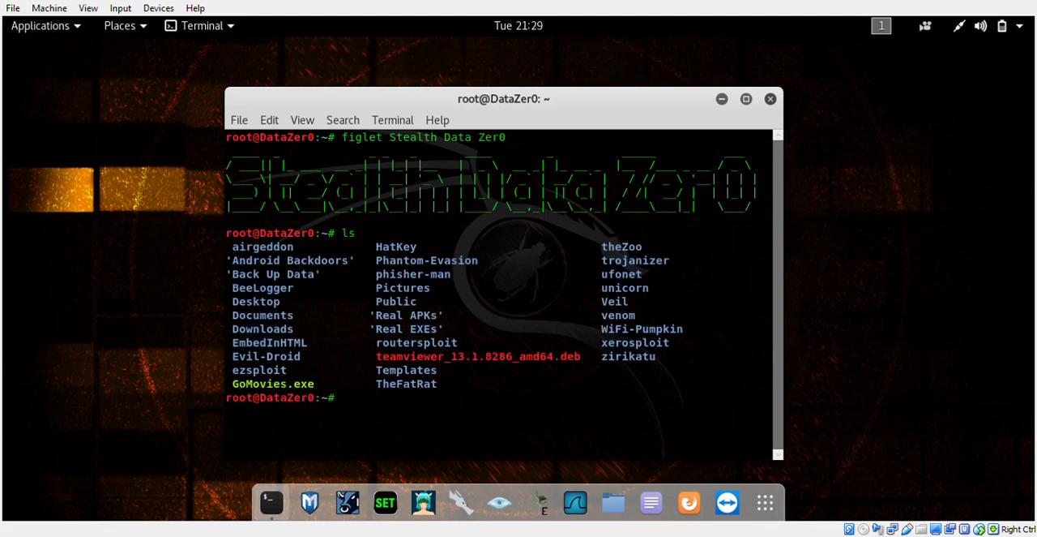
double_click(389, 246)
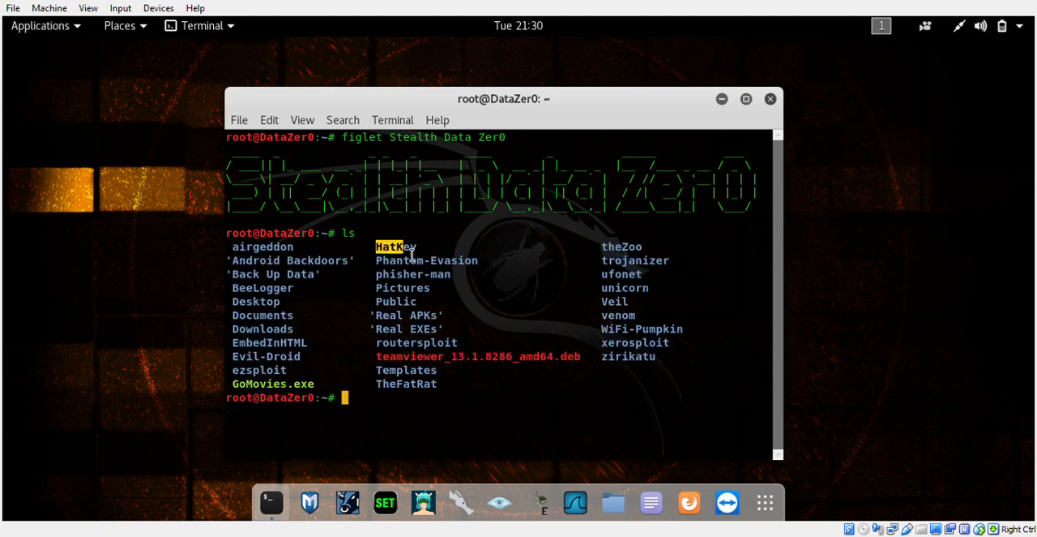
right_click(412, 253)
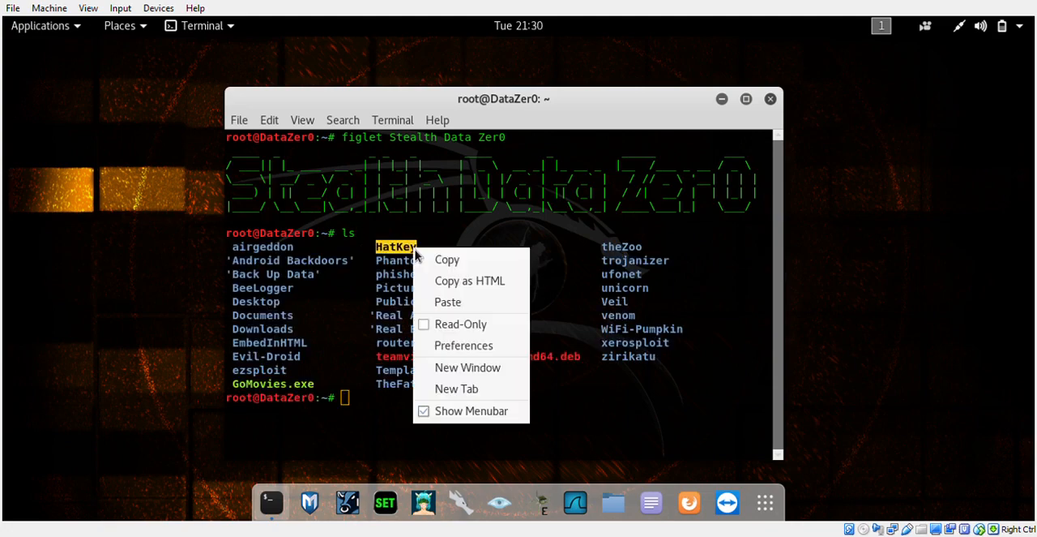
click(355, 446)
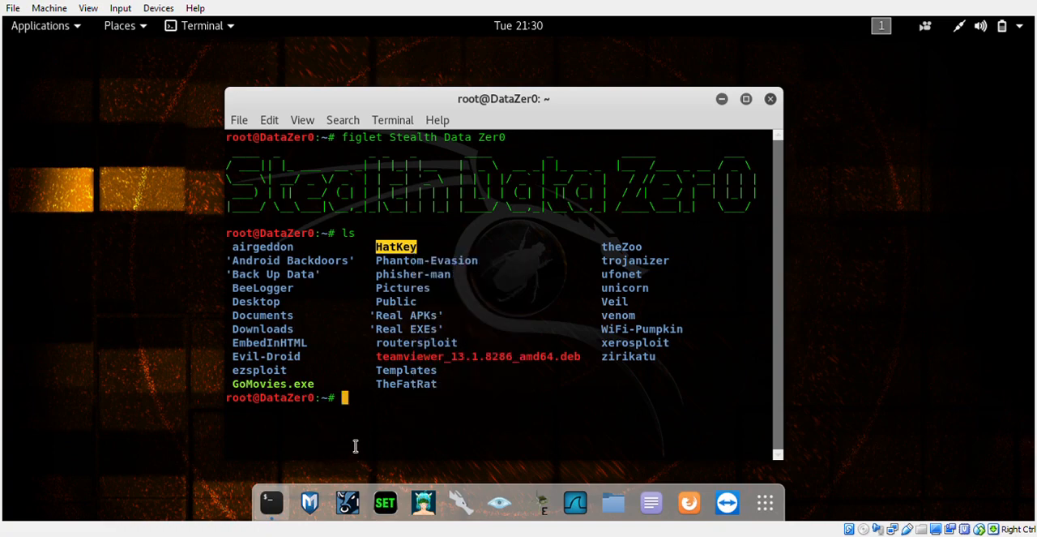
text(cd)
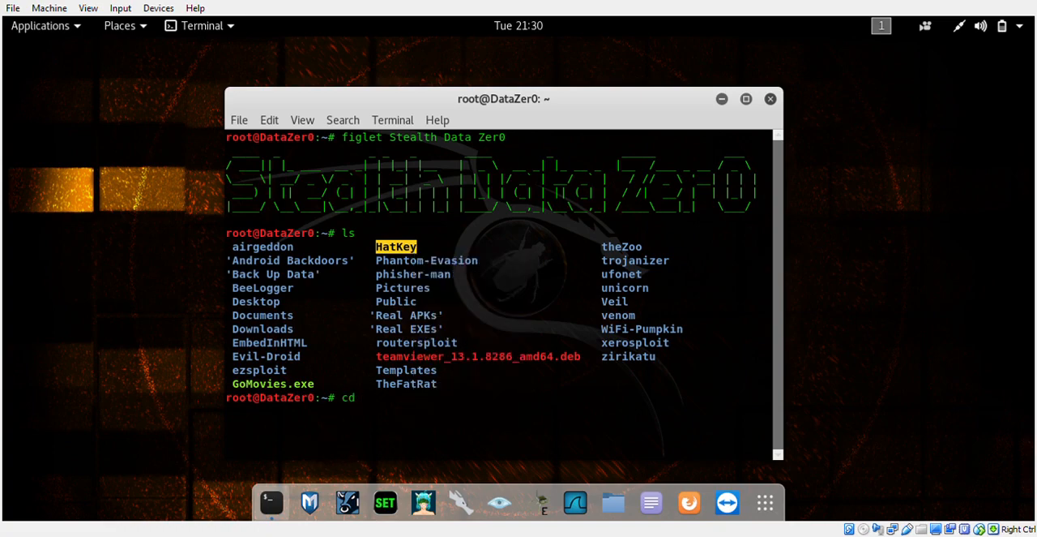
right_click(365, 397)
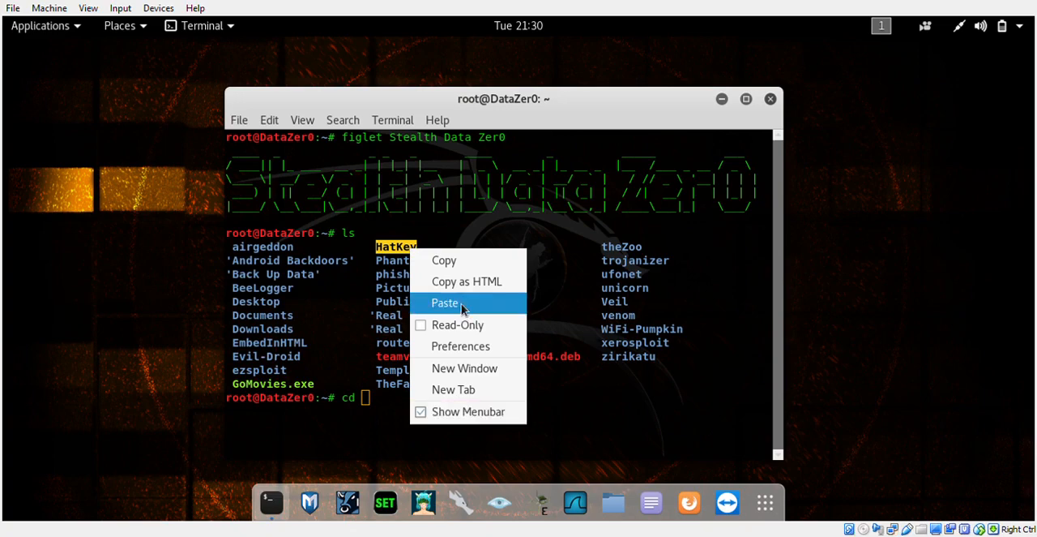
click(445, 303)
text(ls)
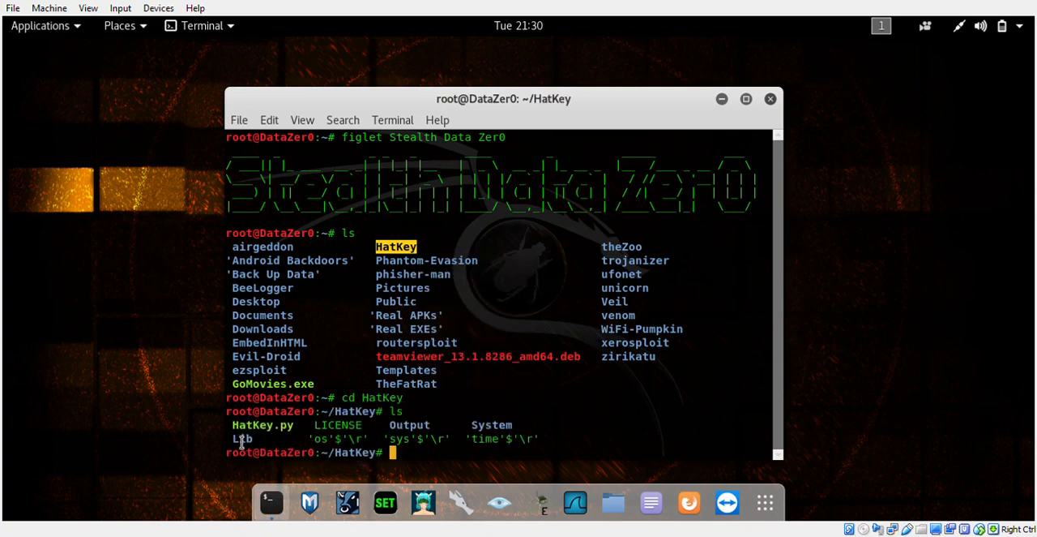
mouse_move(551, 438)
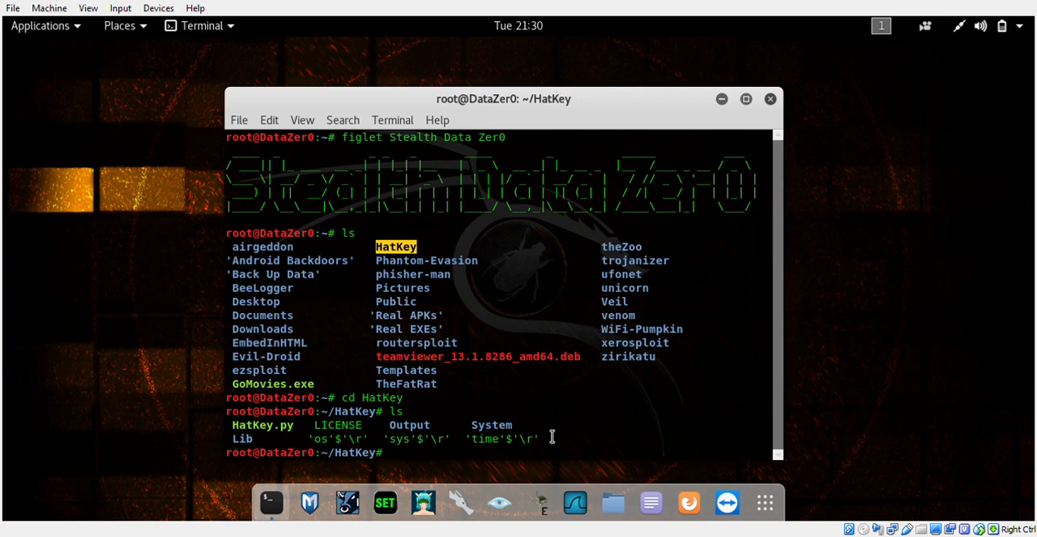
- Make HatKey.py executable with chmod +x after abandoning a misspelled python command
text(pyhto)
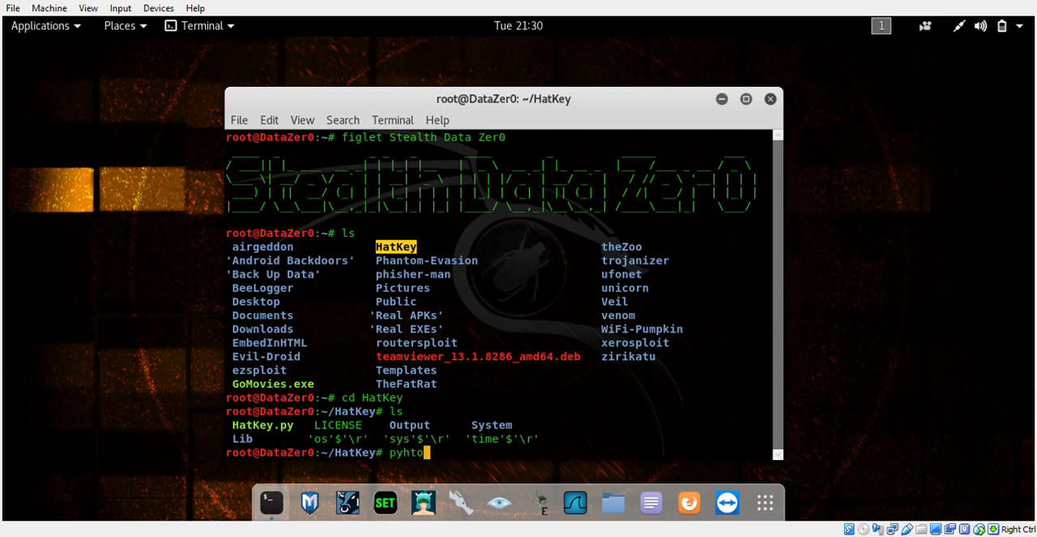
text(n H)
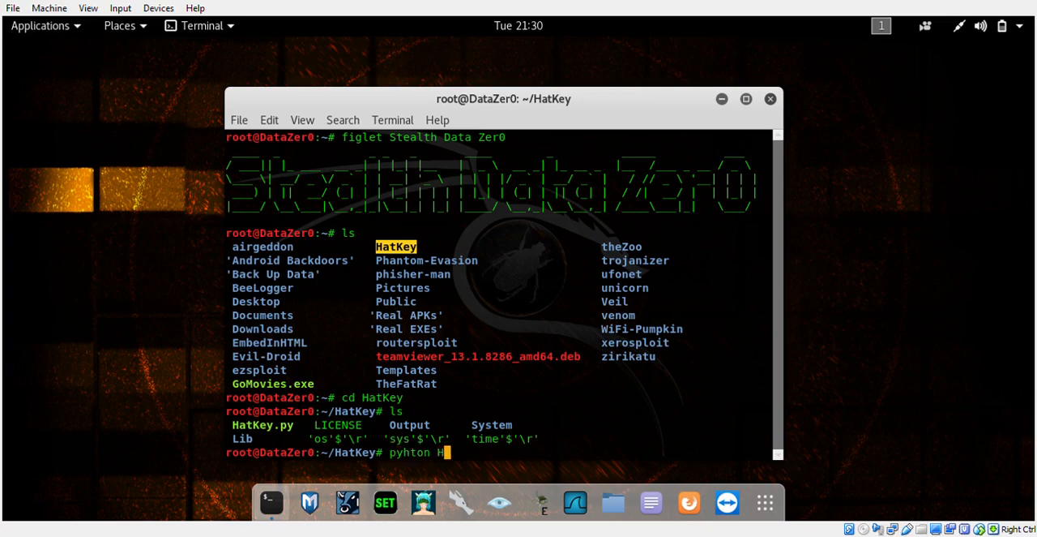
text(atke)
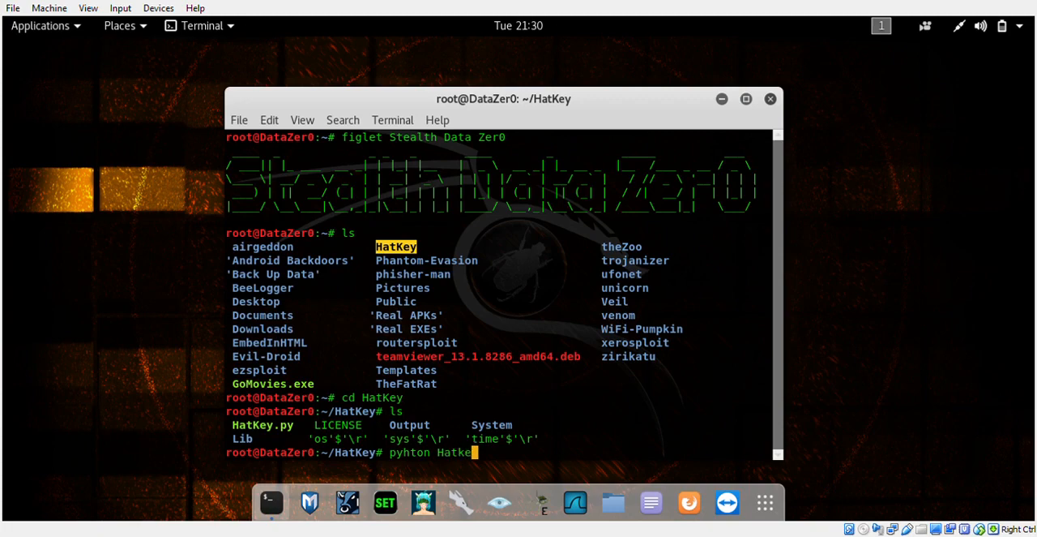
text(.py)
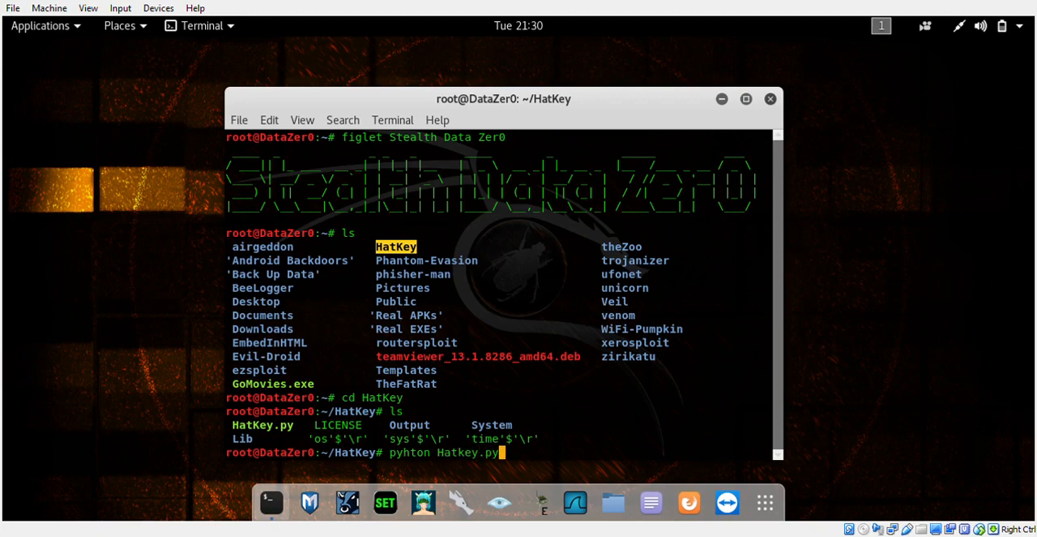
key(BackSpace)
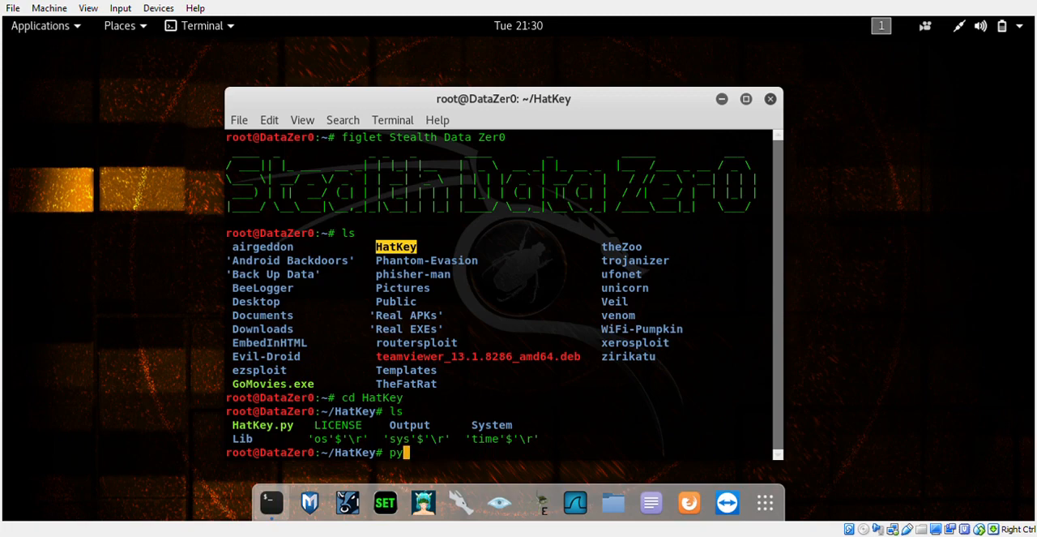
text(chm)
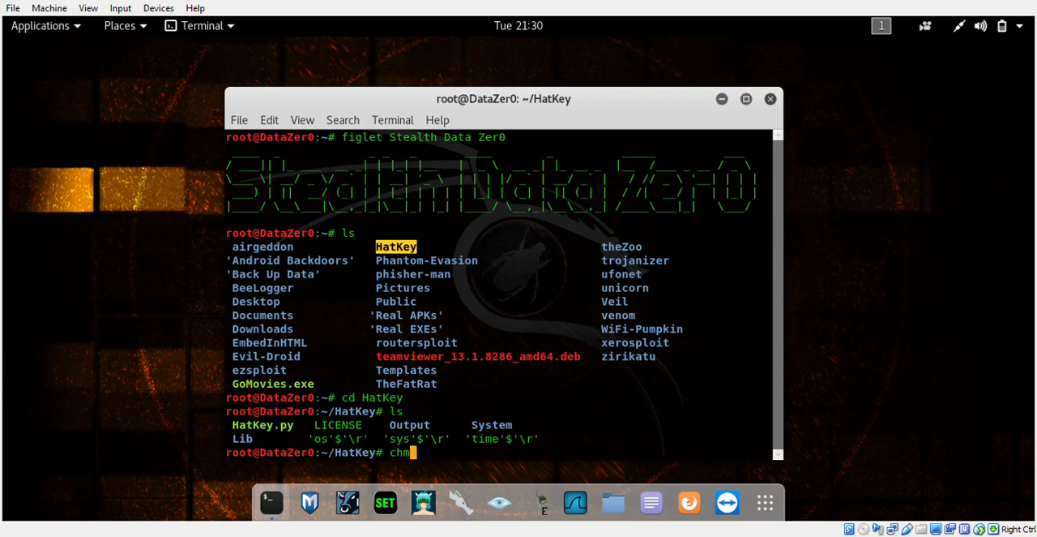
text(od +x)
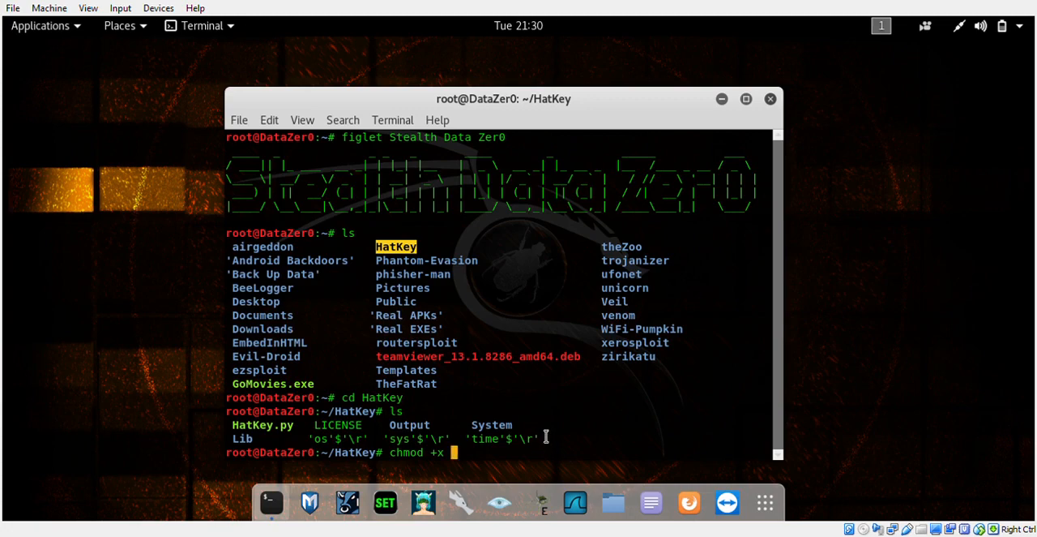
text(HatK)
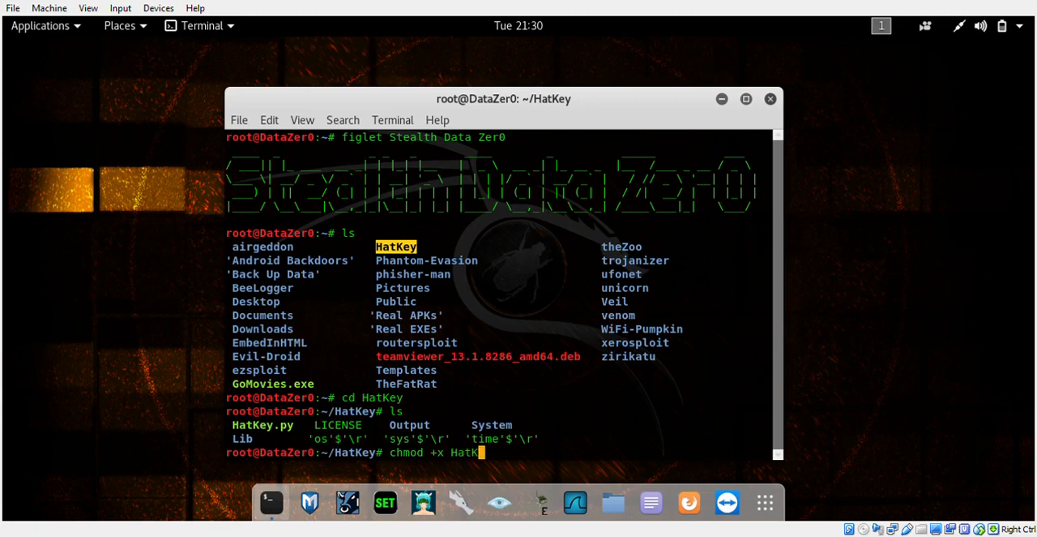
text(ey.py)
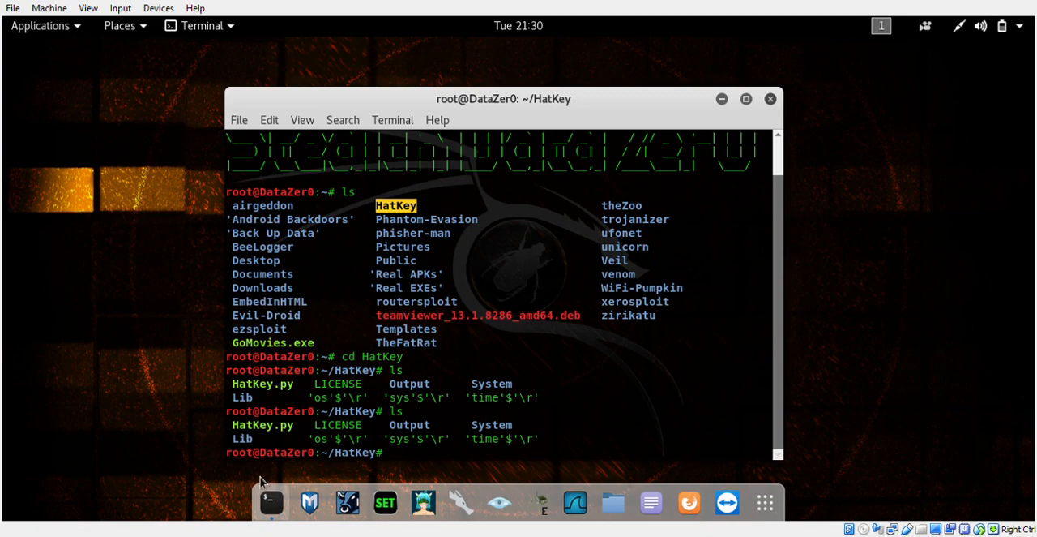
mouse_move(302, 436)
text(p)
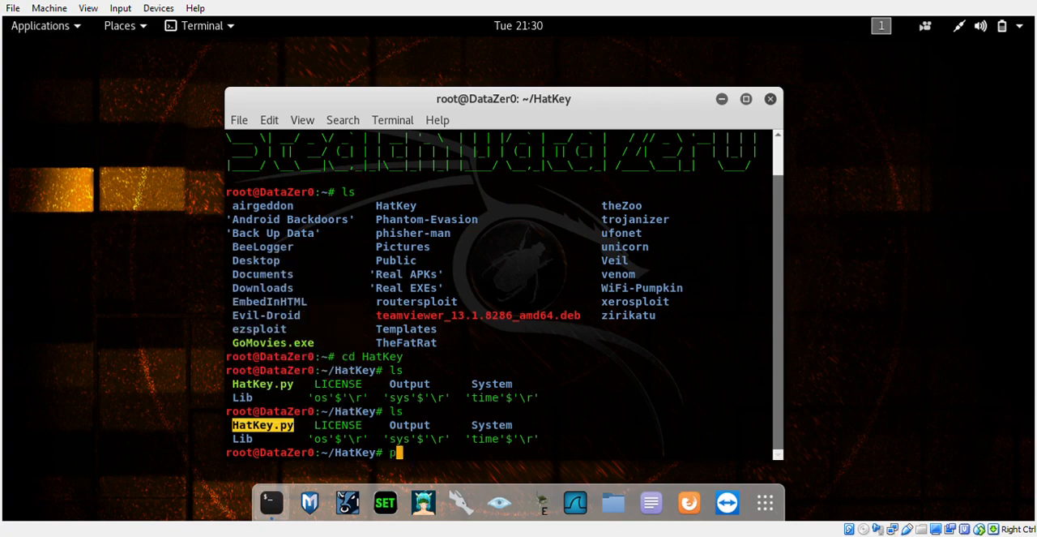
- Run HatKey.py with python to show the KeyLogger banner and command menu
text(yht)
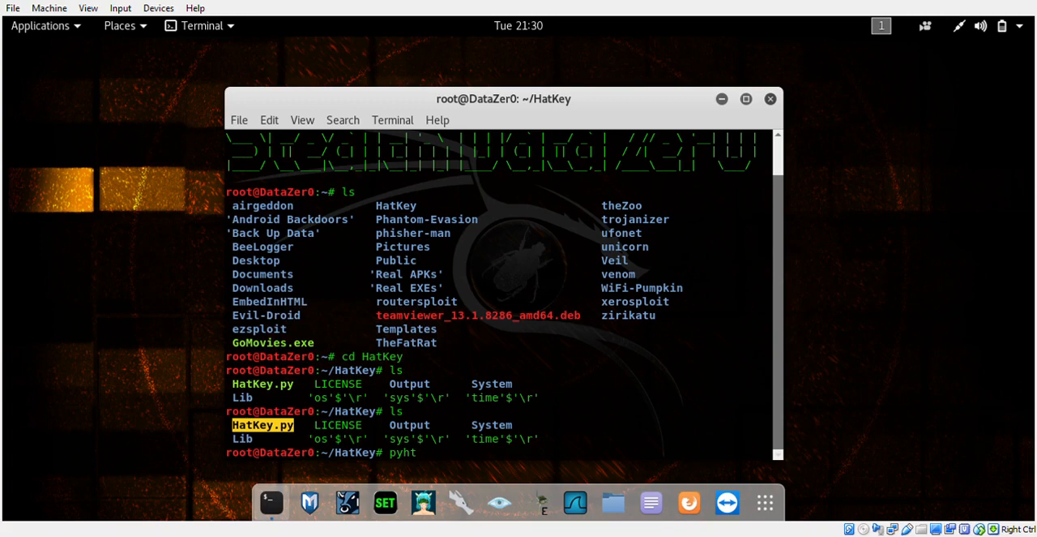
text(on)
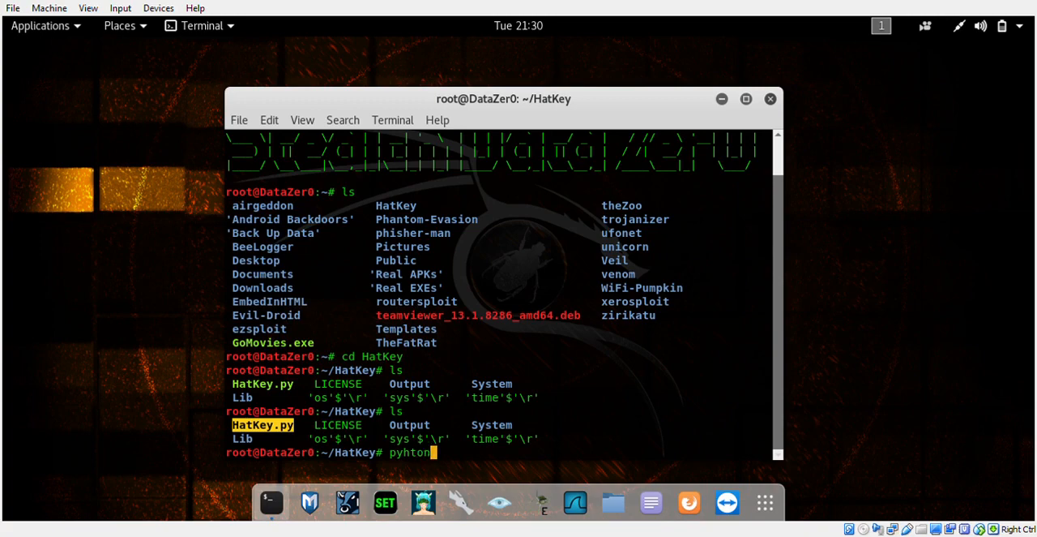
right_click(429, 452)
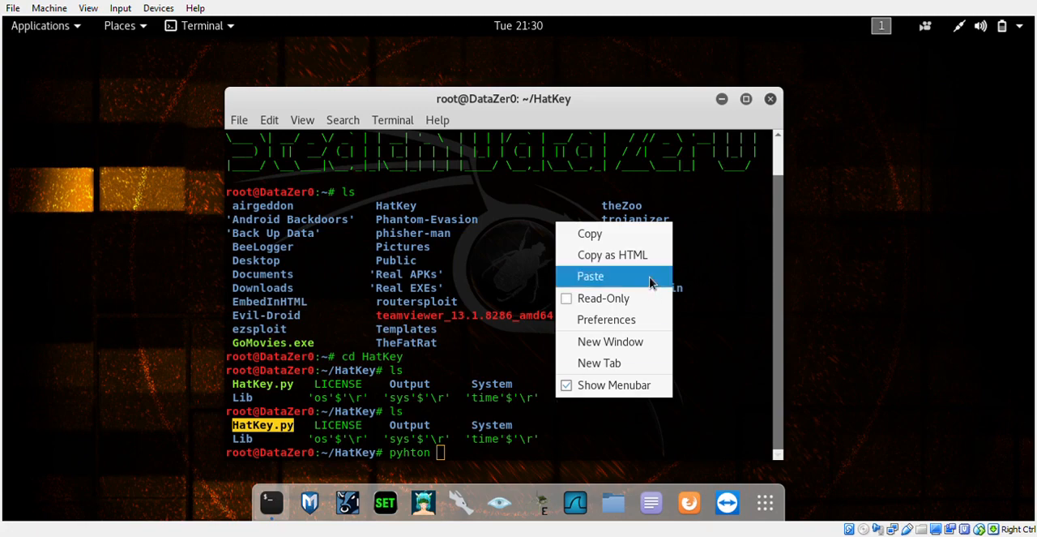
click(590, 276)
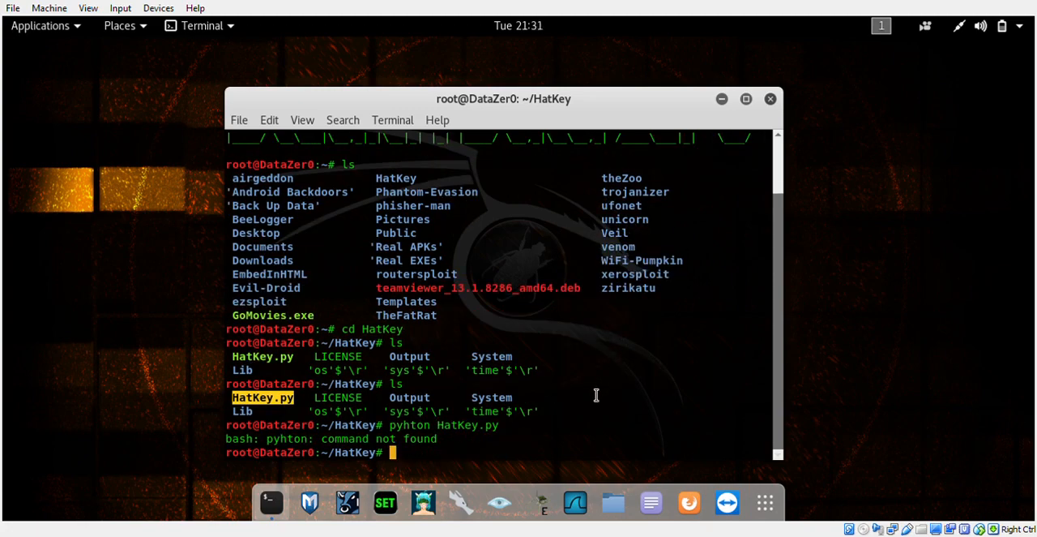
mouse_move(299, 412)
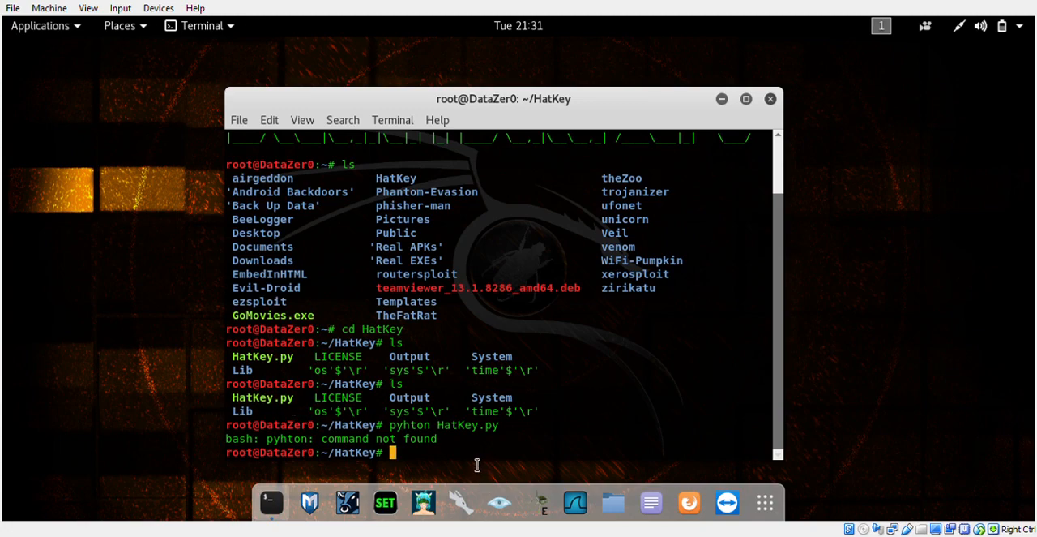
text(py)
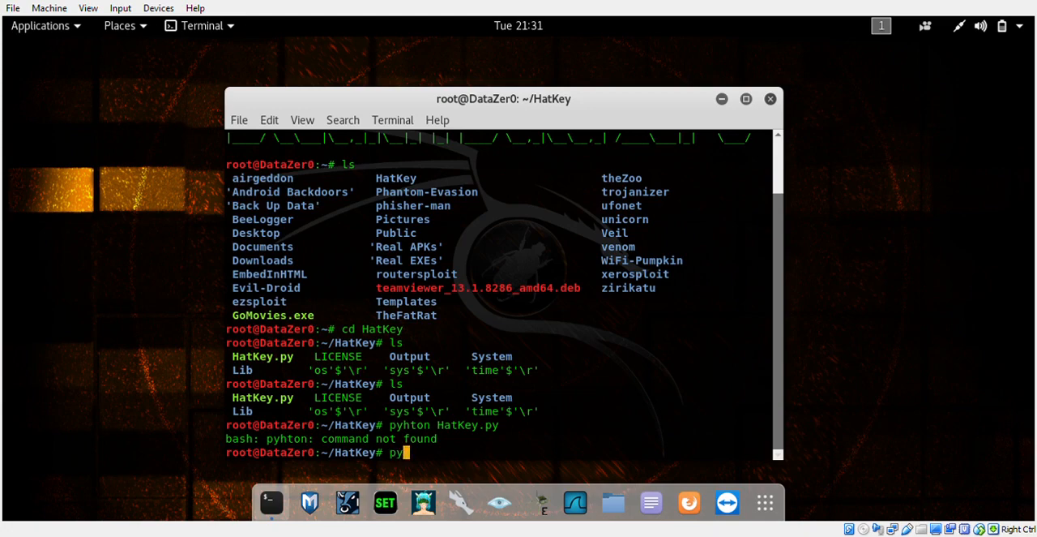
text(thon)
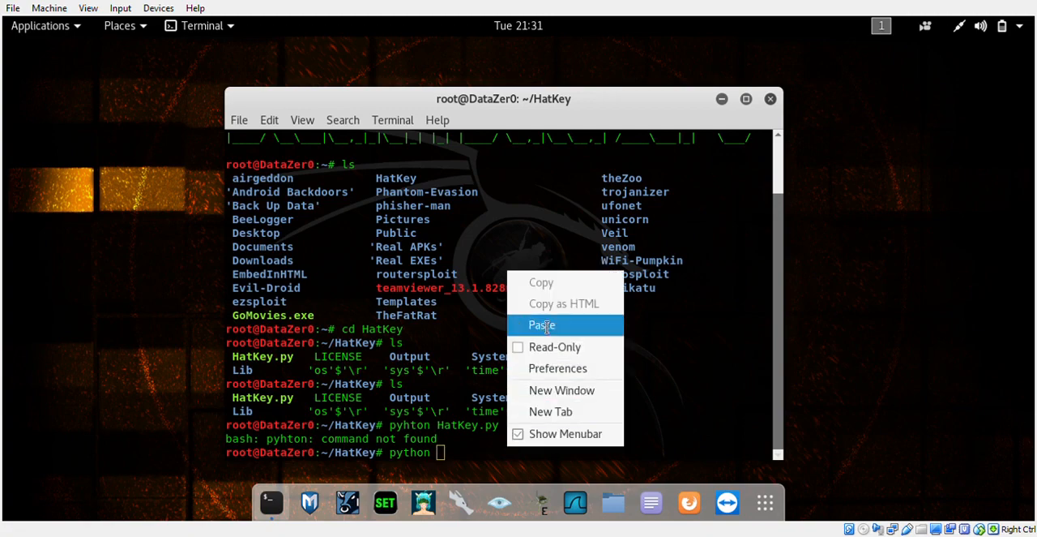
click(542, 324)
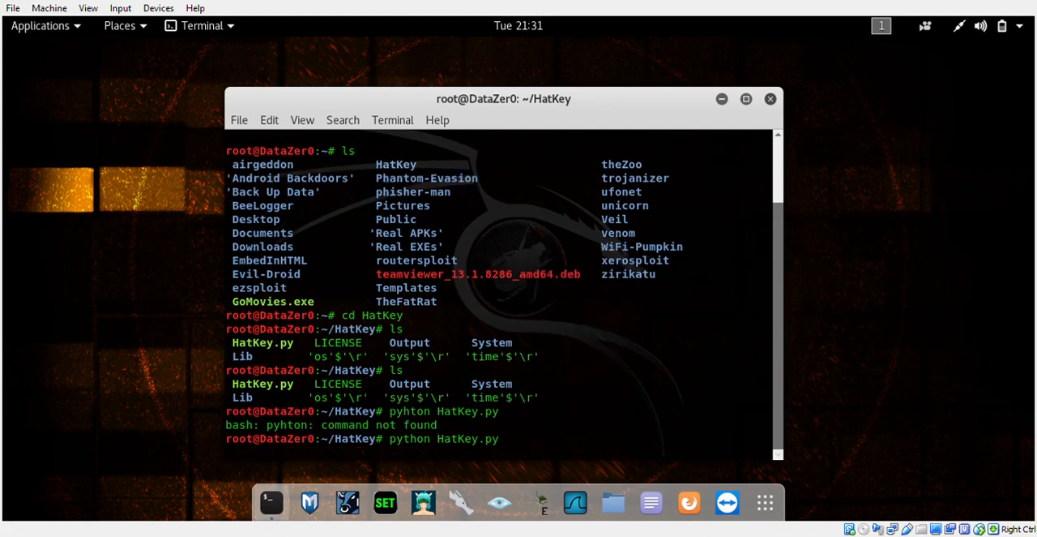
key(Return)
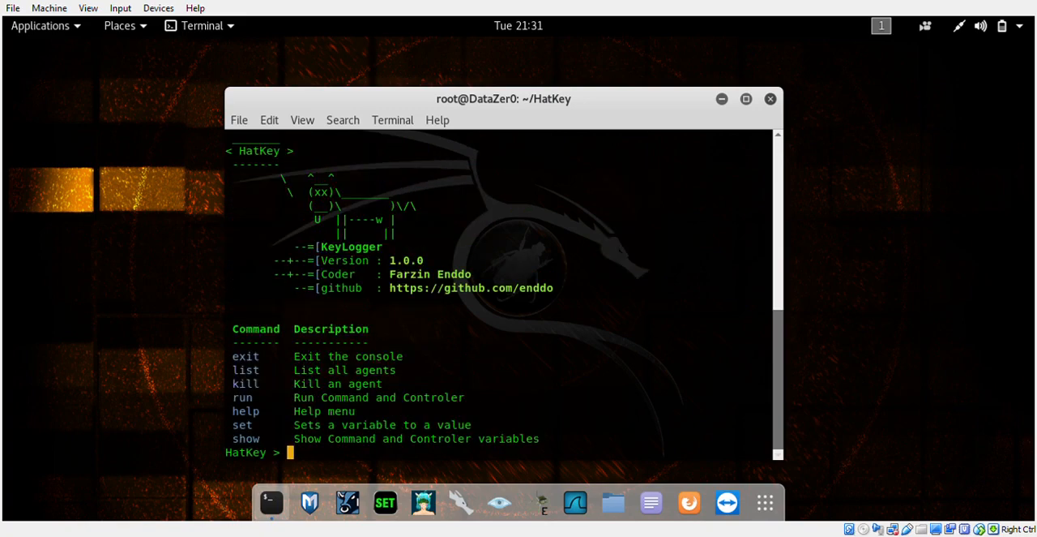
mouse_move(317, 261)
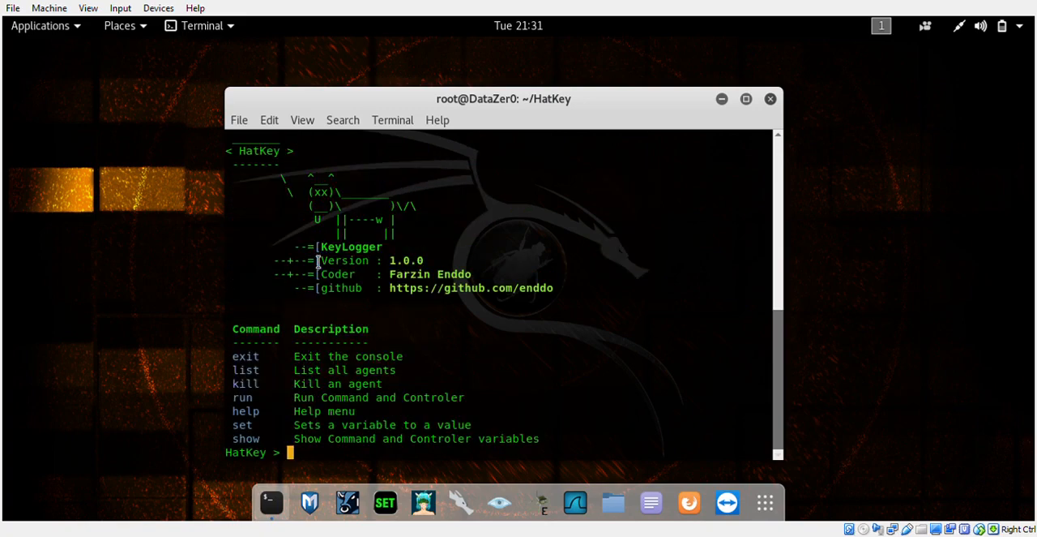
mouse_move(642, 303)
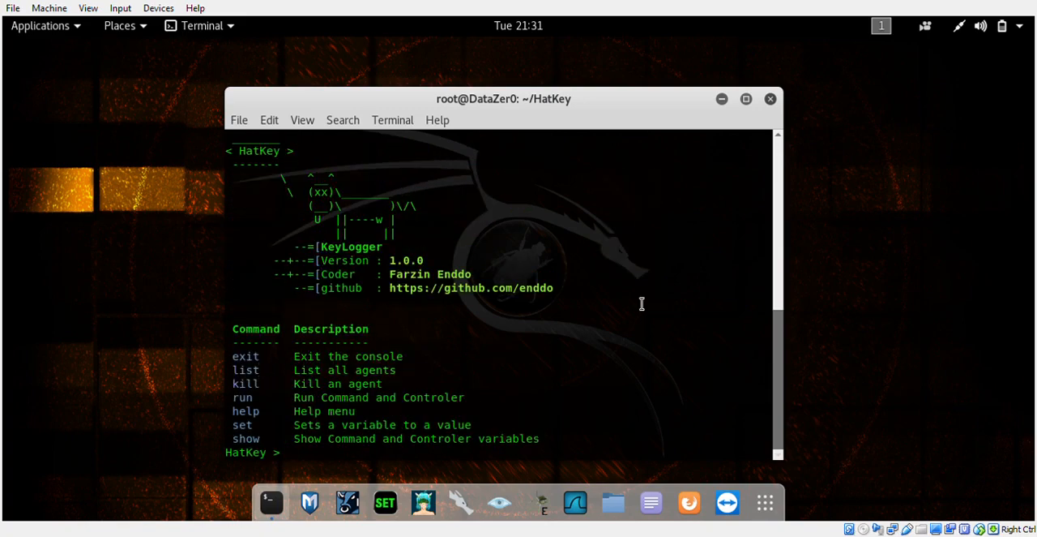
mouse_move(523, 408)
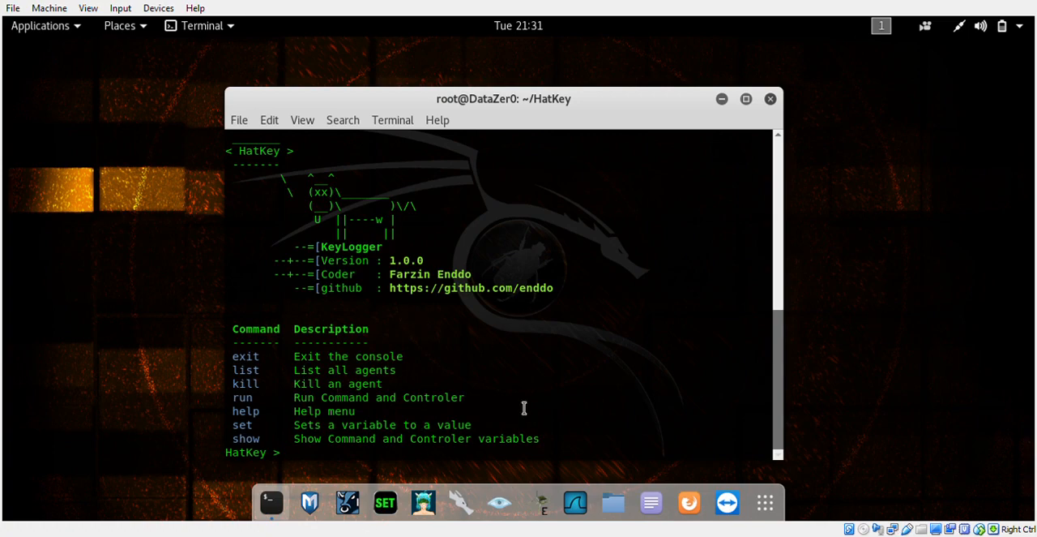
mouse_move(821, 268)
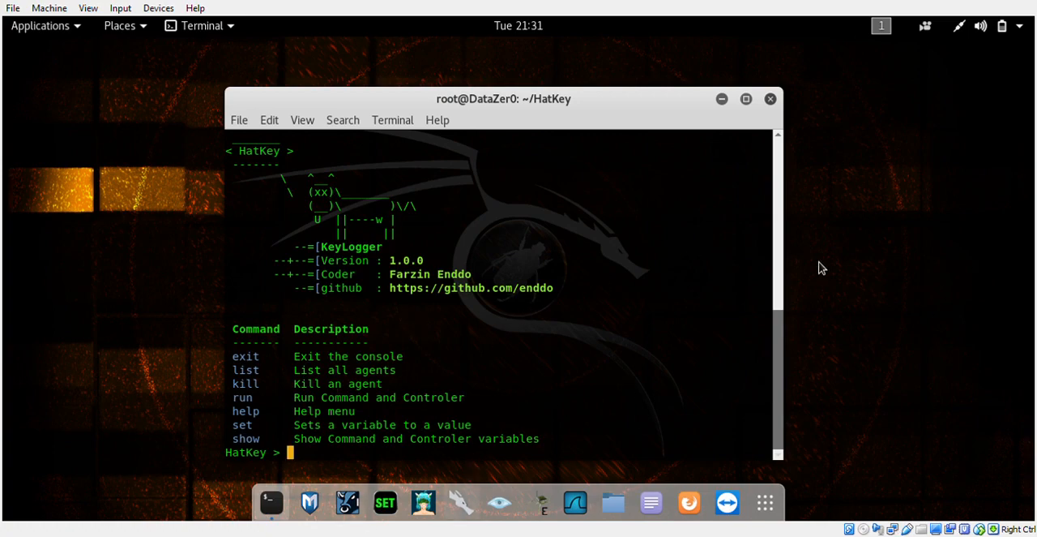
mouse_move(411, 436)
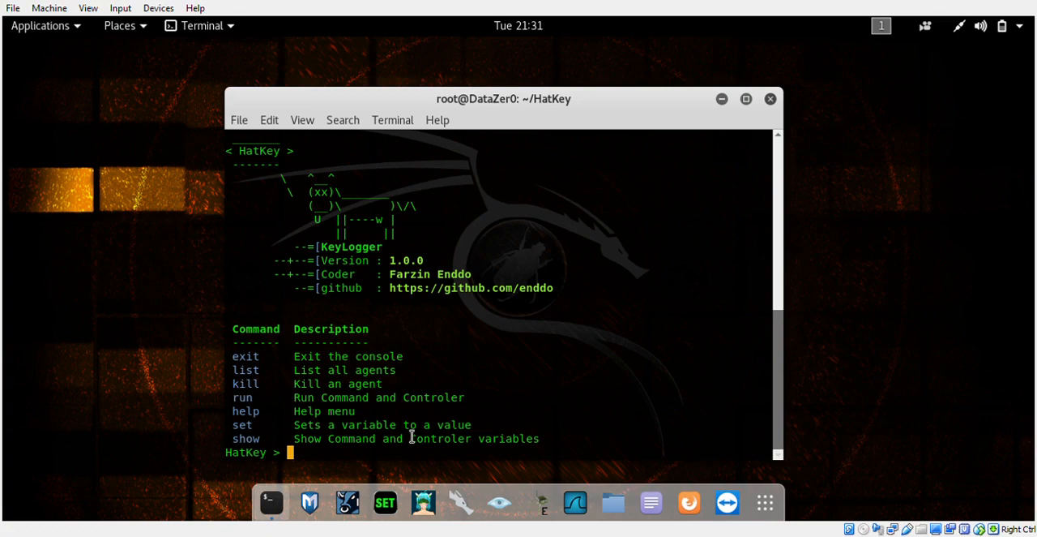
mouse_move(674, 308)
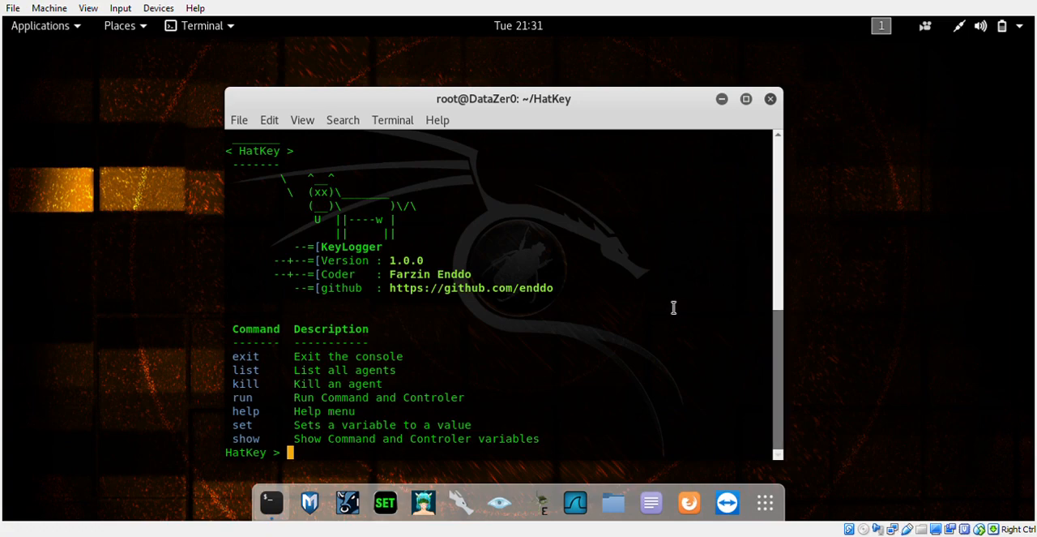
mouse_move(587, 310)
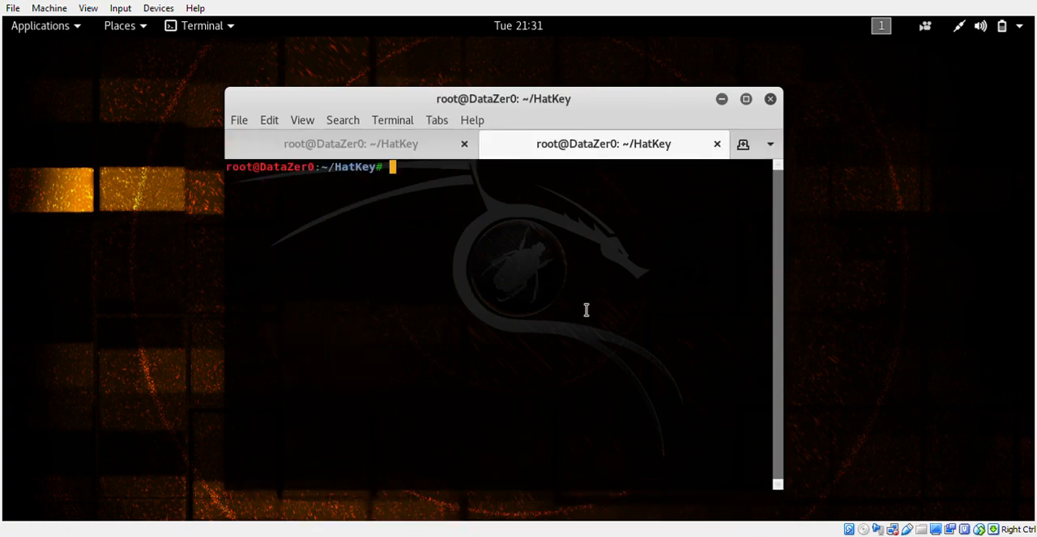
- Run ifconfig, select the 10.0.0.15 address, and return to the HatKey tab
text(ifcon)
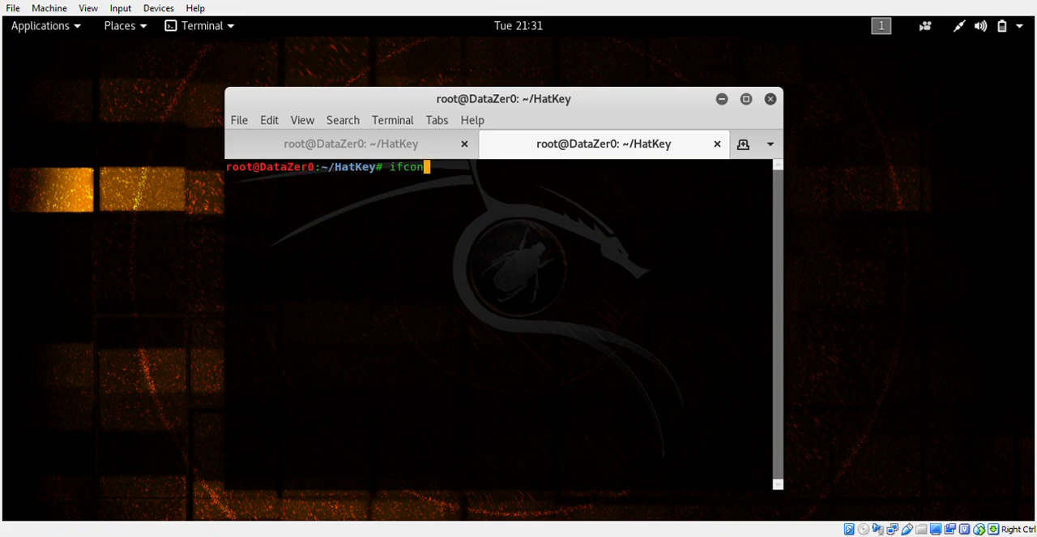
key(Return)
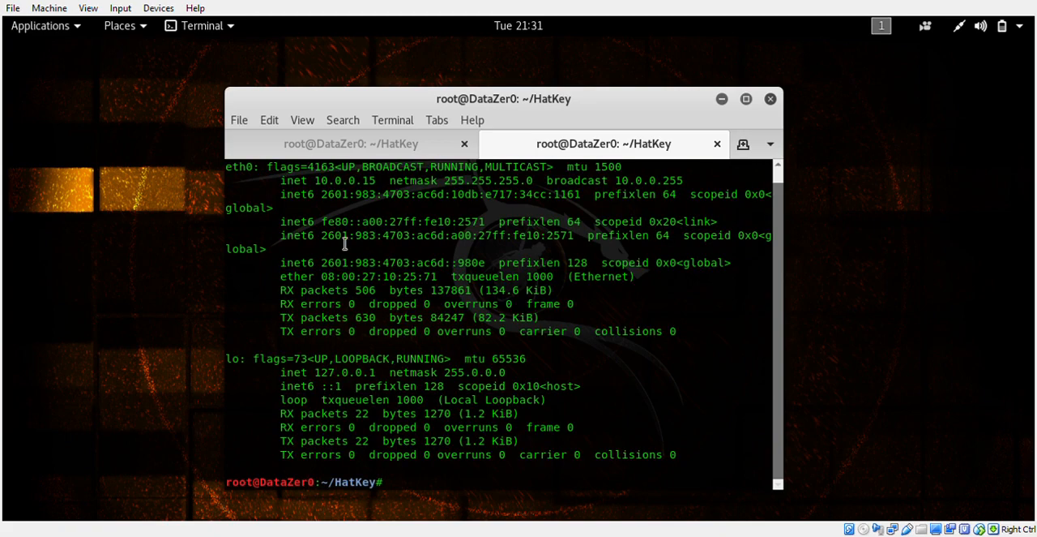
double_click(327, 180)
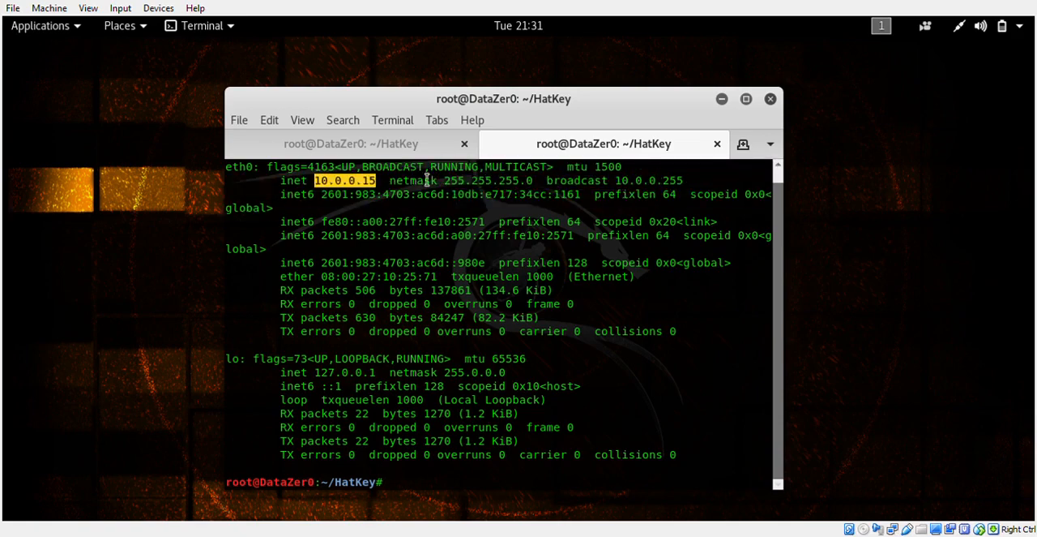
click(350, 143)
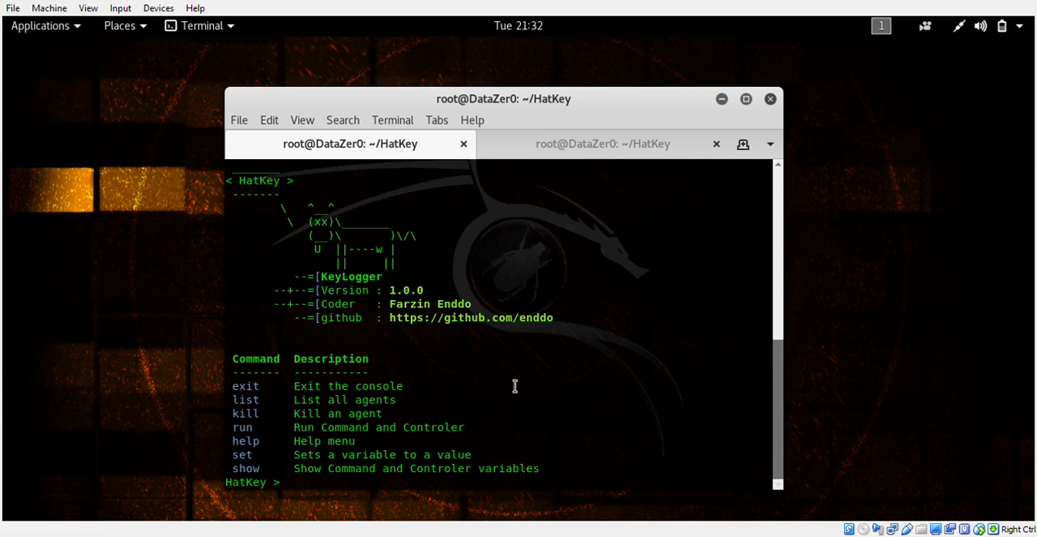
- Set HatKey's host to 10.0.0.15 and run the server on 10.0.0.15:8080
text(show)
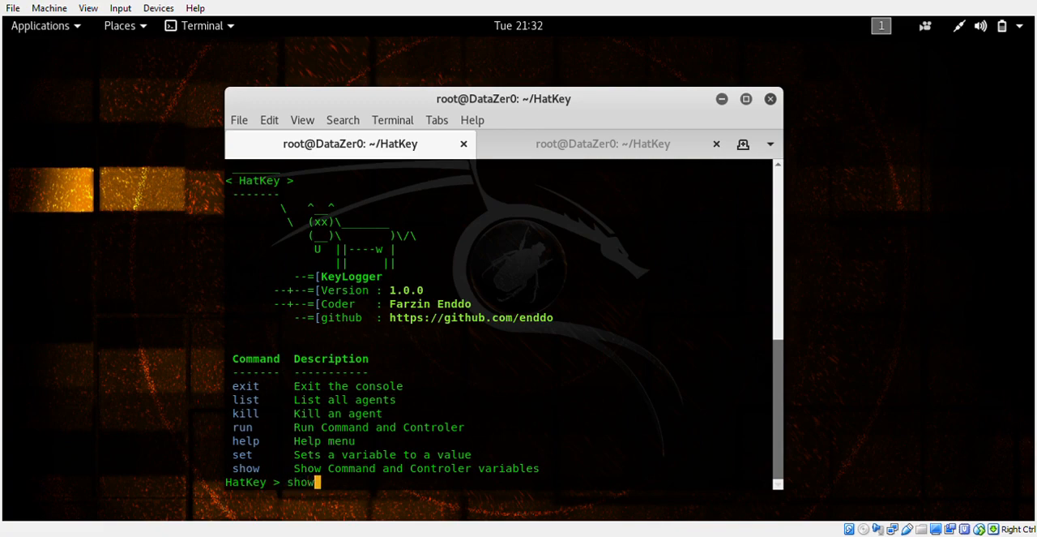
key(Return)
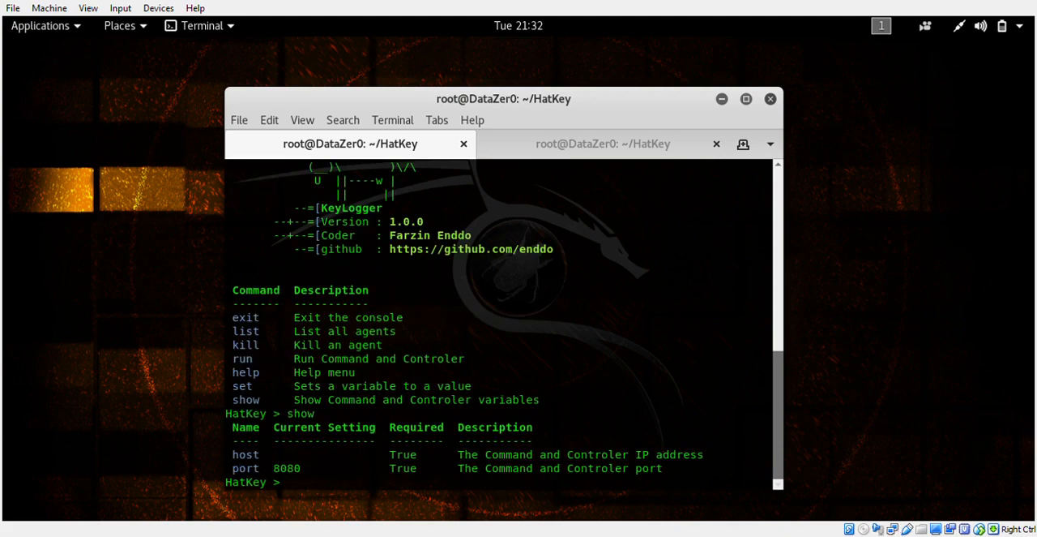
text(set)
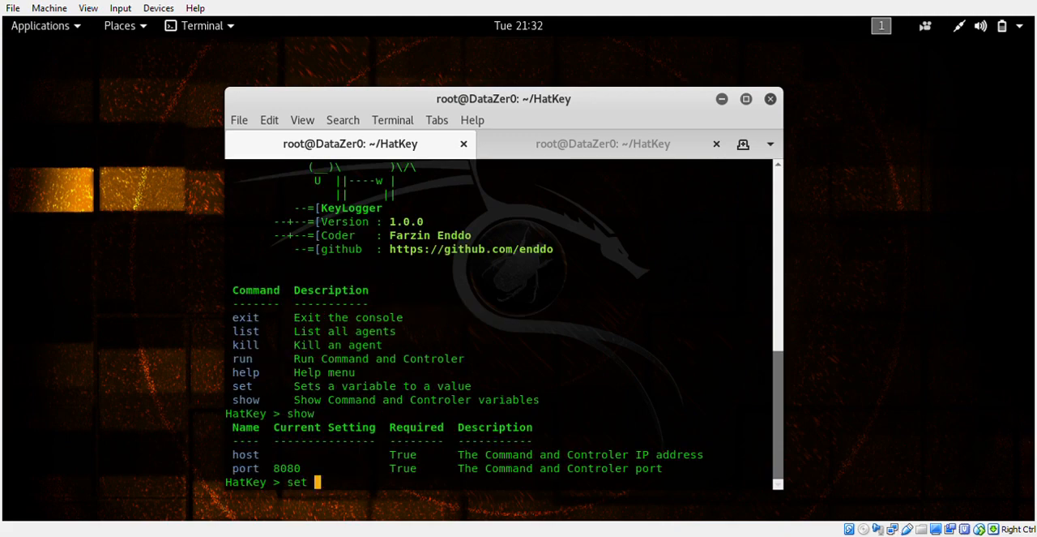
text(10.0.0)
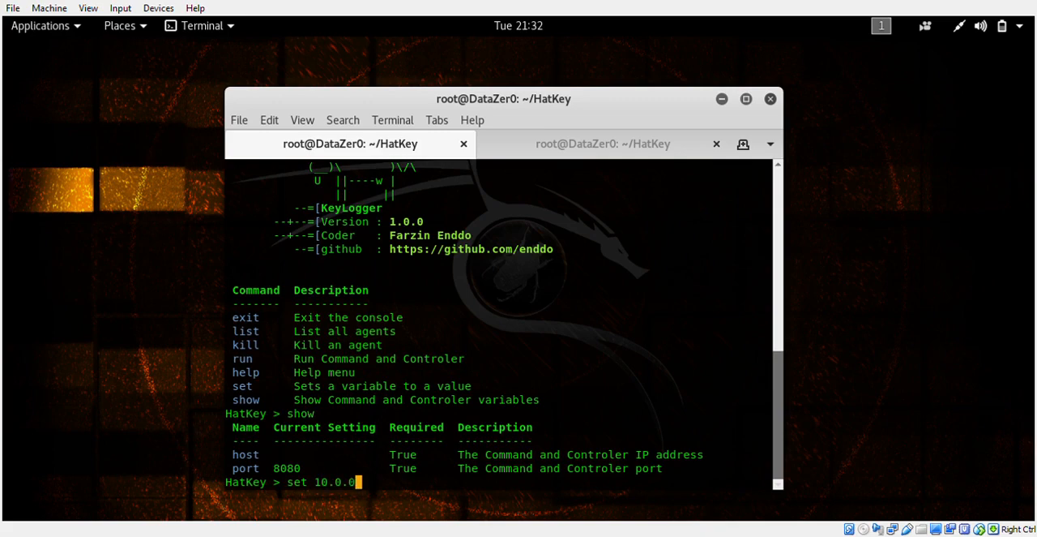
text(1)
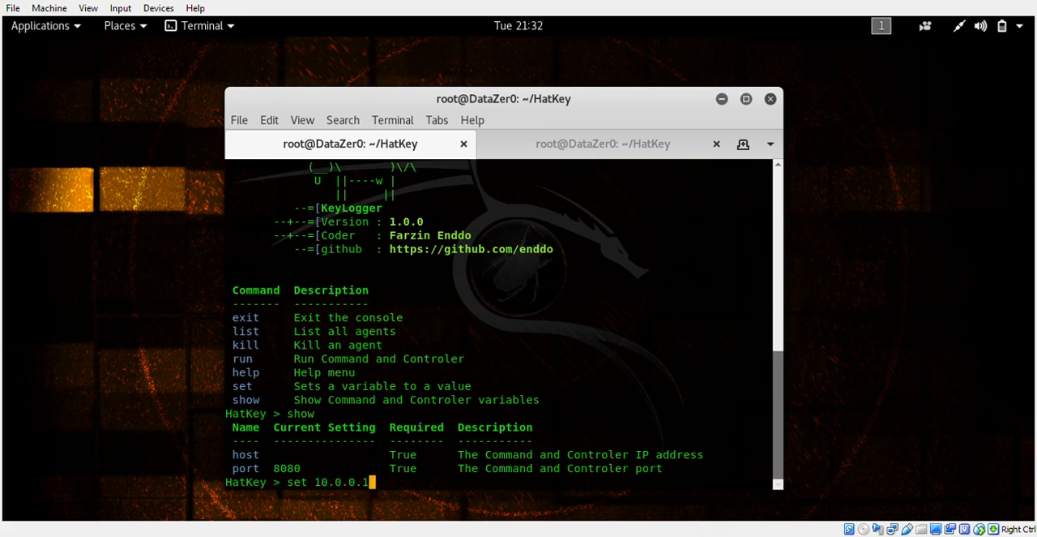
text(5)
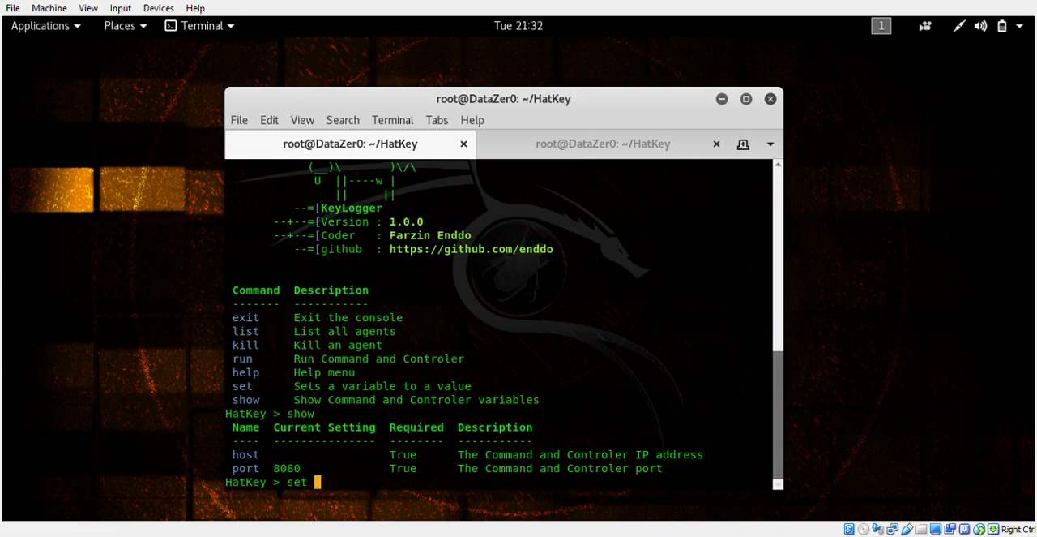
text(host 1)
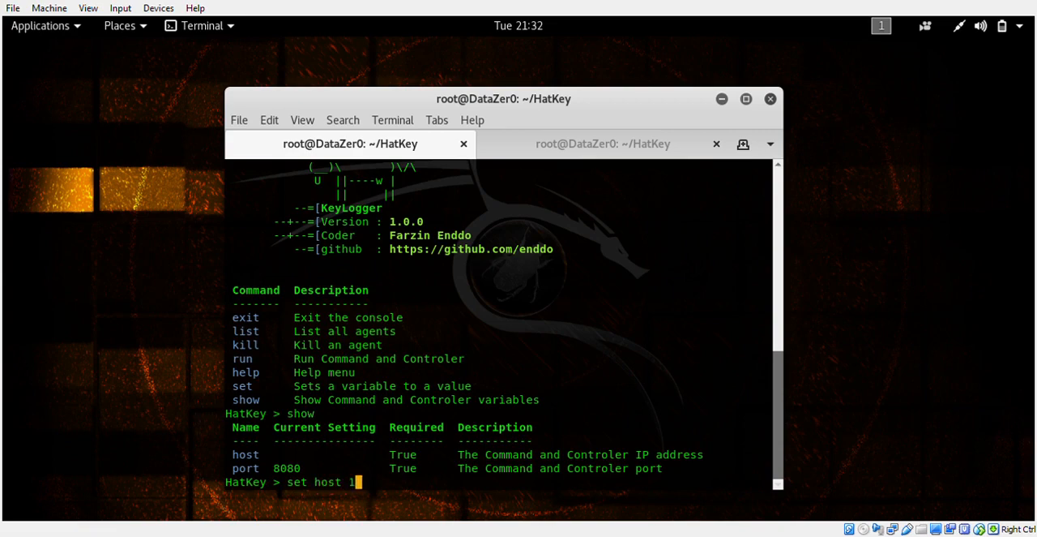
text(0.0.0)
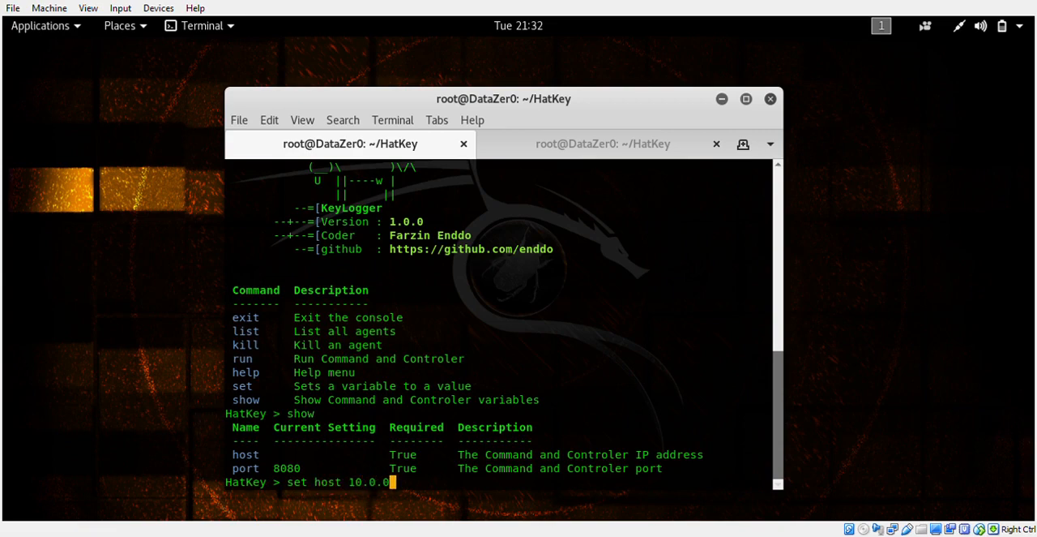
text(15)
text(ru)
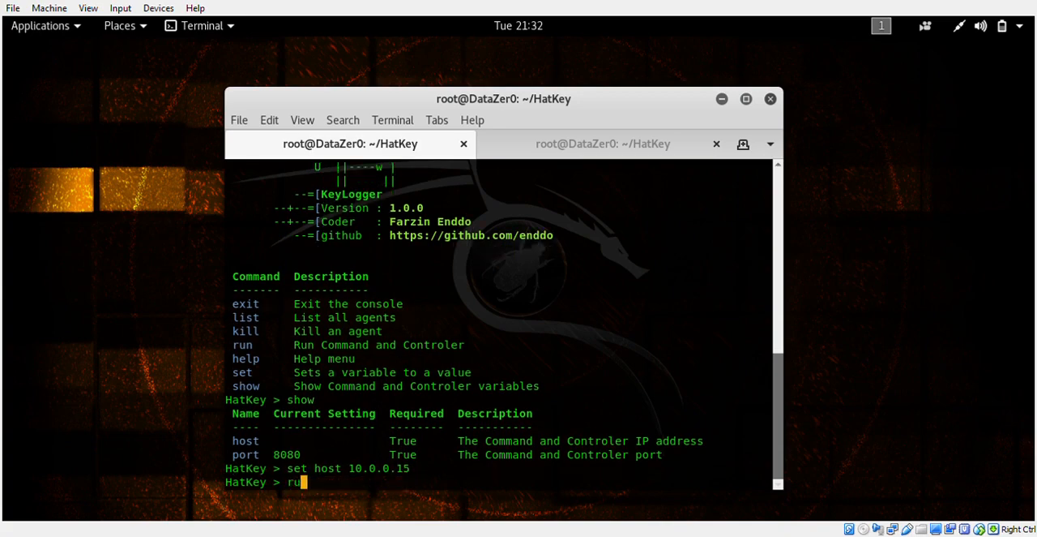
key(Return)
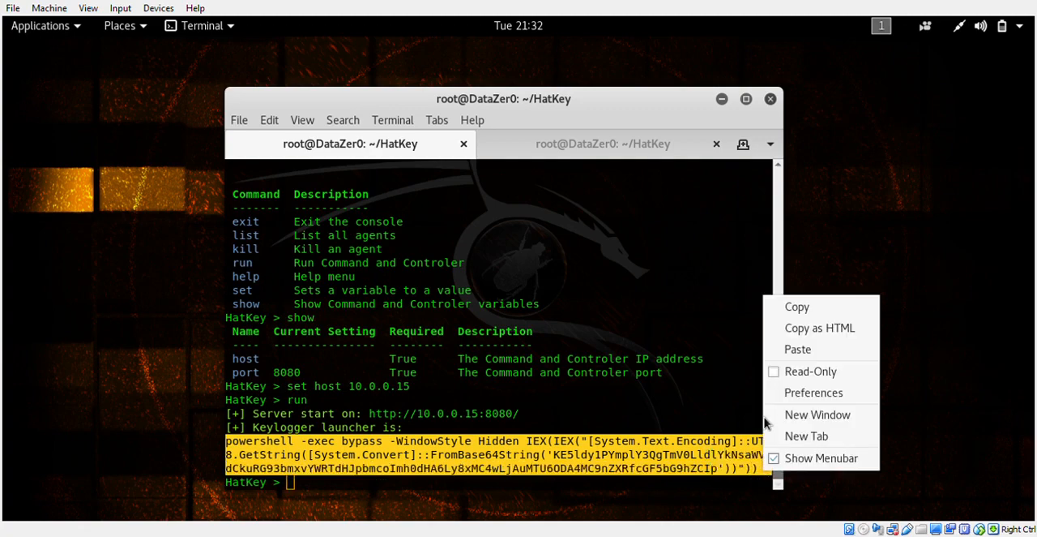
- Copy the PowerShell launcher command and start an empty nano buffer in the second tab
click(629, 154)
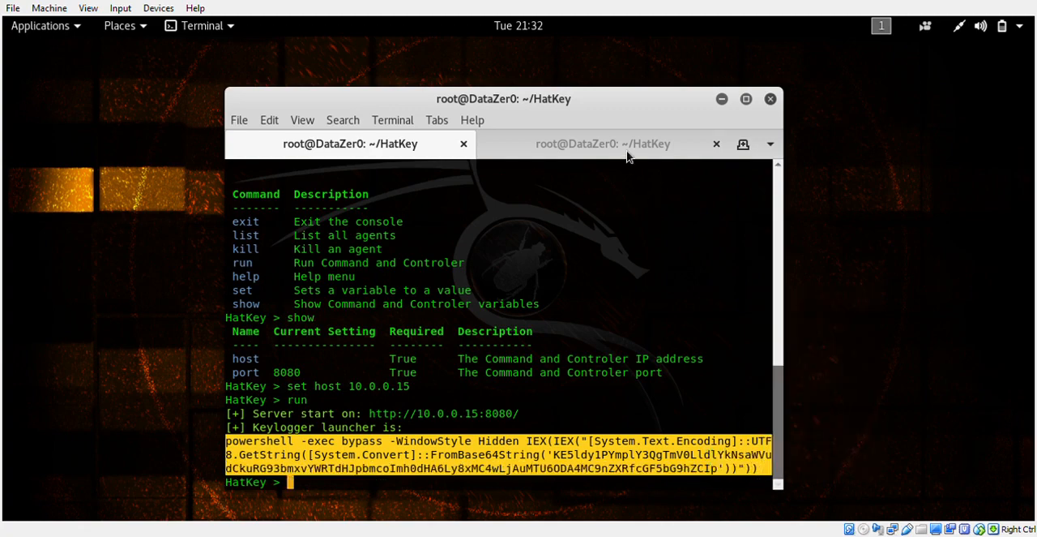
click(603, 144)
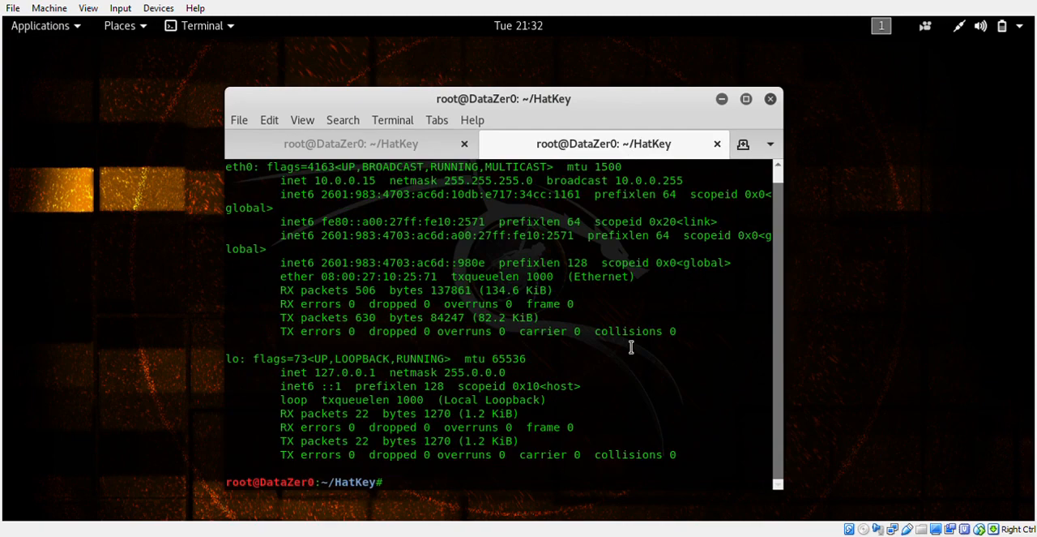
text(nano)
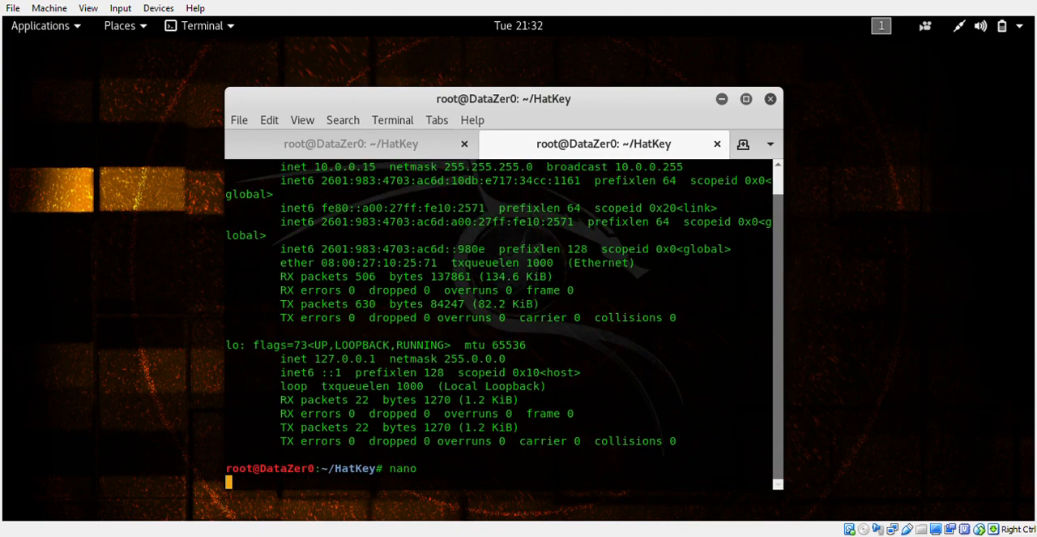
key(Return)
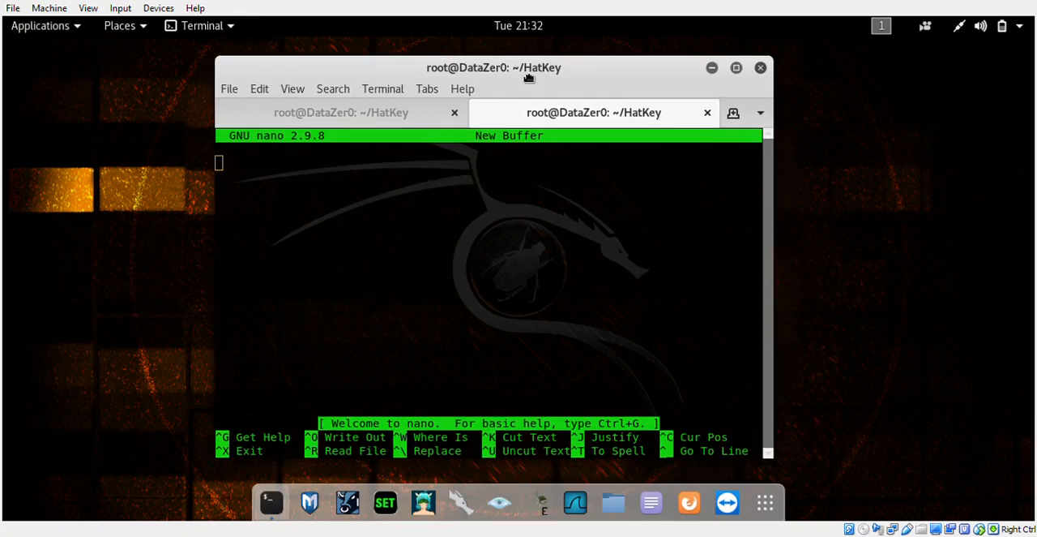
mouse_move(651, 502)
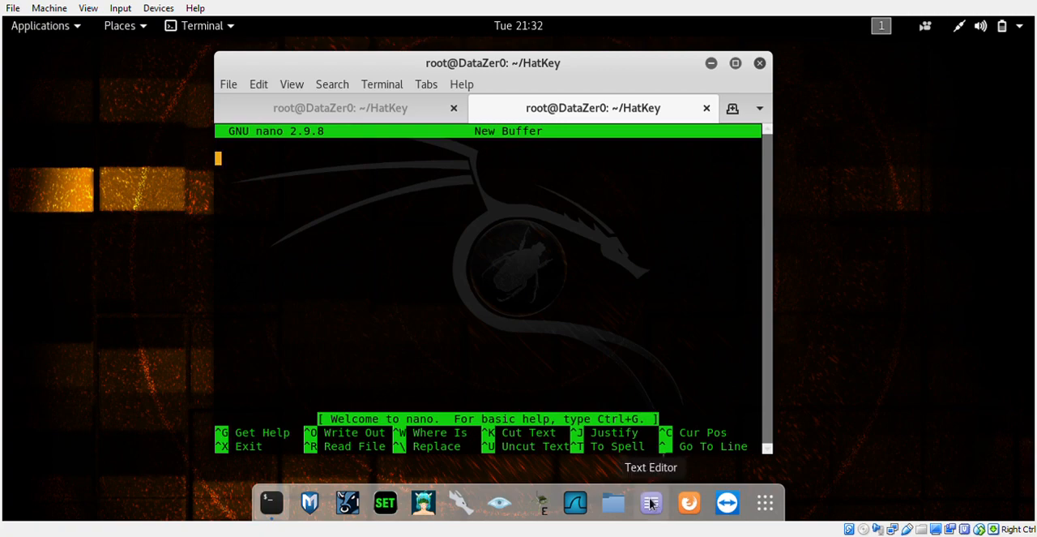
mouse_move(586, 271)
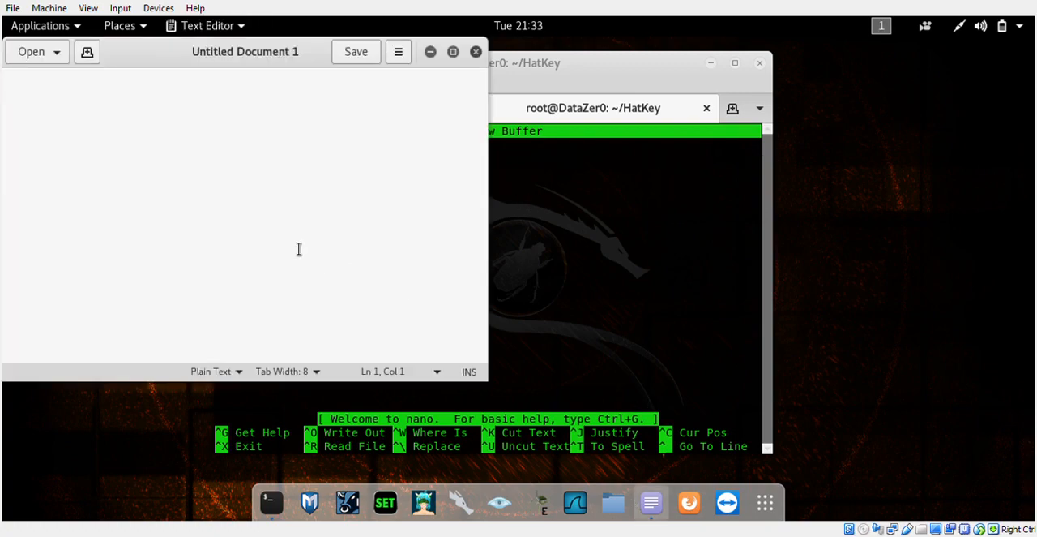
- Paste the PowerShell keylogger launcher command into the untitled document
right_click(298, 249)
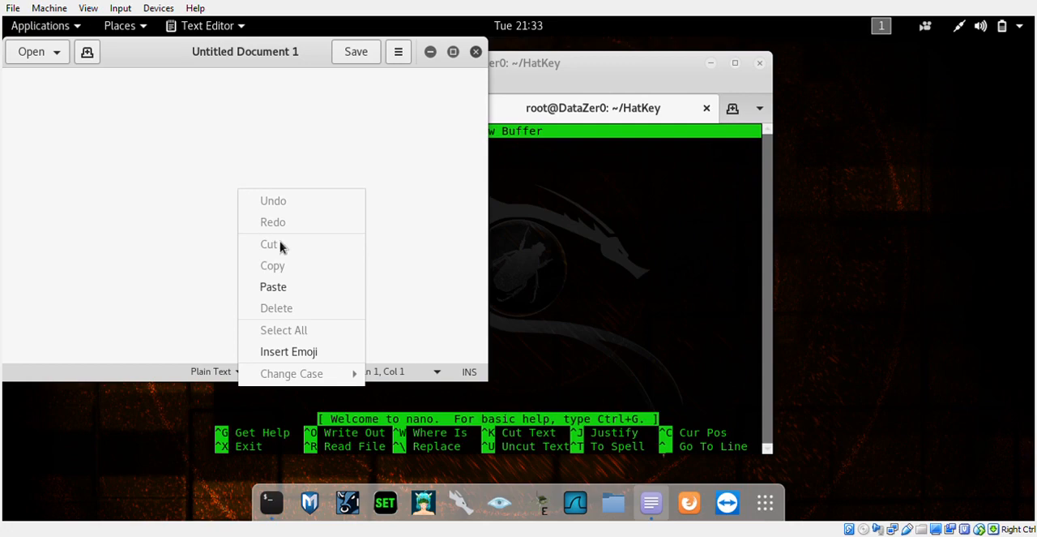
click(273, 286)
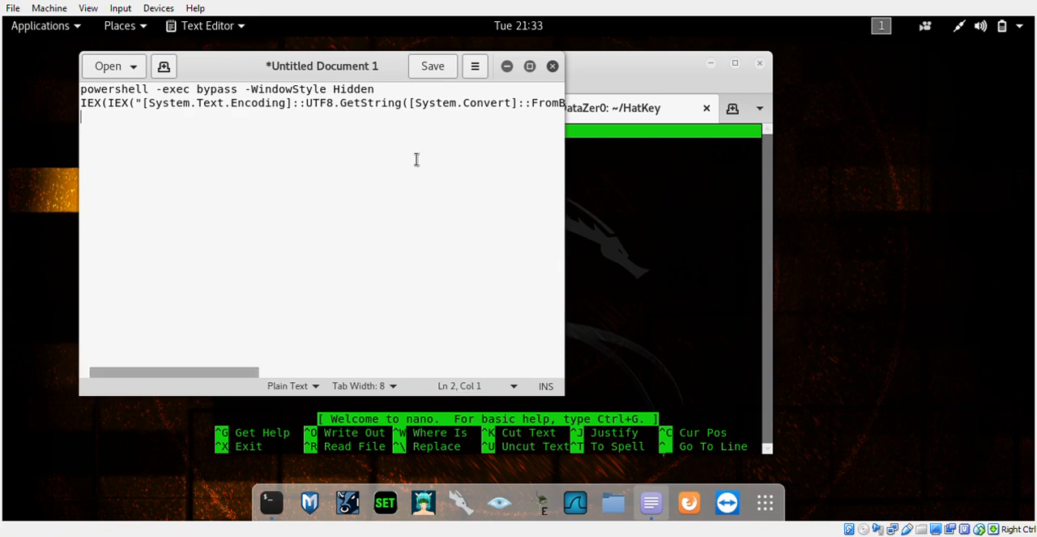
mouse_move(529, 174)
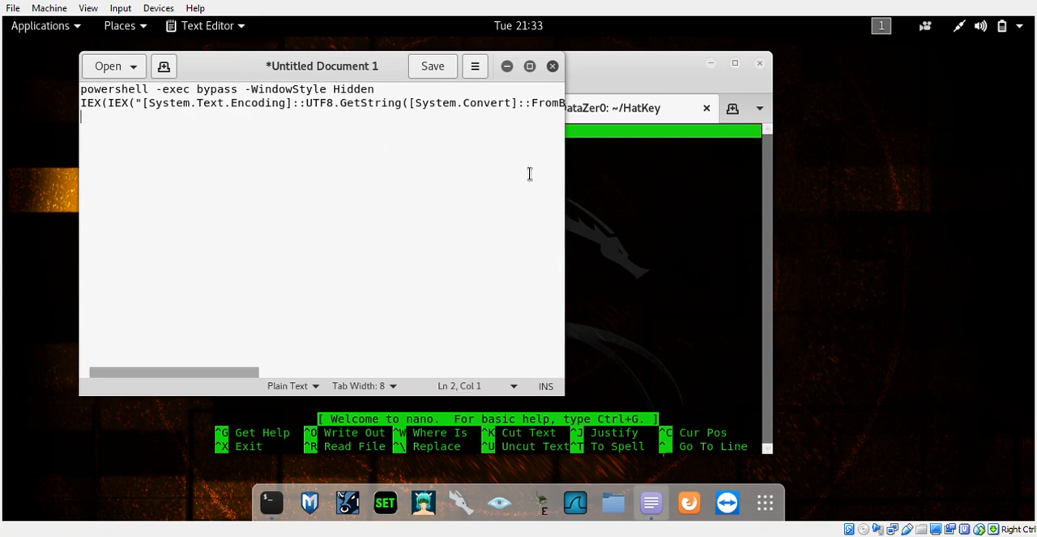
mouse_move(457, 105)
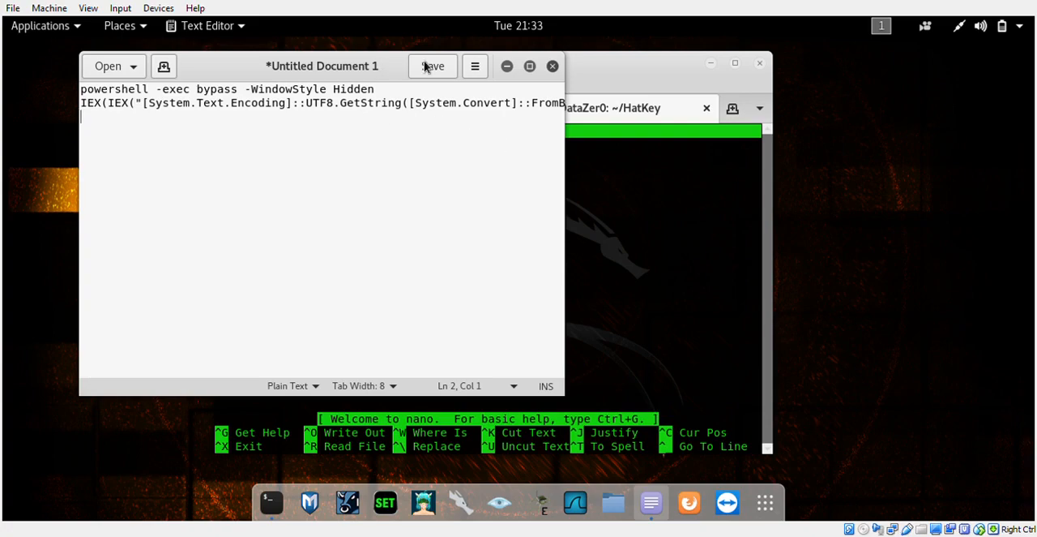
mouse_move(612, 295)
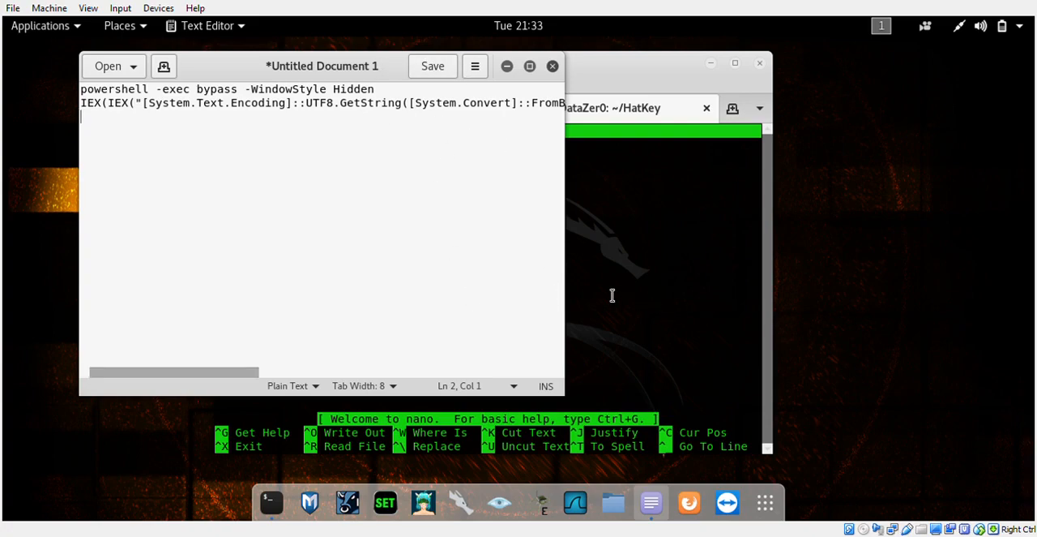
mouse_move(595, 280)
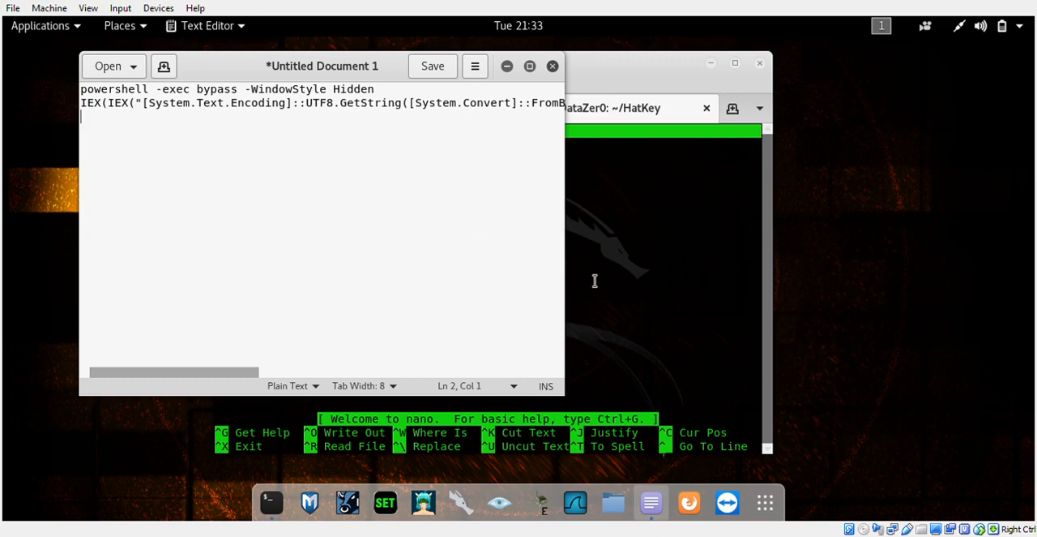
mouse_move(271, 86)
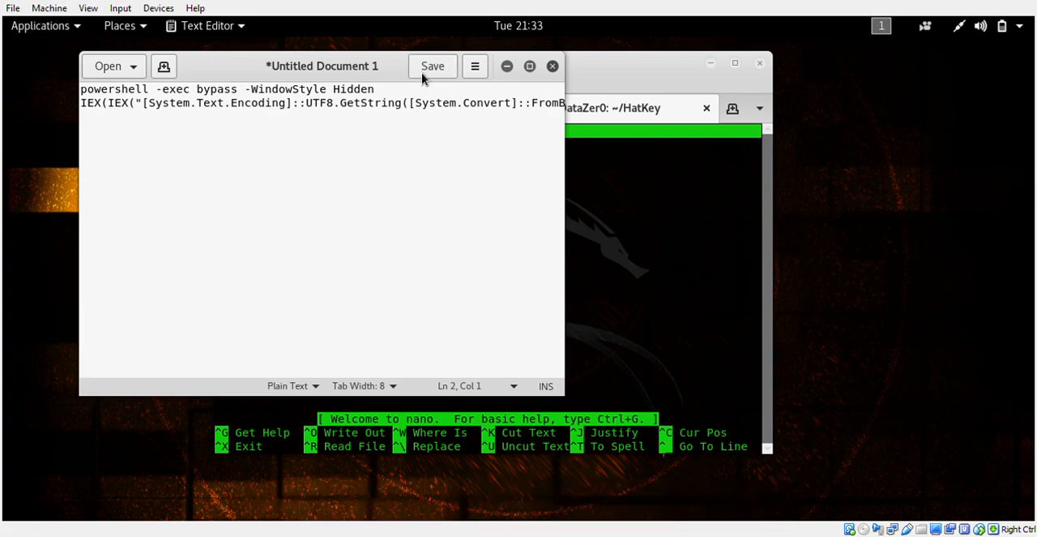
- Browse the save dialog through Other Locations > Computer into /var/www and select html
click(432, 66)
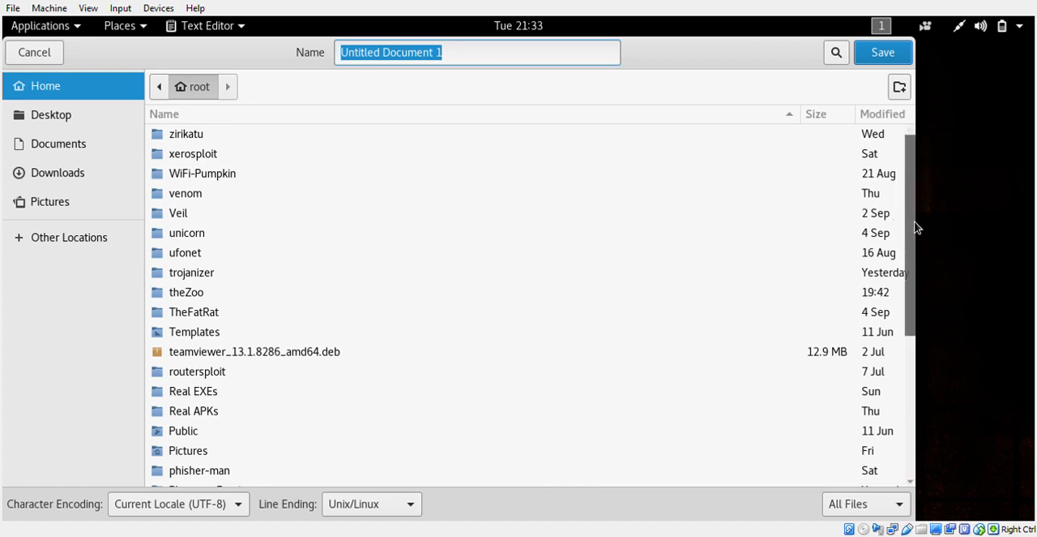
mouse_move(189, 106)
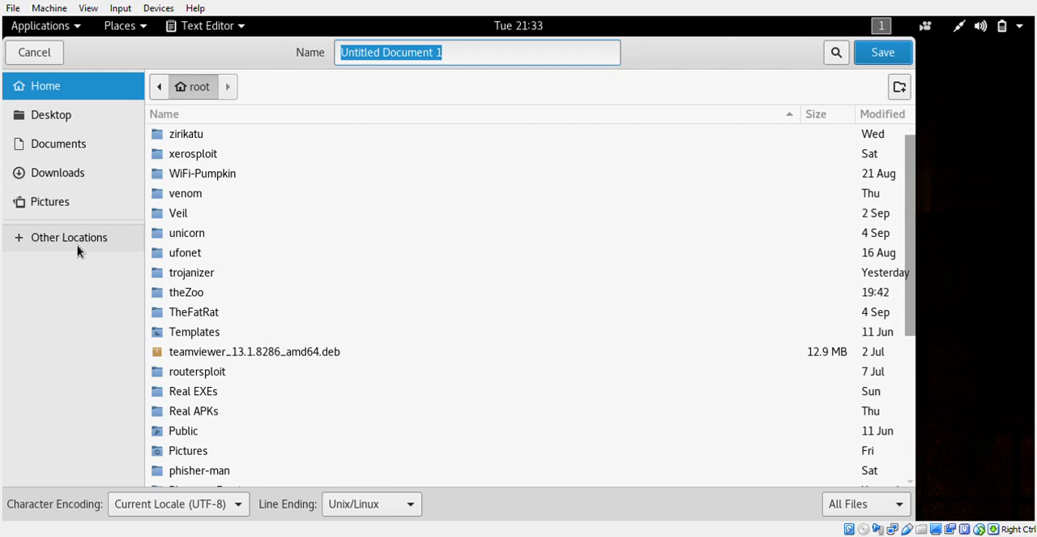
click(69, 237)
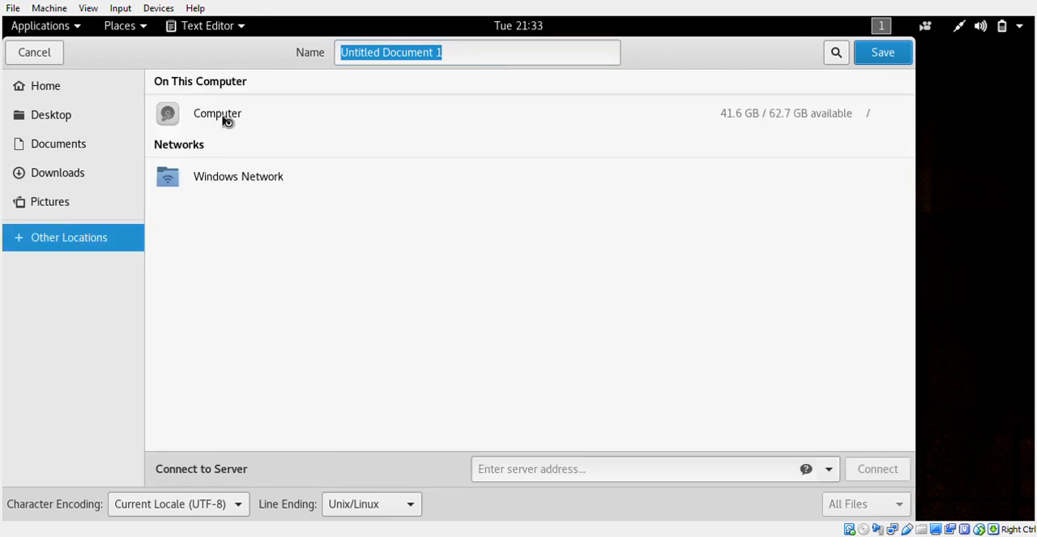
double_click(216, 113)
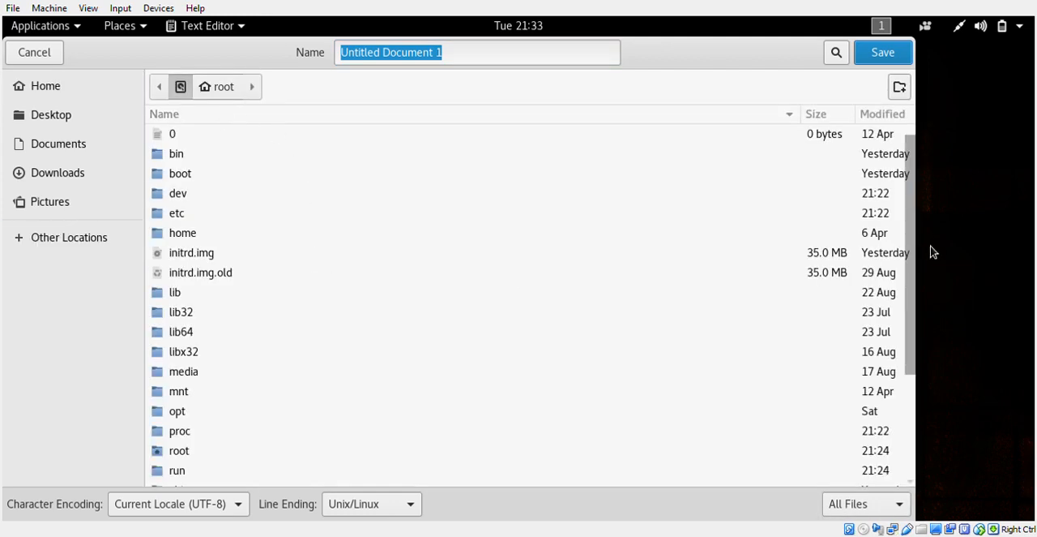
scroll(down, 3)
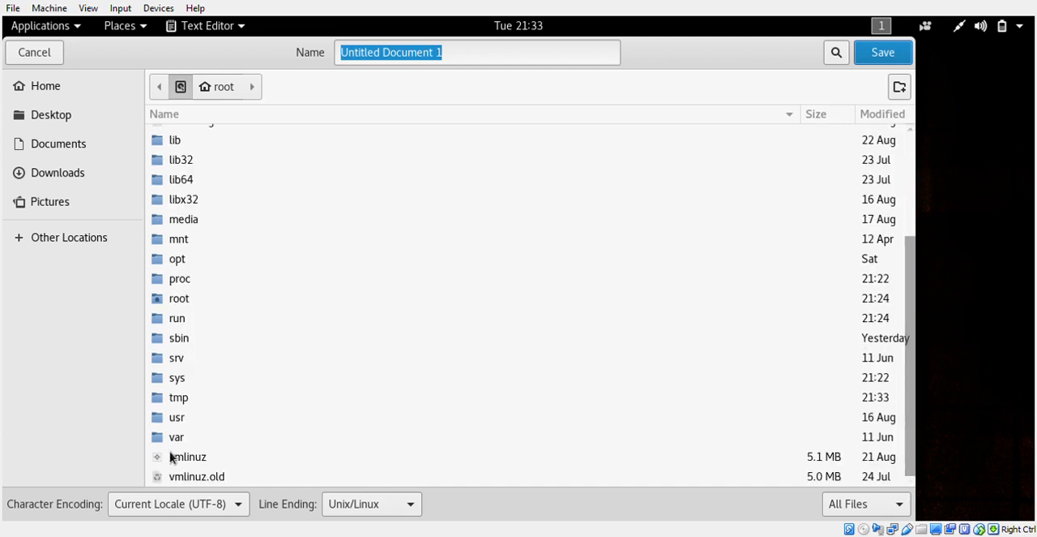
double_click(175, 436)
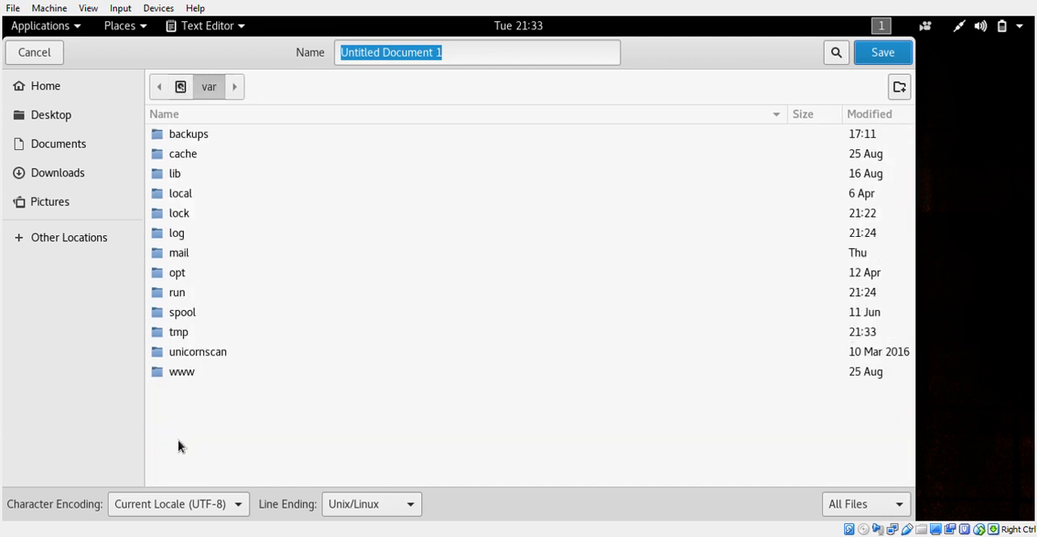
double_click(182, 371)
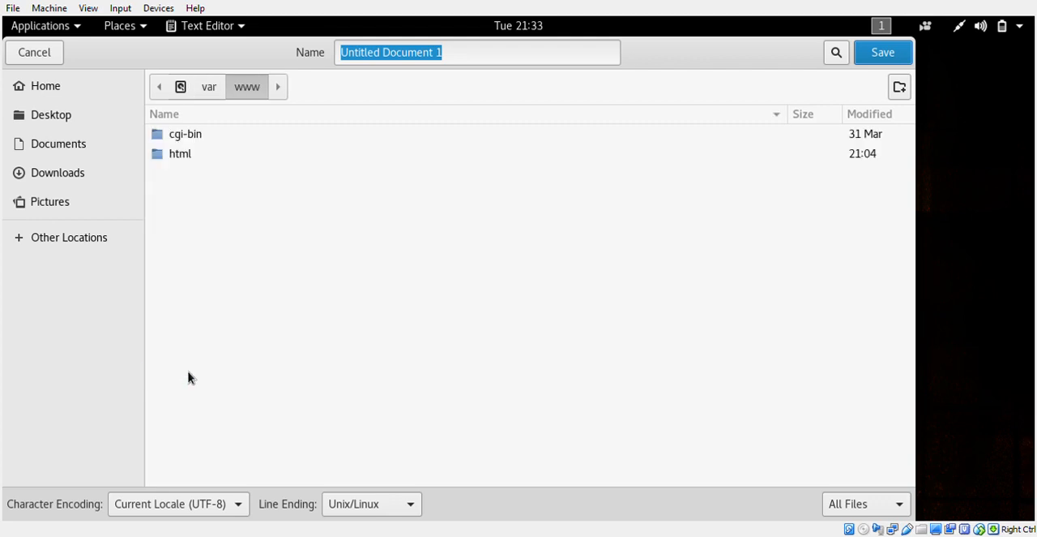
click(180, 153)
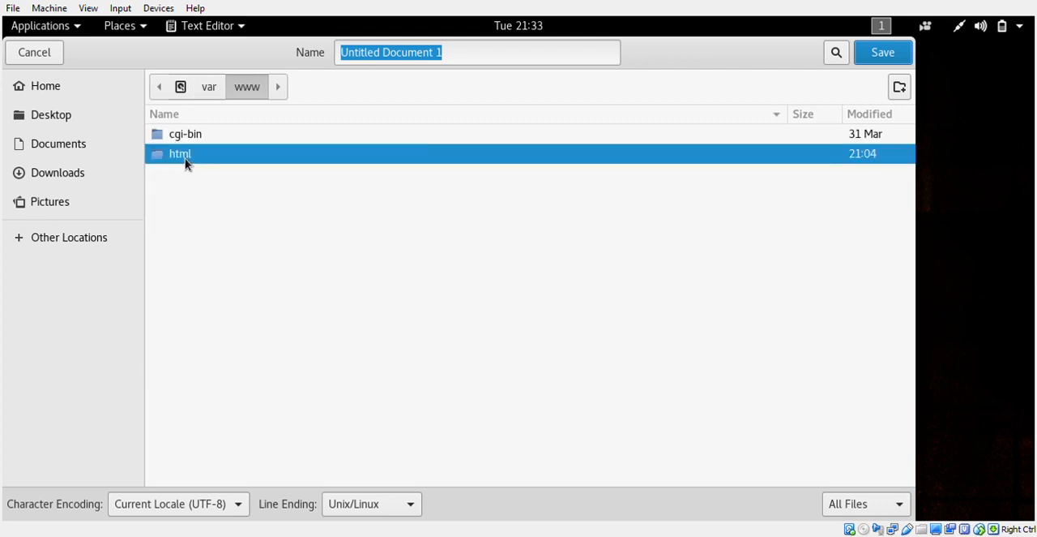
- Open the html folder and save the launcher as testlogger.bat
double_click(180, 153)
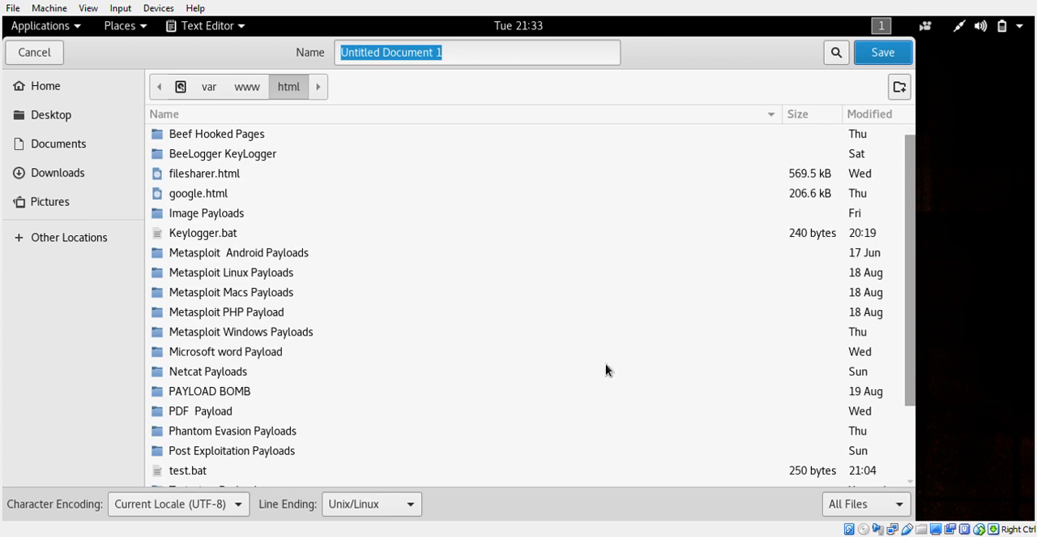
mouse_move(722, 343)
text(U)
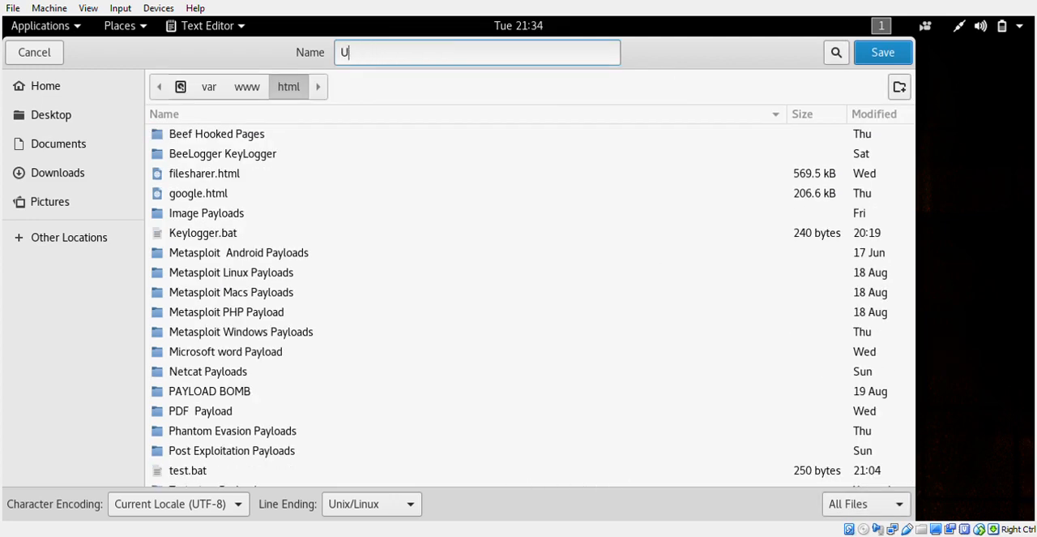
text(t)
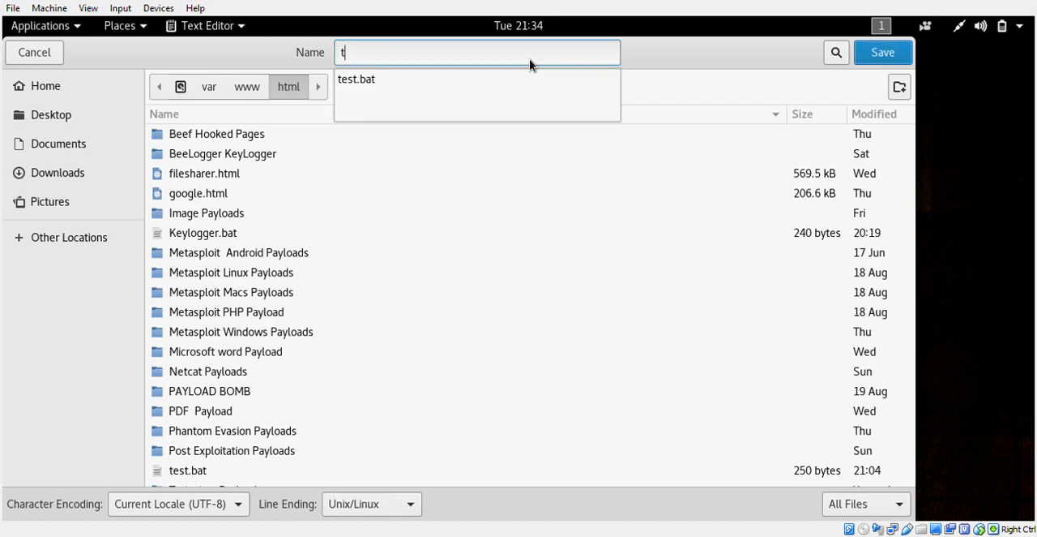
text(es)
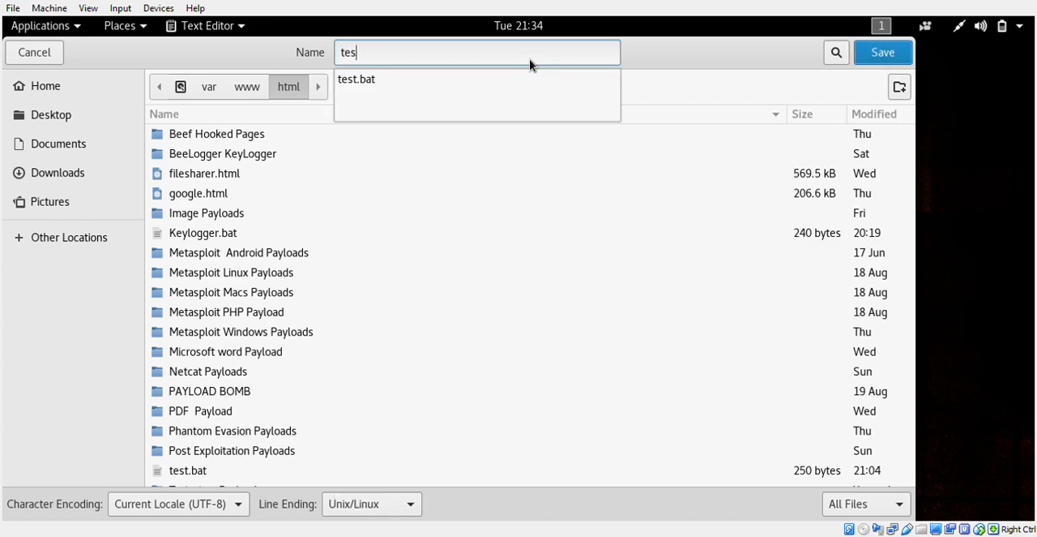
text(lo)
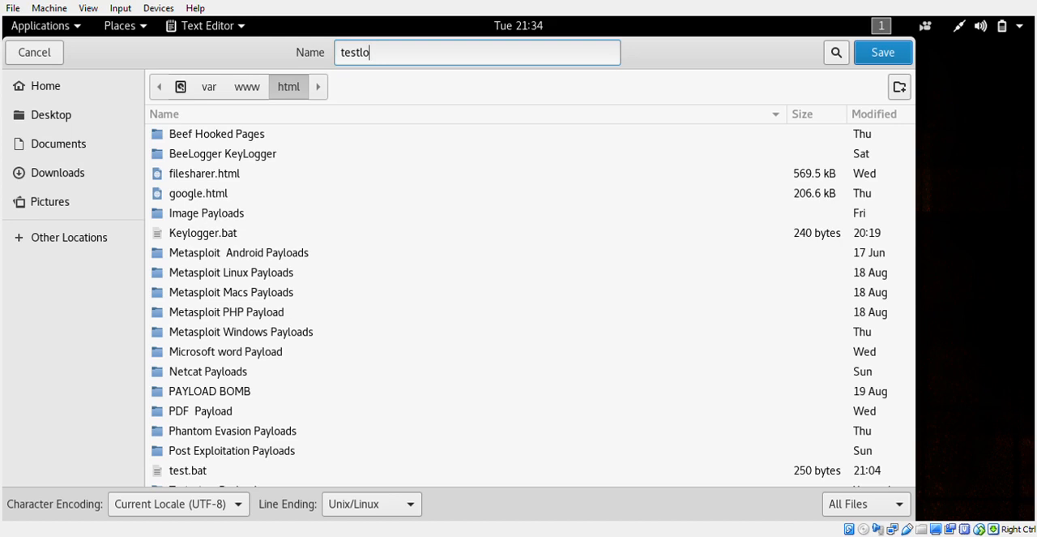
text(gger.)
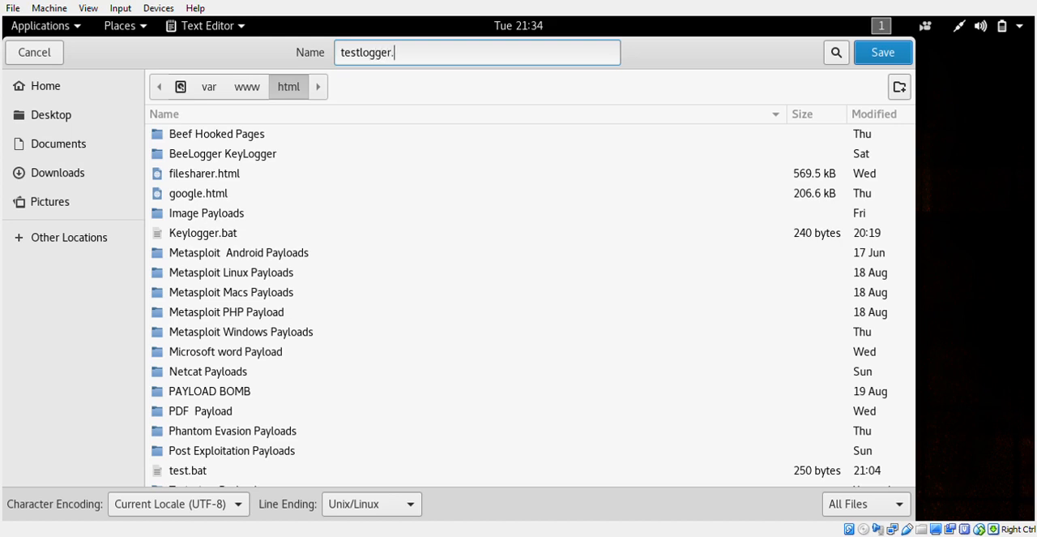
text(bat)
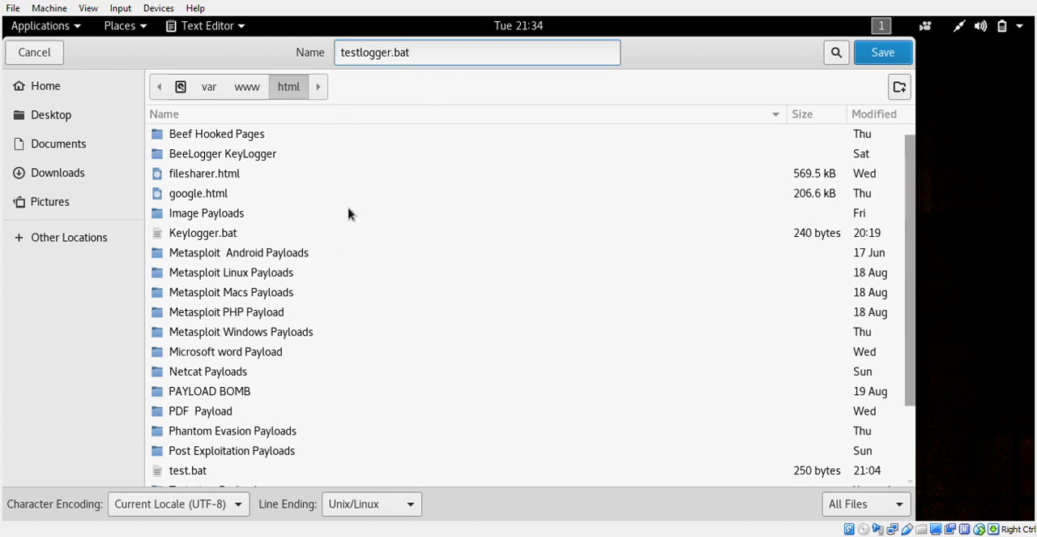
click(481, 52)
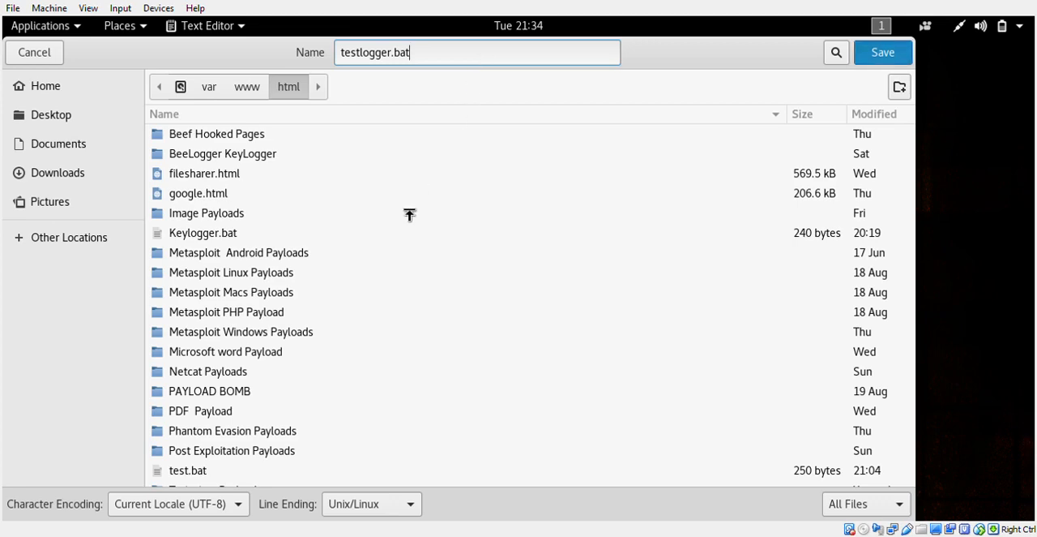
click(882, 52)
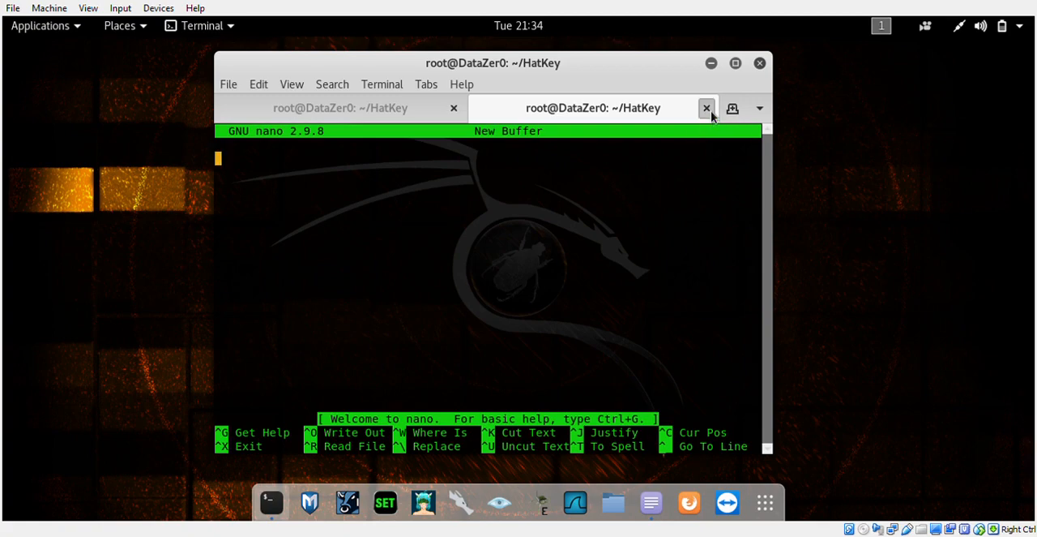
- Start Apache2 with service apache2 start in a new tab, checking the 10.0.0.15 host IP
click(705, 108)
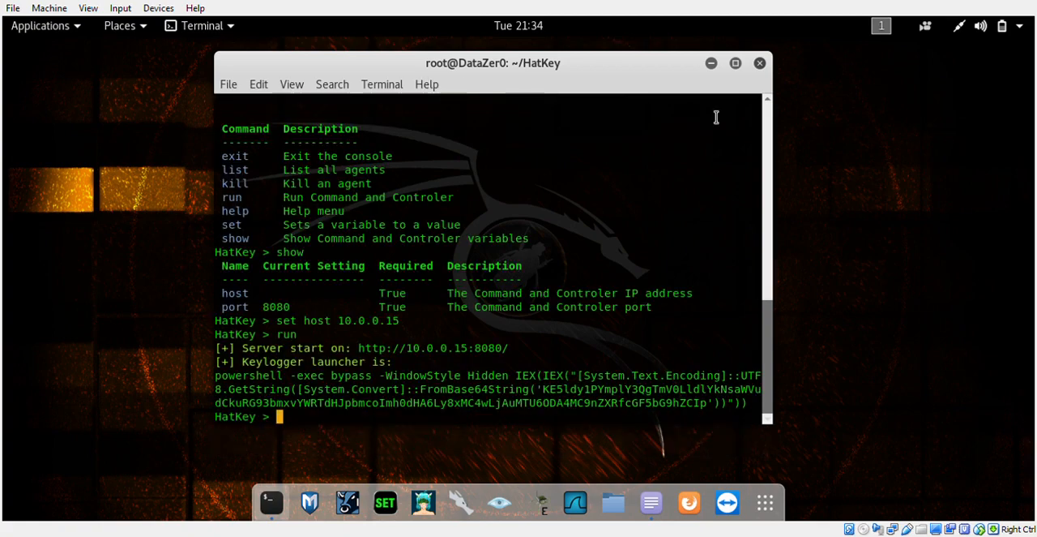
click(426, 83)
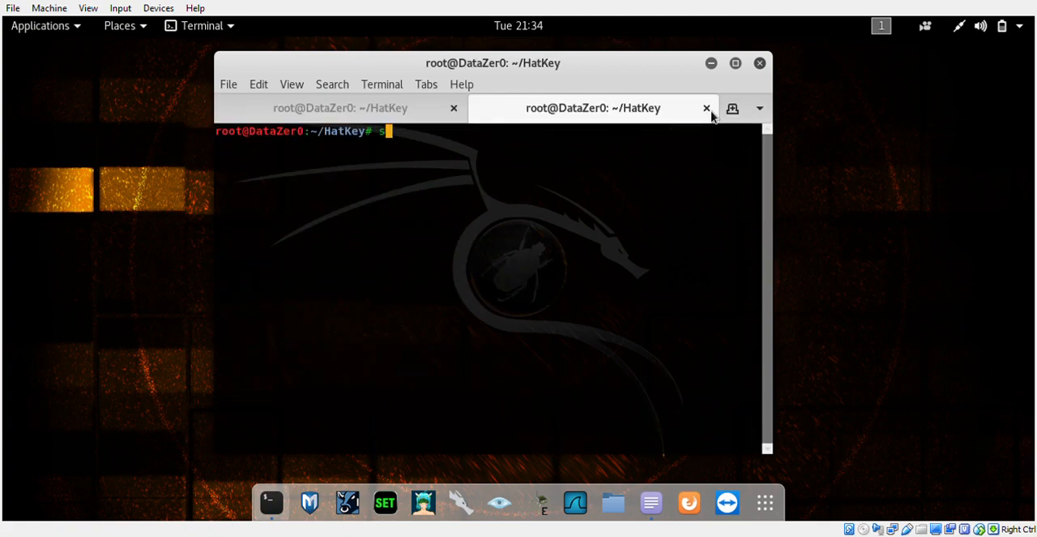
text(ervice)
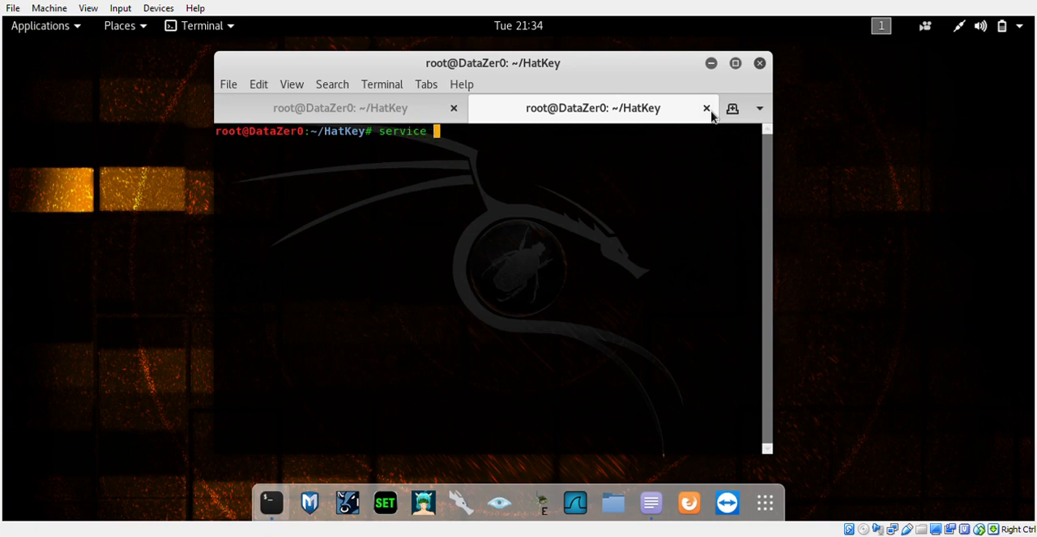
text(apache2 start)
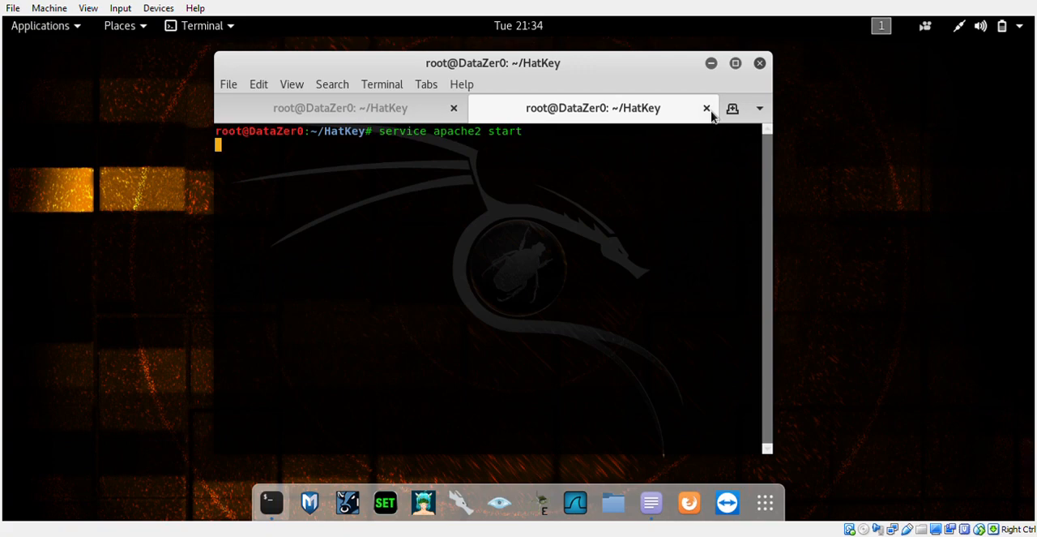
click(341, 107)
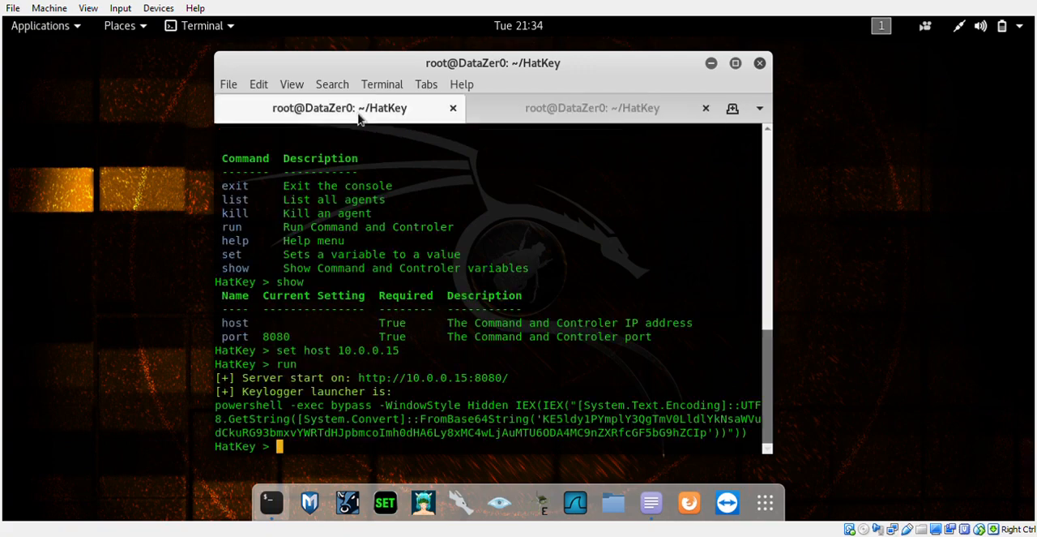
mouse_move(361, 352)
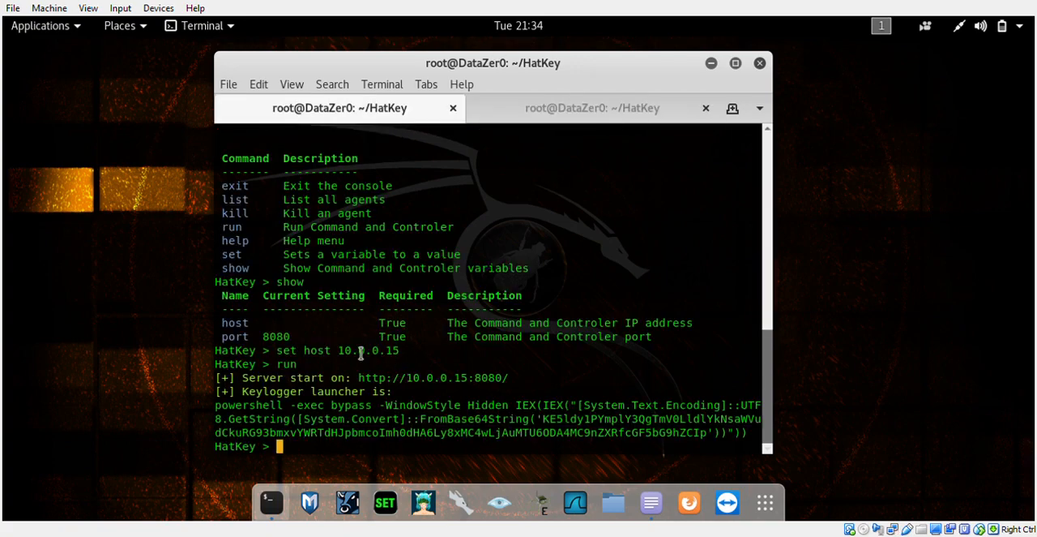
double_click(367, 349)
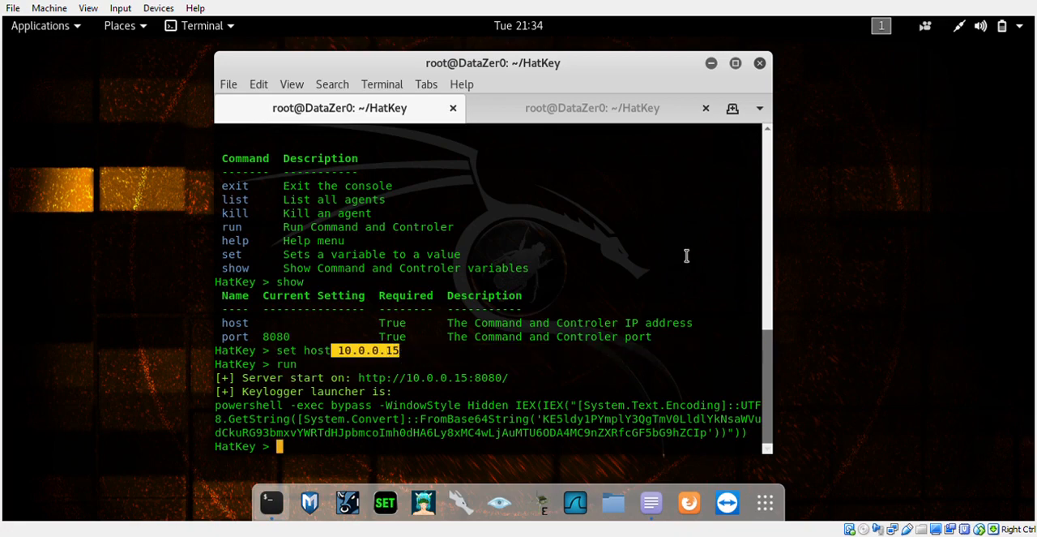
mouse_move(773, 286)
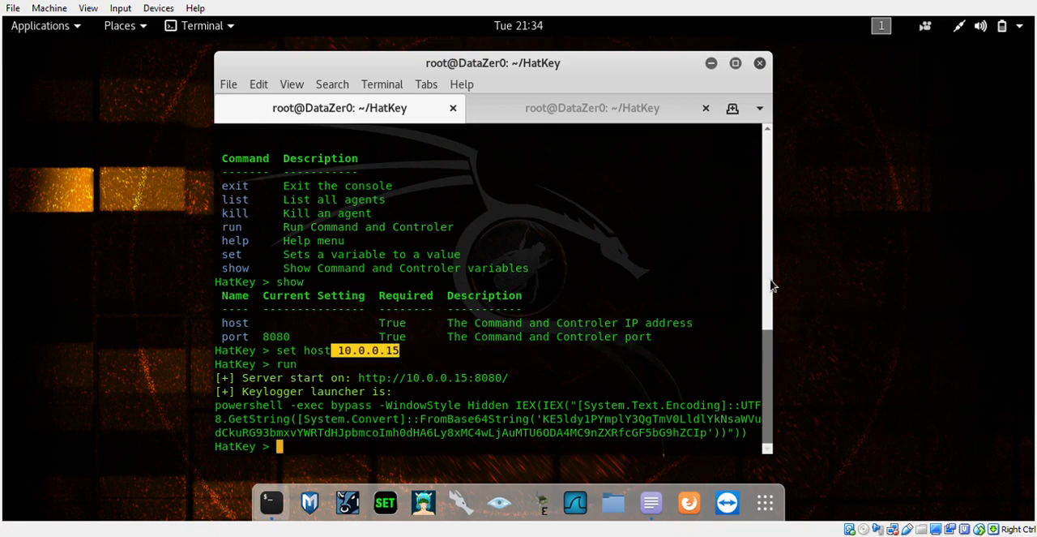
click(592, 107)
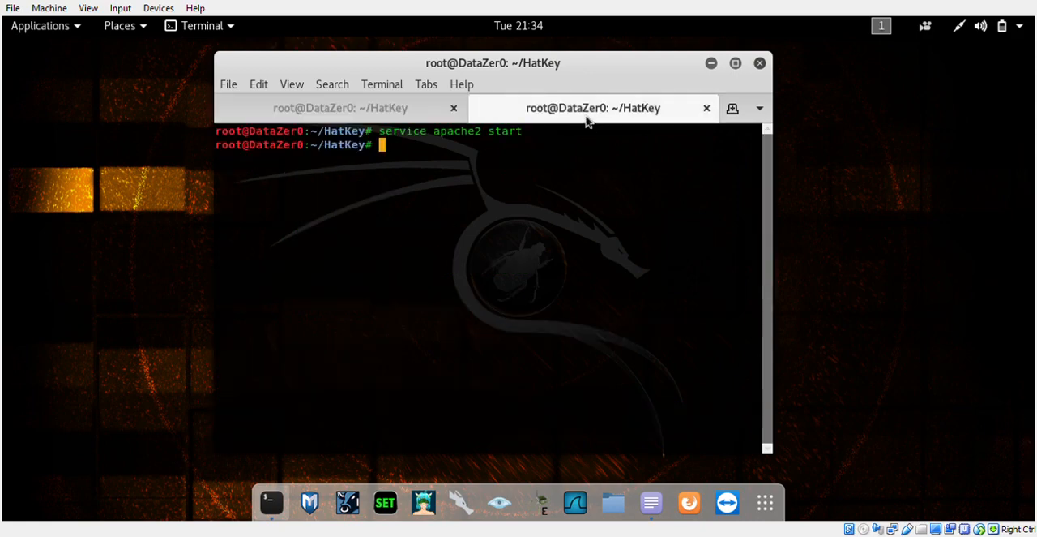
mouse_move(539, 245)
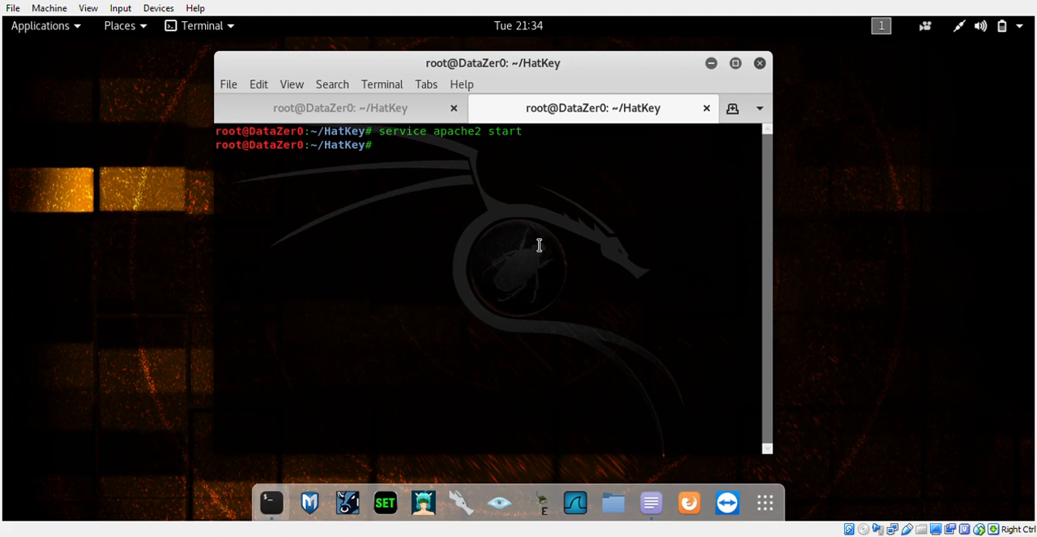
mouse_move(340, 107)
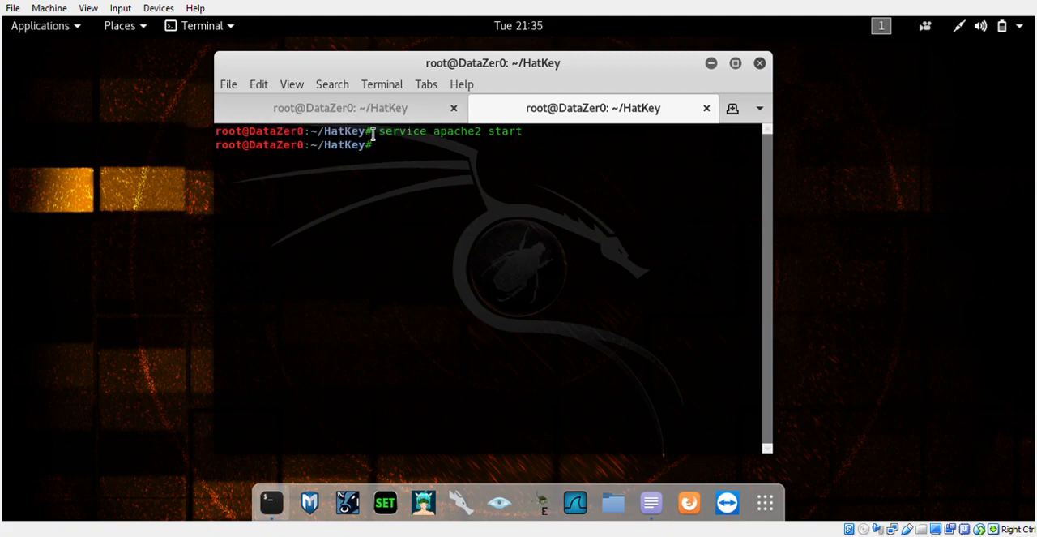
- Switch back to the HatKey console tab showing the 10.0.0.15:8080 server
click(340, 107)
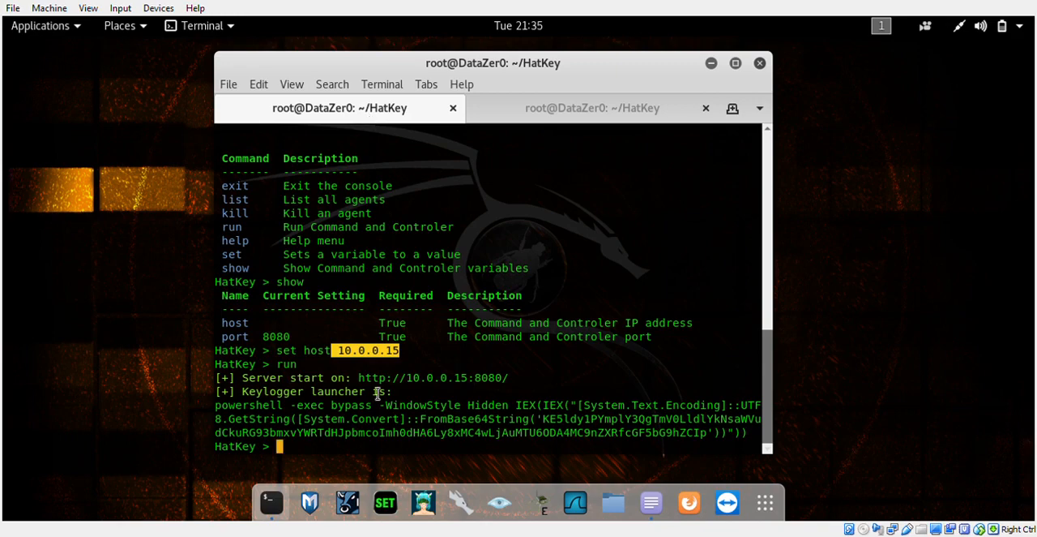
mouse_move(507, 385)
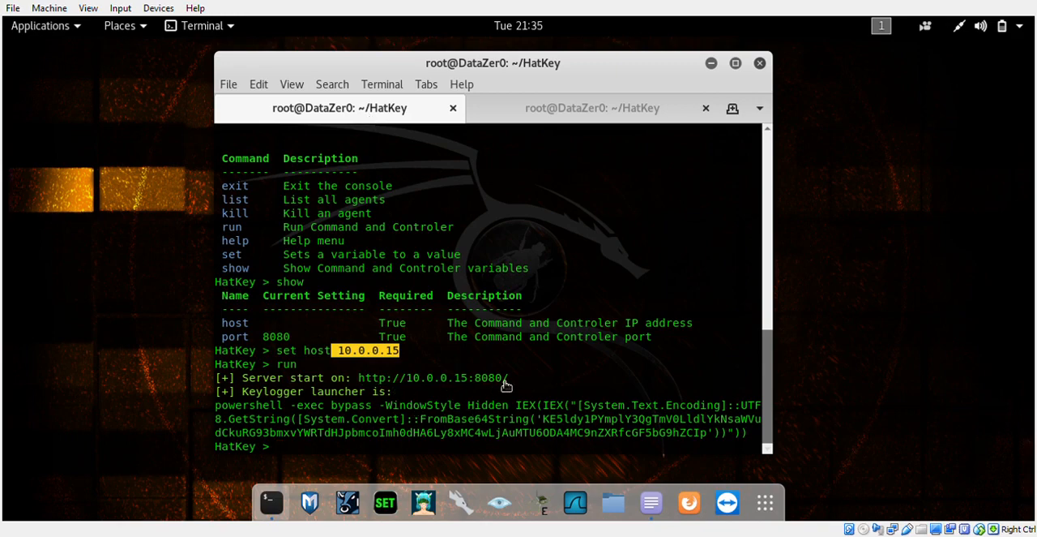
mouse_move(465, 287)
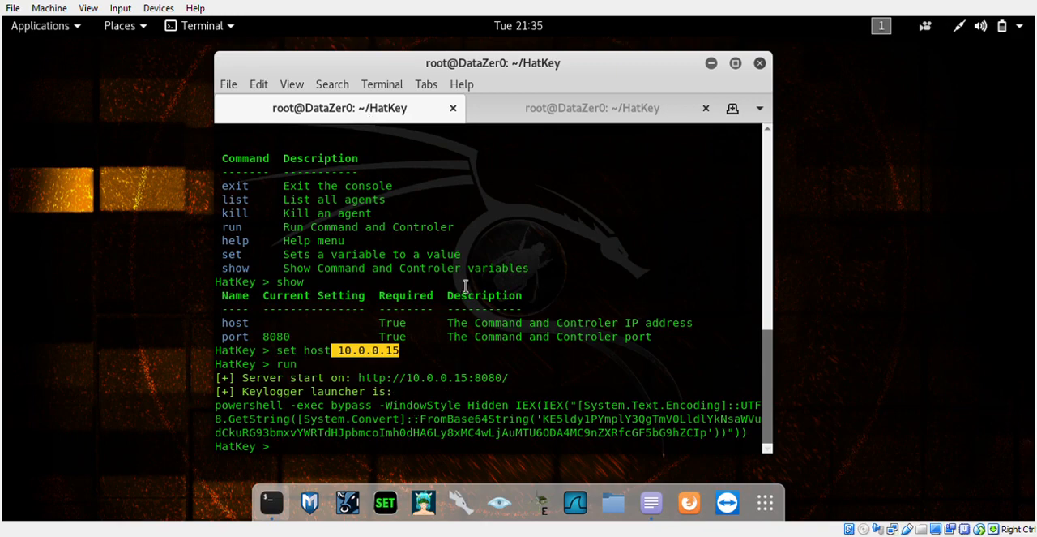
mouse_move(664, 274)
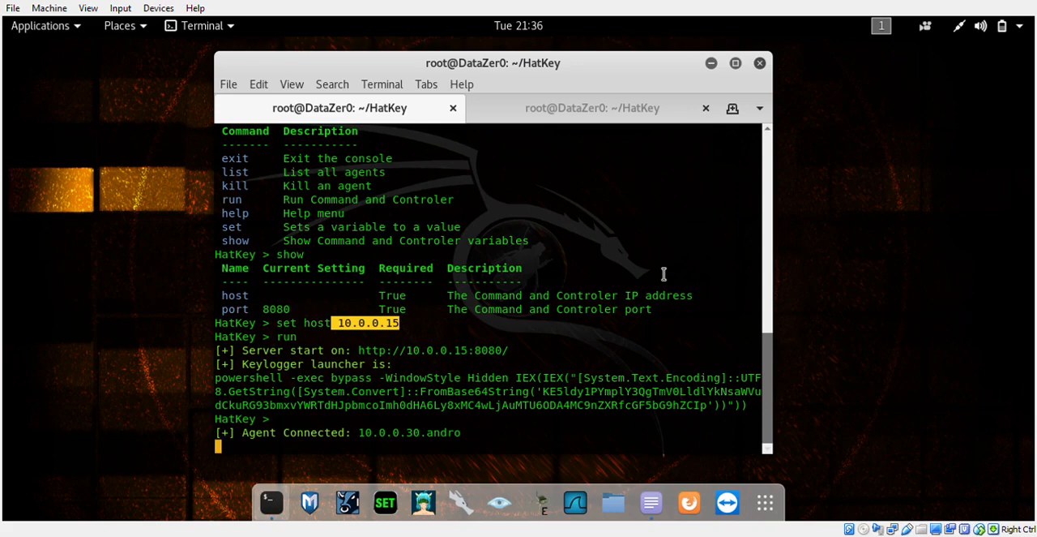
mouse_move(282, 322)
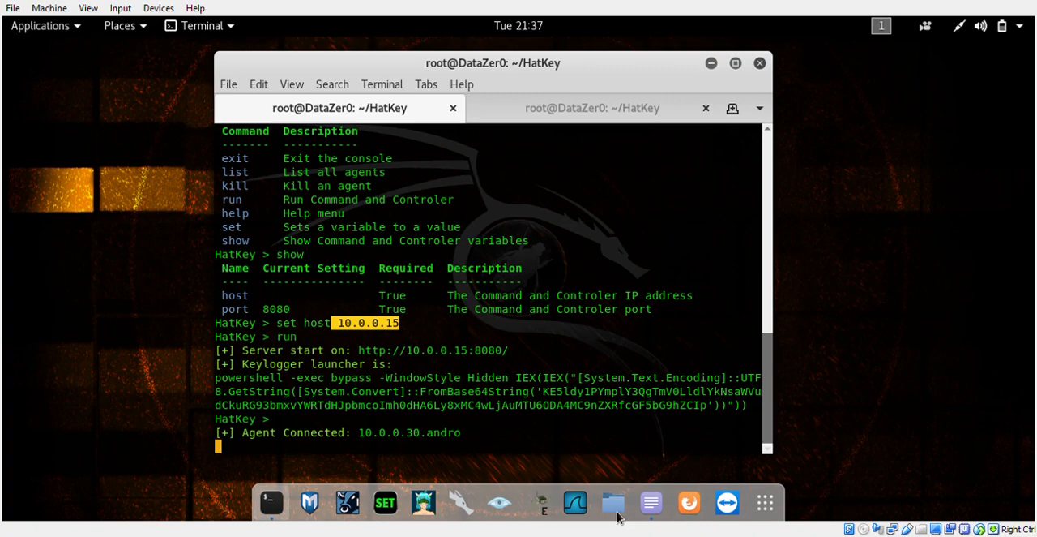
mouse_move(613, 502)
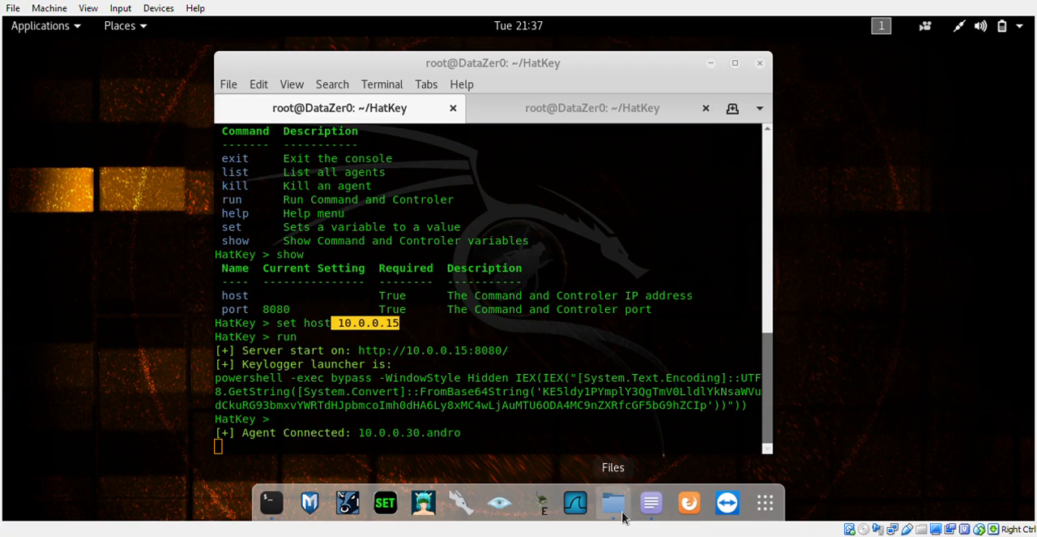
- Browse to HatKey/Output in Files and select the 10.0.0.30.andro.txt log
click(612, 502)
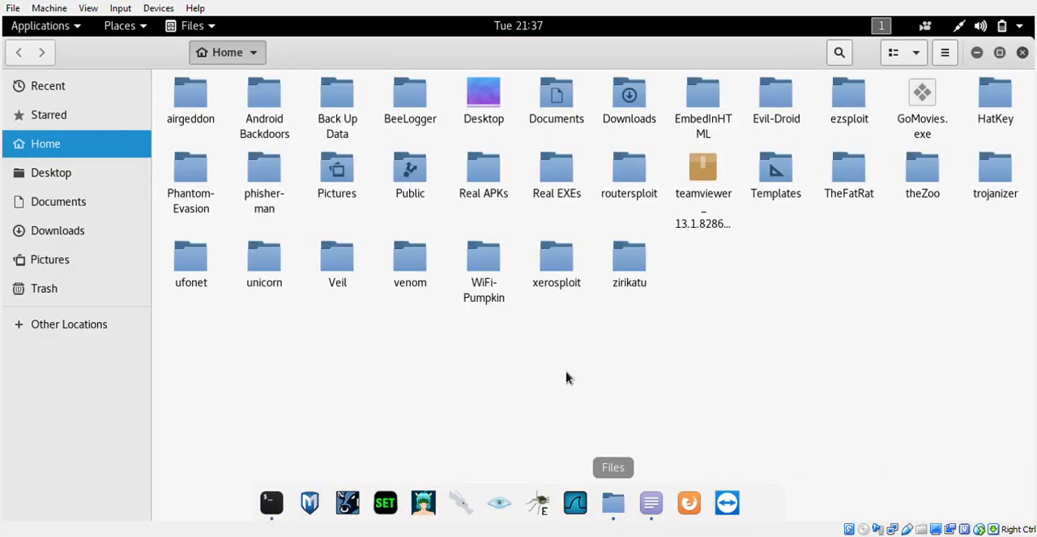
mouse_move(545, 335)
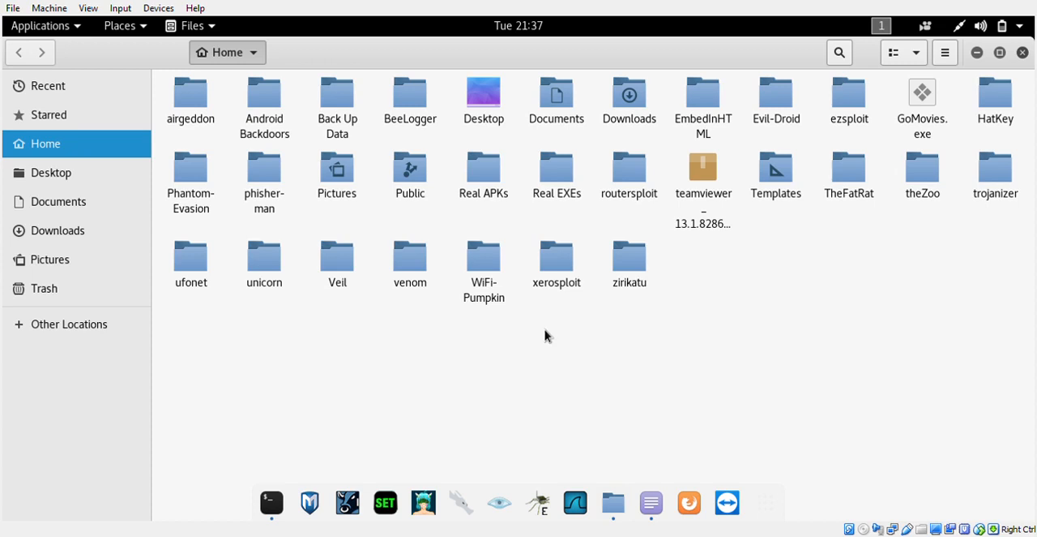
mouse_move(835, 249)
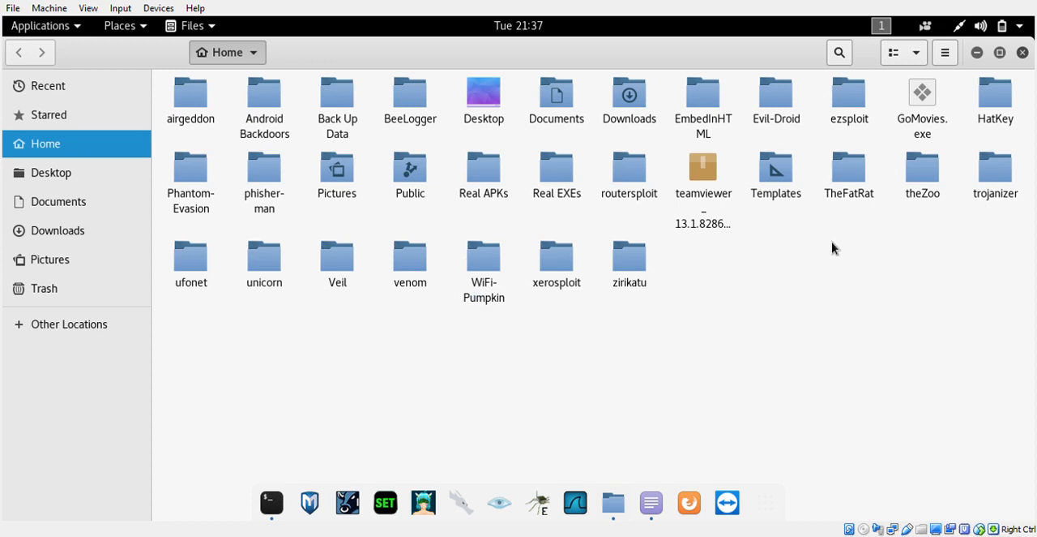
mouse_move(519, 389)
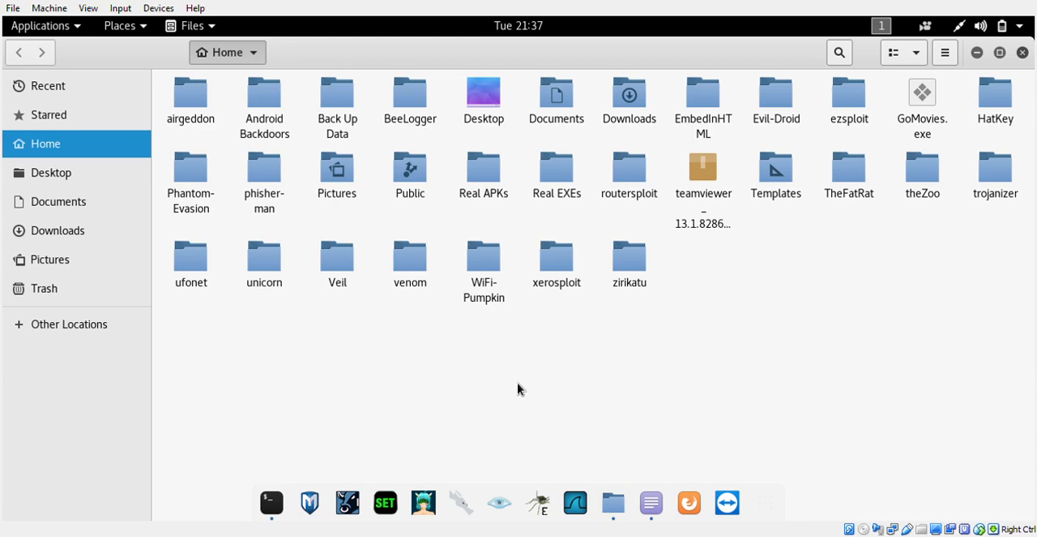
mouse_move(226, 194)
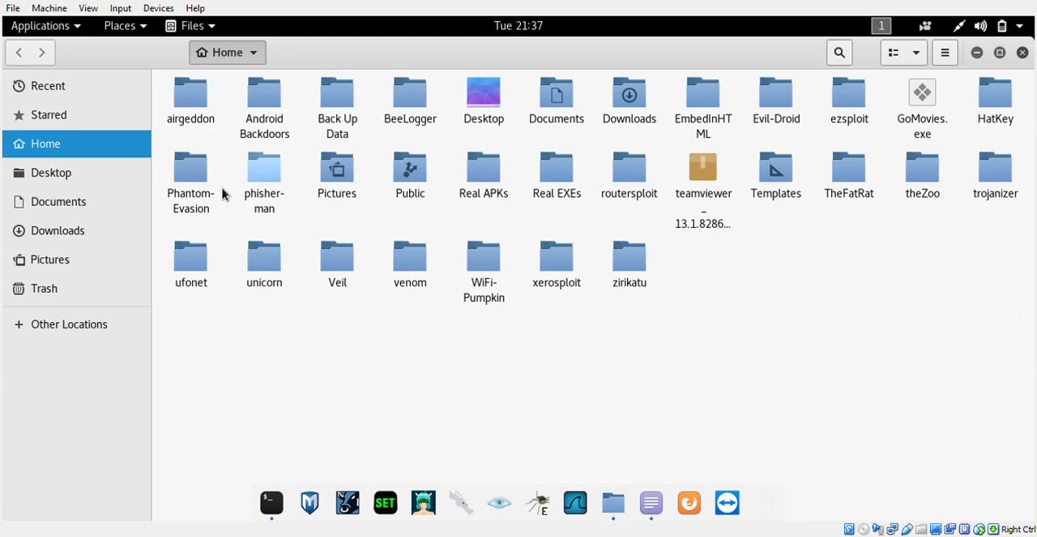
mouse_move(760, 104)
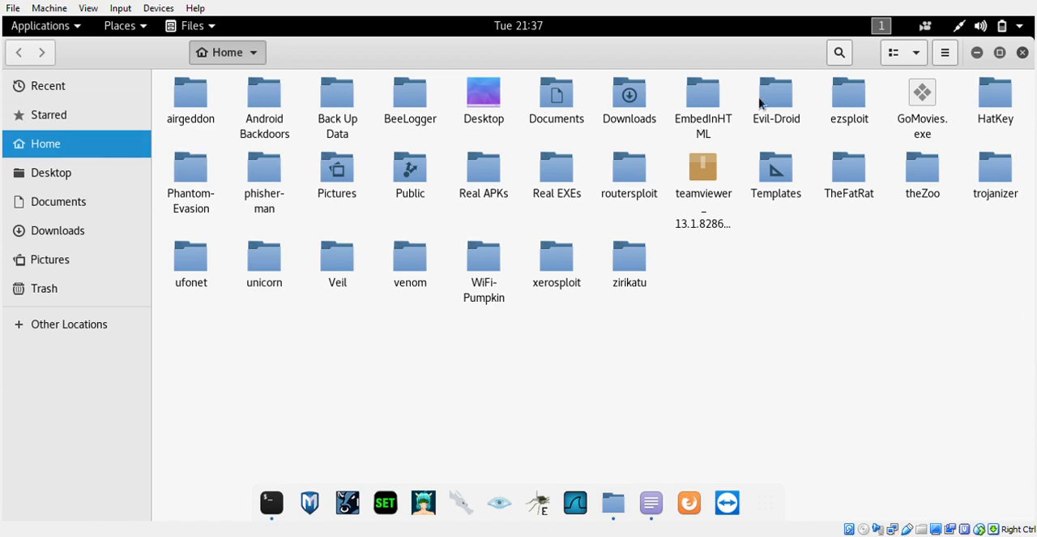
click(995, 93)
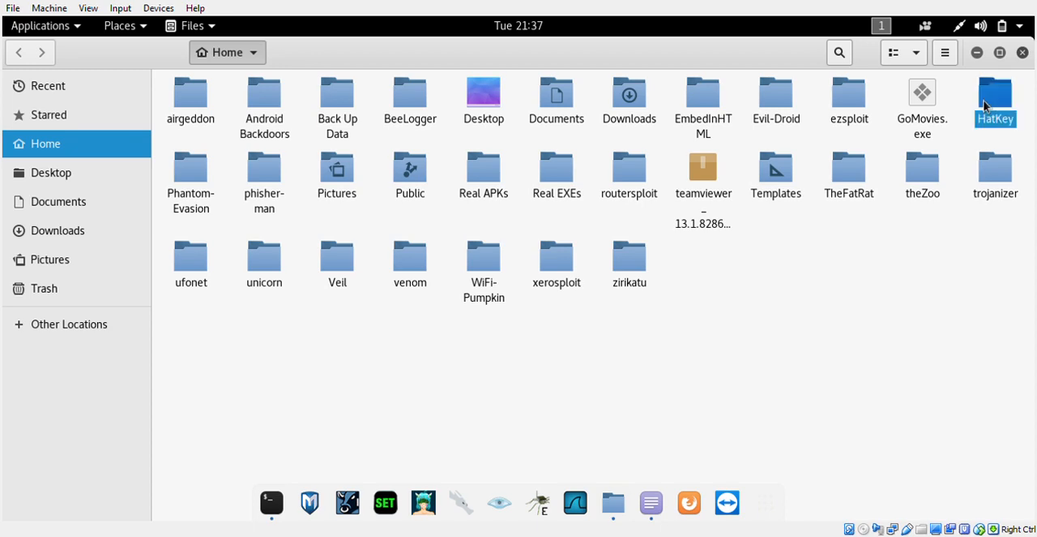
double_click(995, 91)
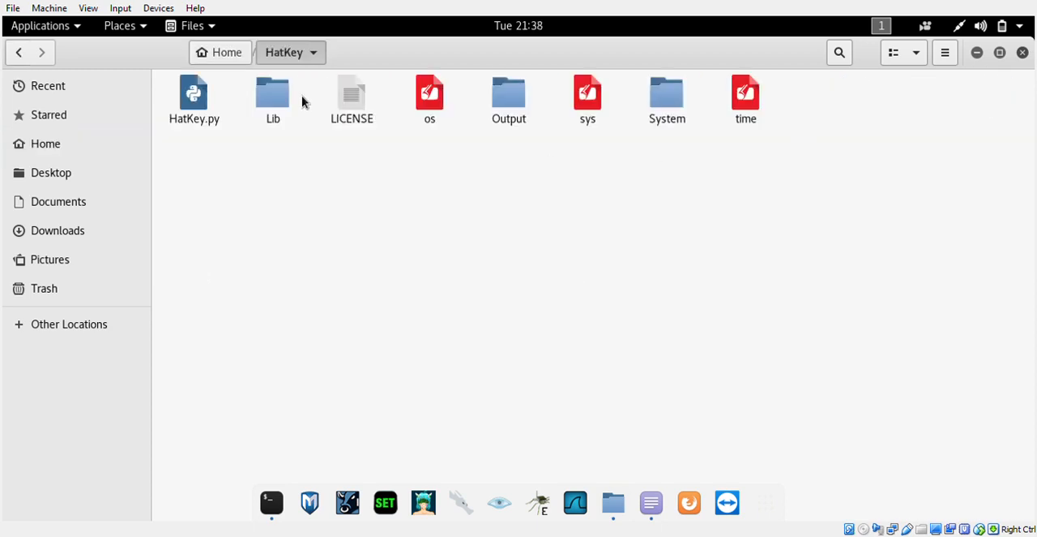
click(509, 97)
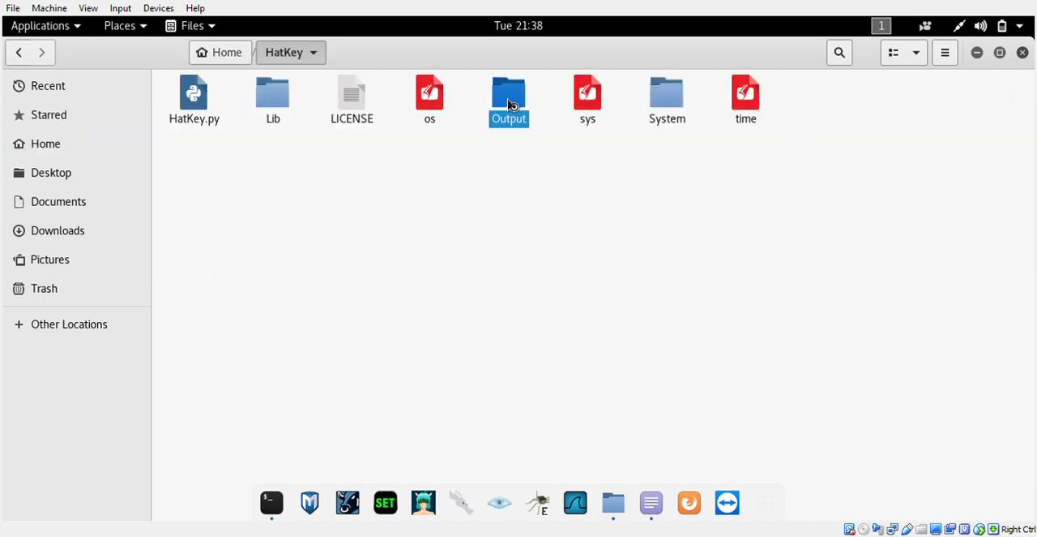
double_click(509, 93)
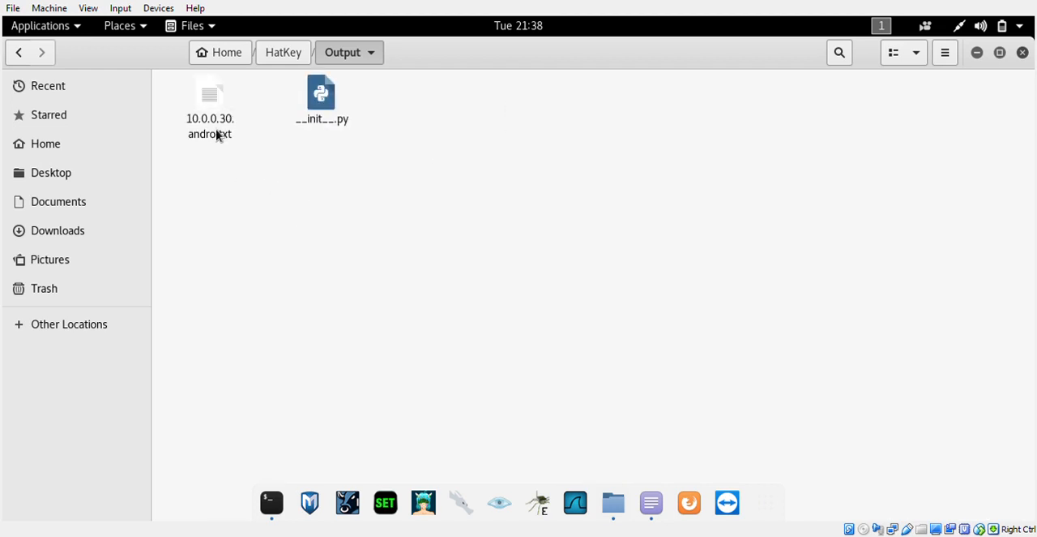
click(209, 97)
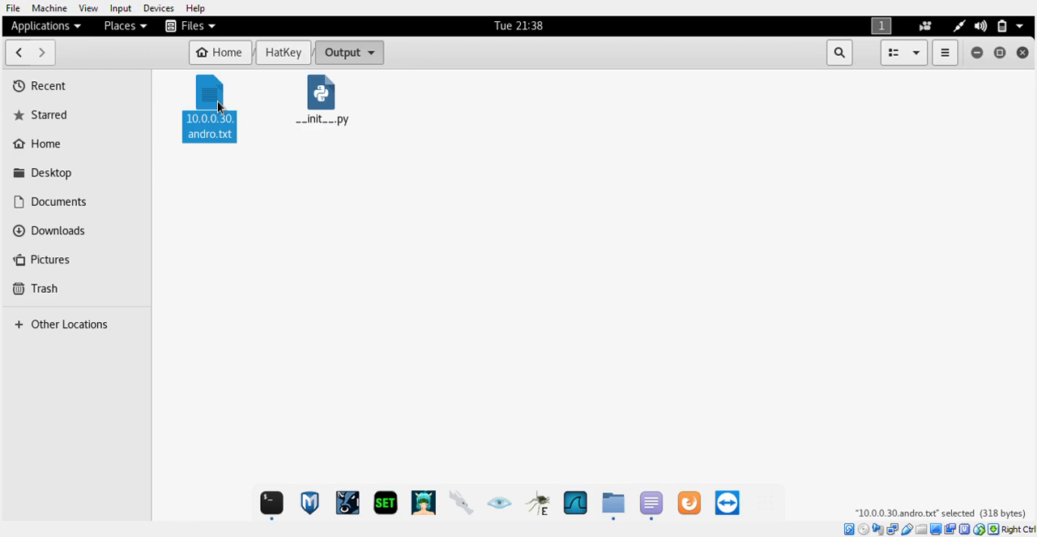
- Review the captured email and st123 keystrokes, then close and reopen the updated log
double_click(209, 108)
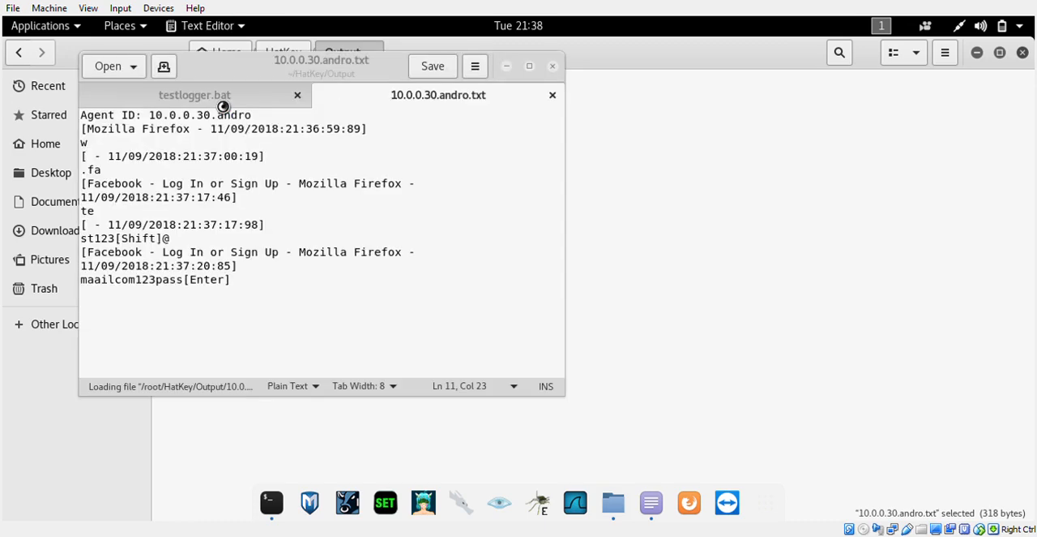
click(194, 95)
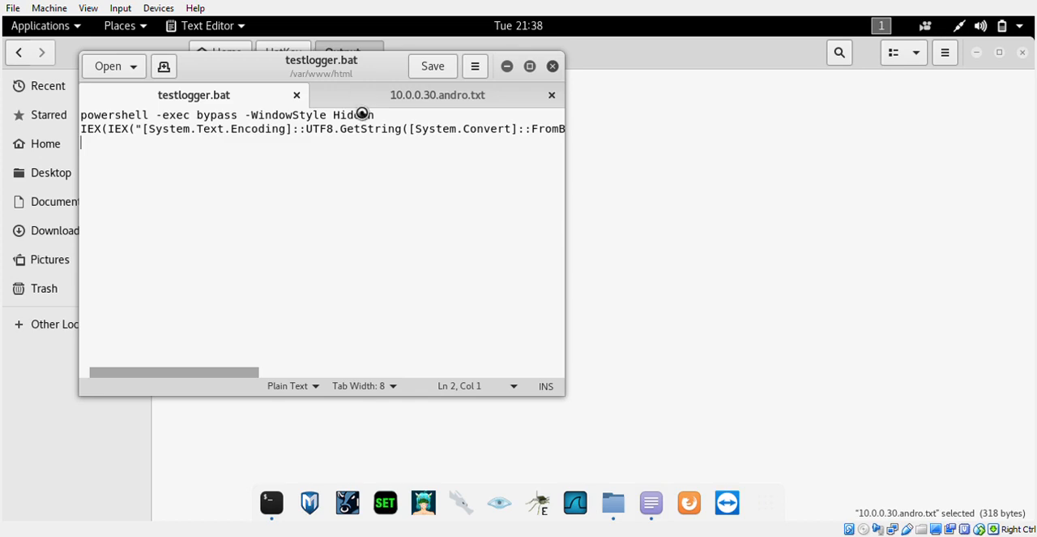
click(438, 95)
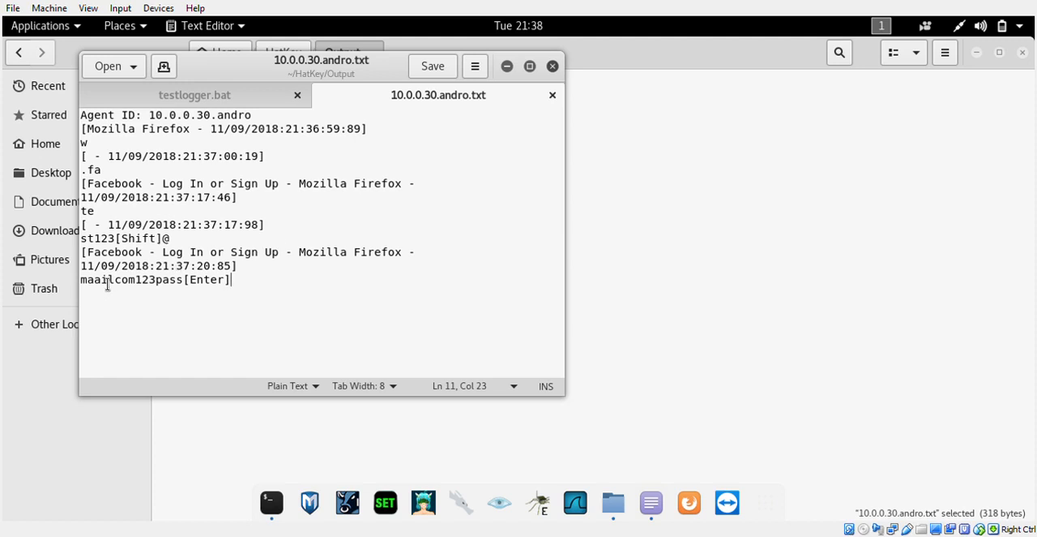
mouse_move(91, 288)
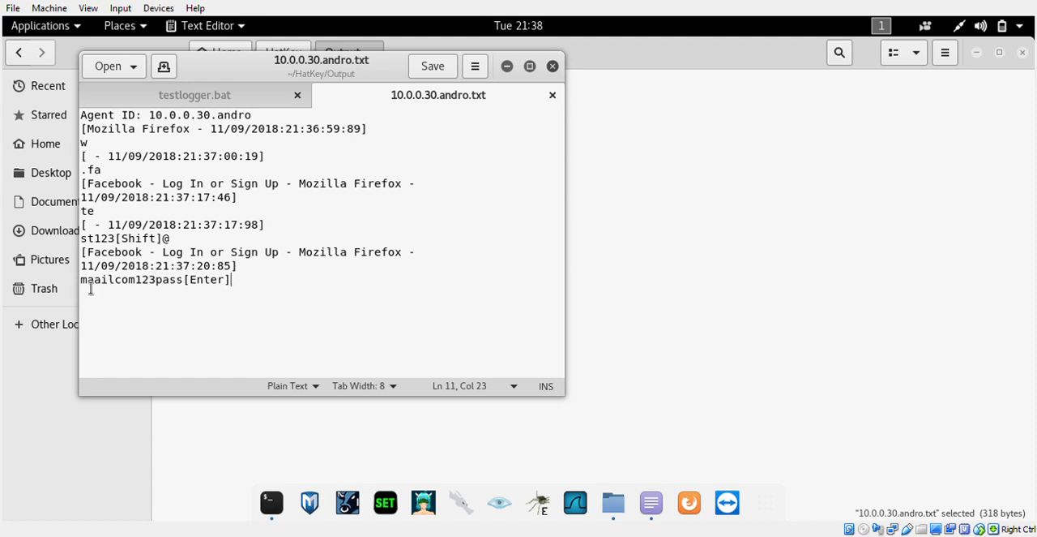
double_click(117, 279)
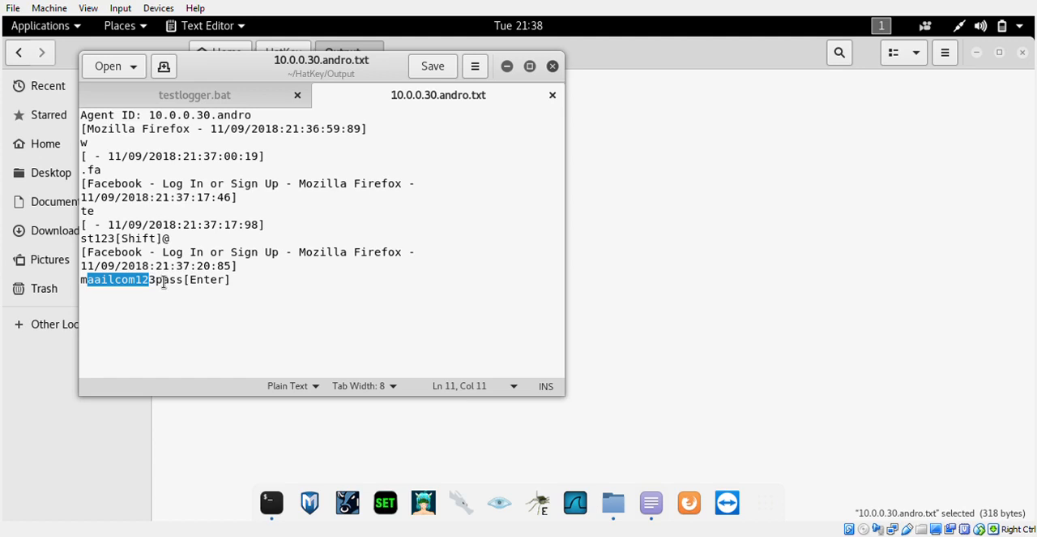
drag(153, 280, 185, 280)
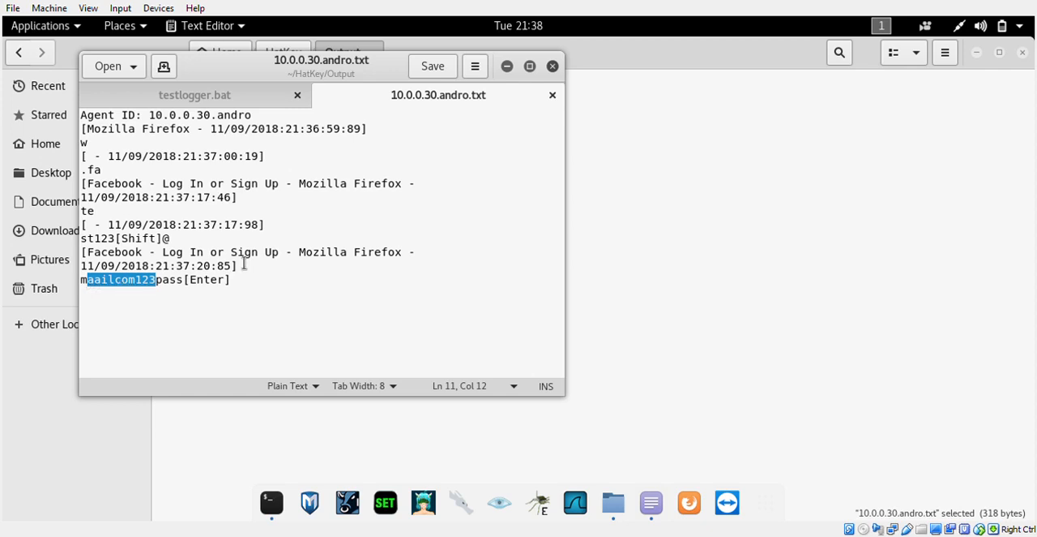
mouse_move(107, 245)
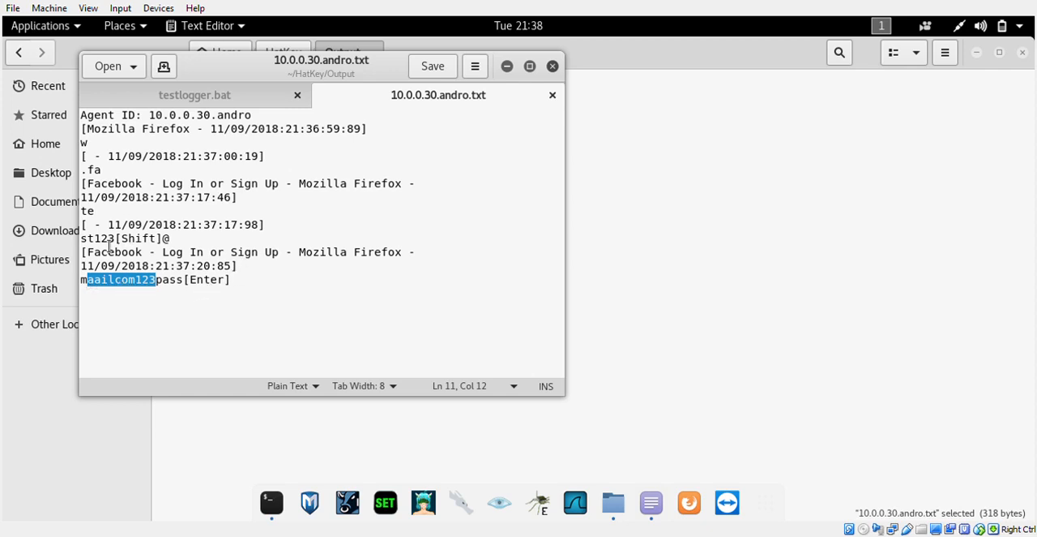
click(94, 239)
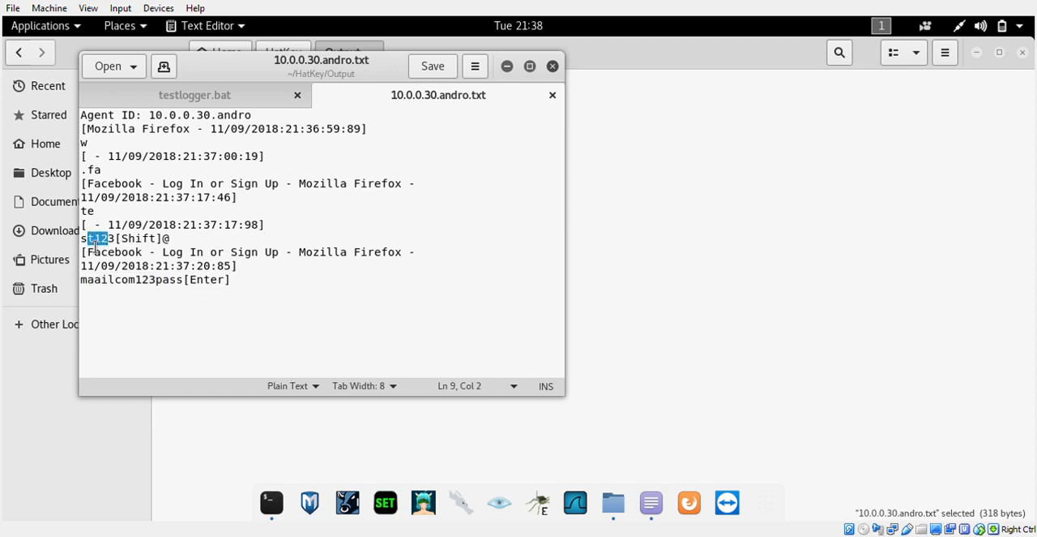
mouse_move(646, 218)
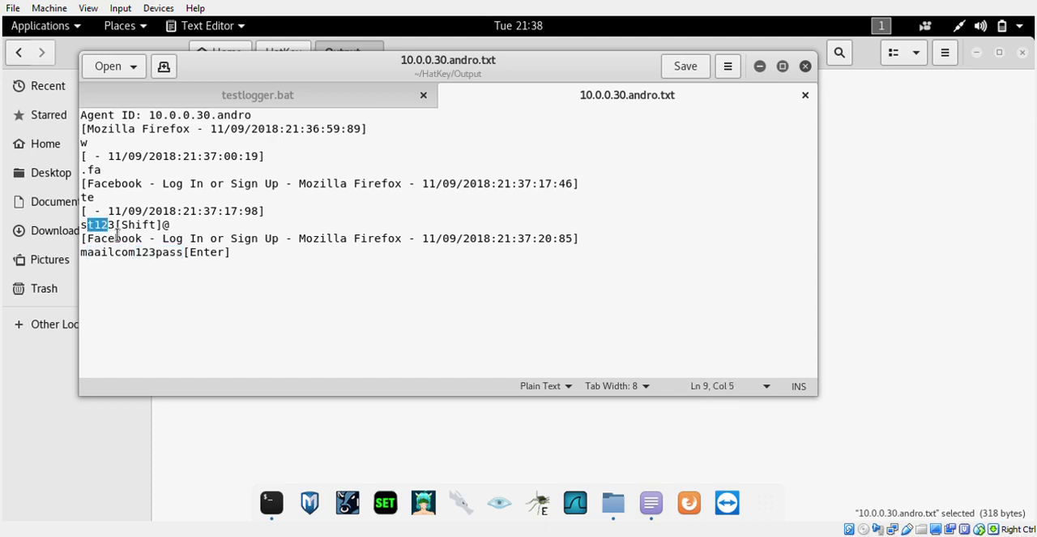
mouse_move(315, 255)
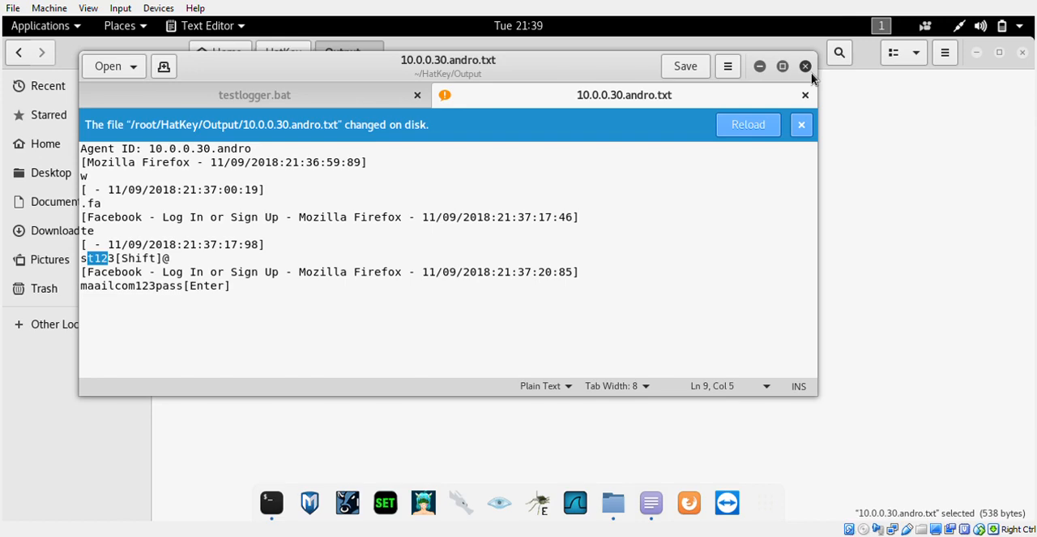
click(805, 65)
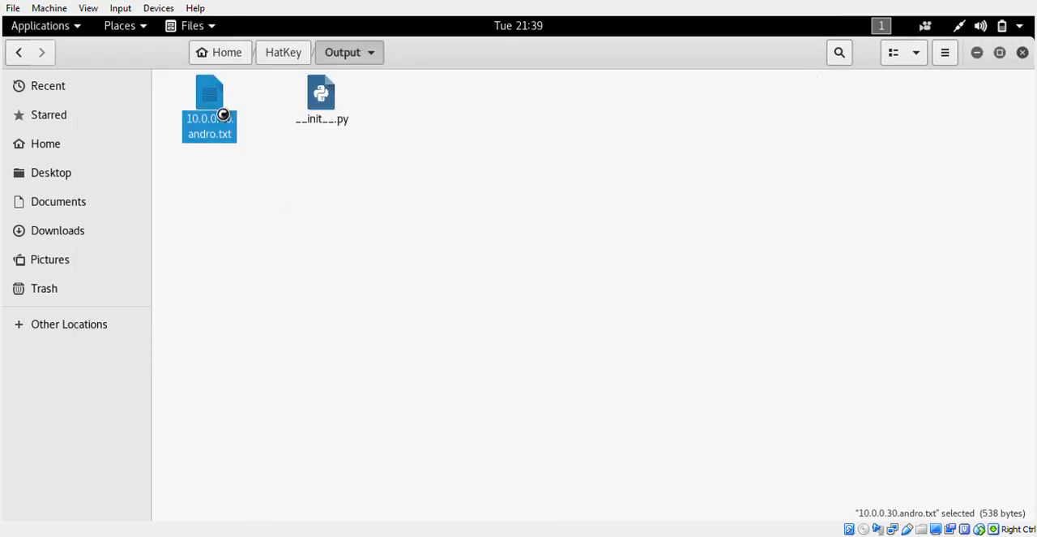
double_click(209, 109)
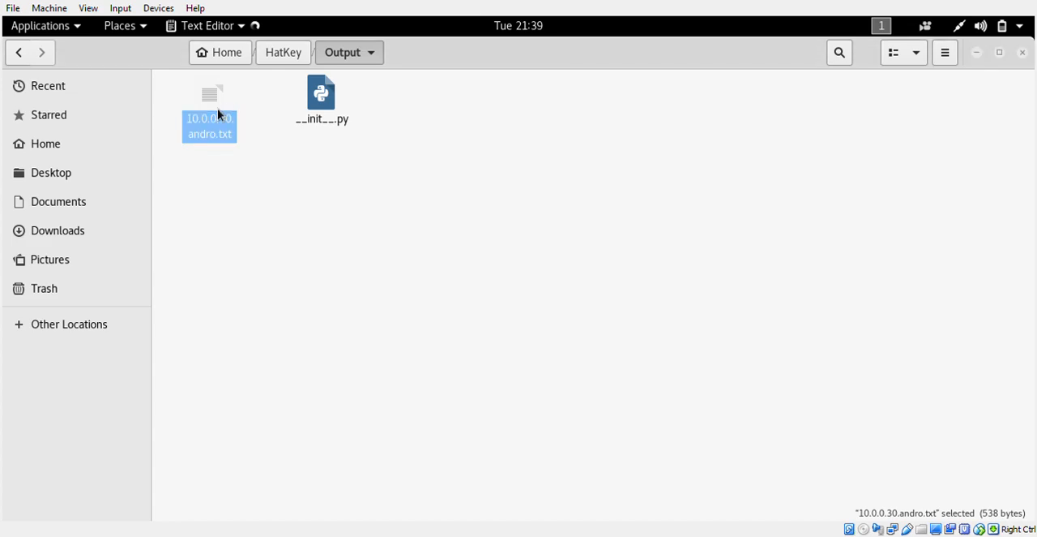
double_click(209, 121)
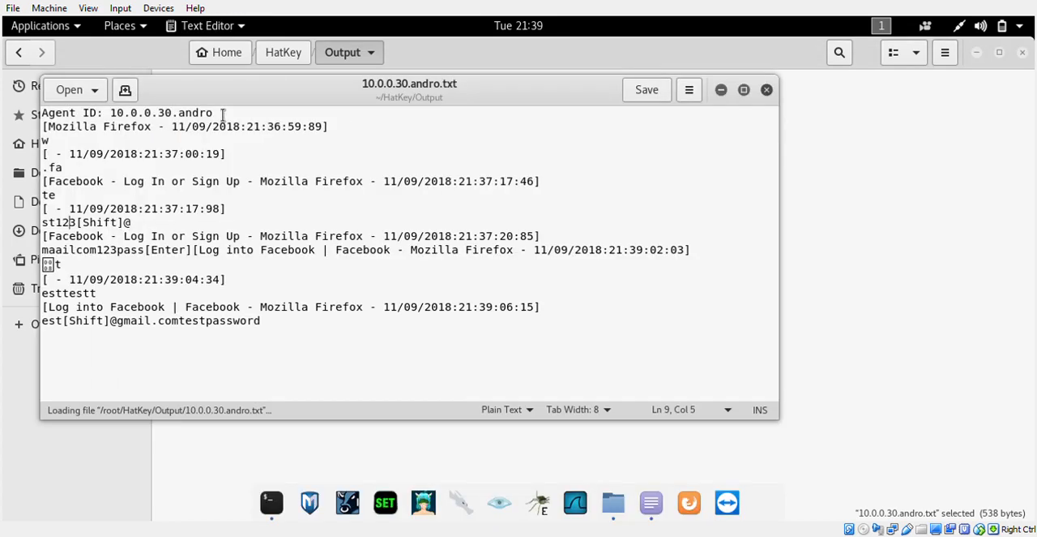
mouse_move(172, 338)
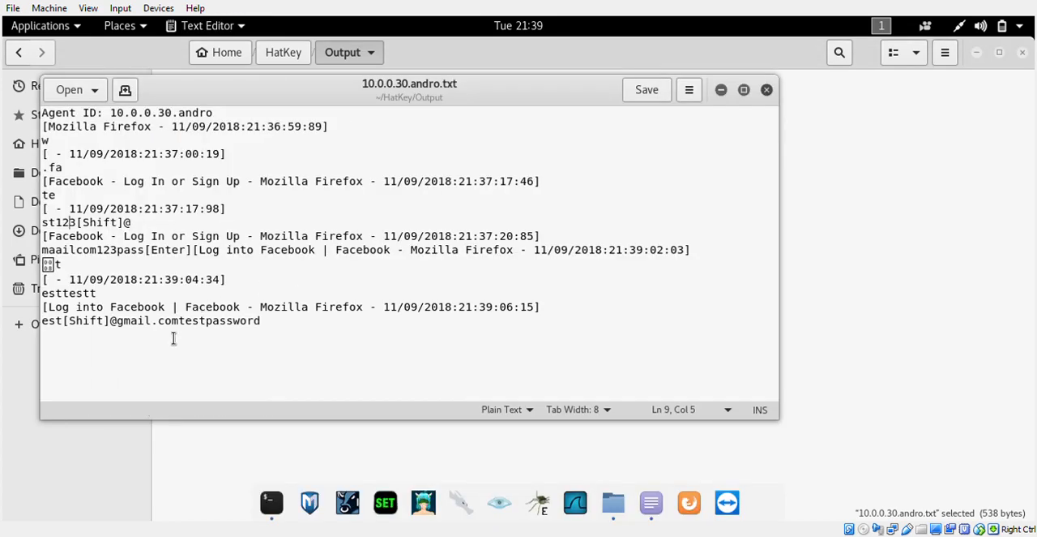
double_click(202, 321)
text(es)
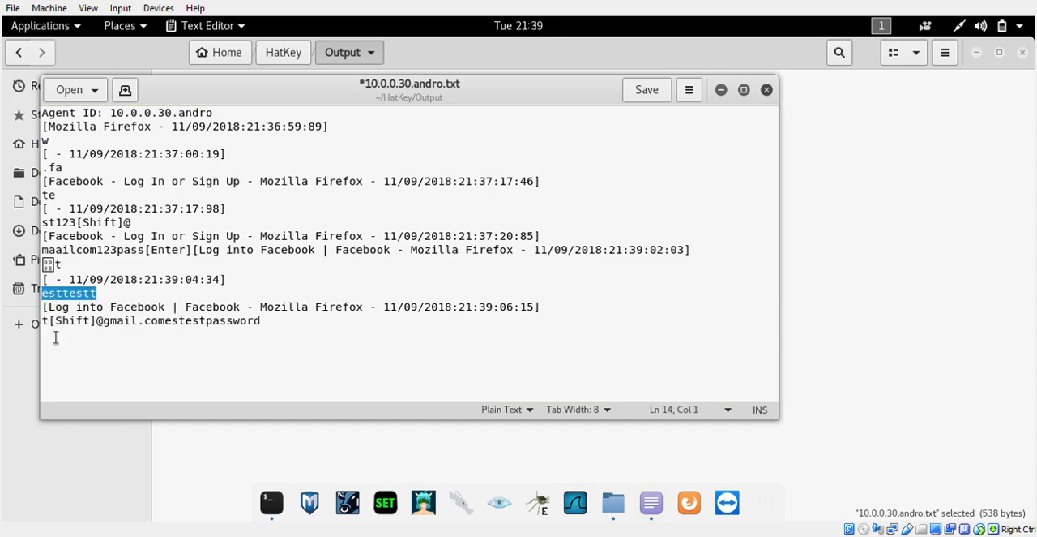
click(129, 320)
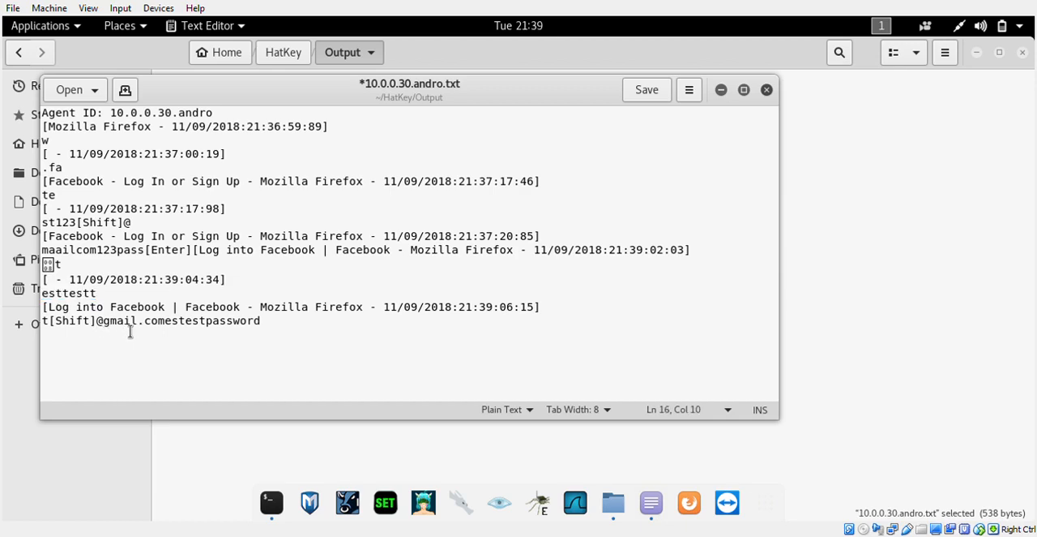
drag(99, 320, 227, 320)
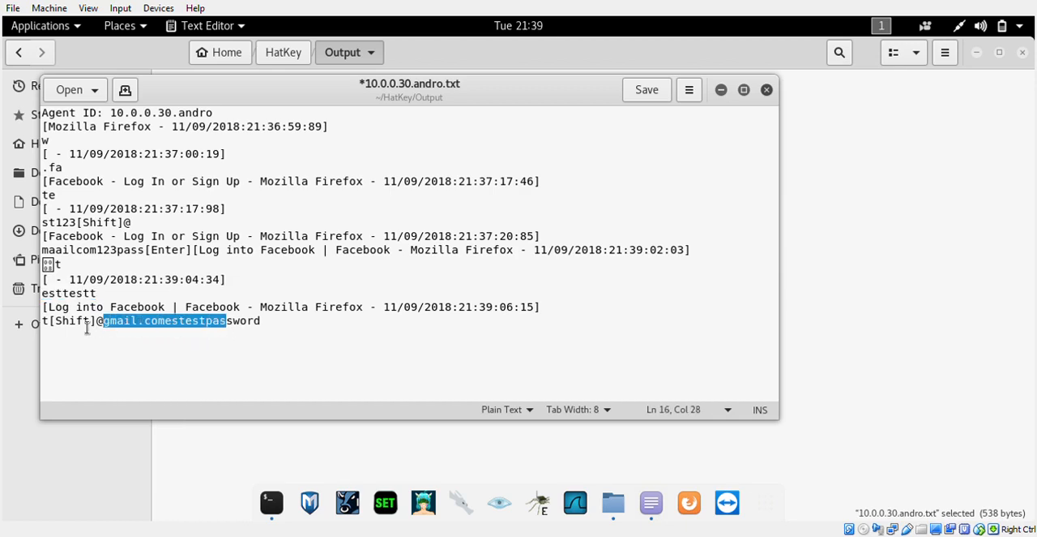
double_click(67, 320)
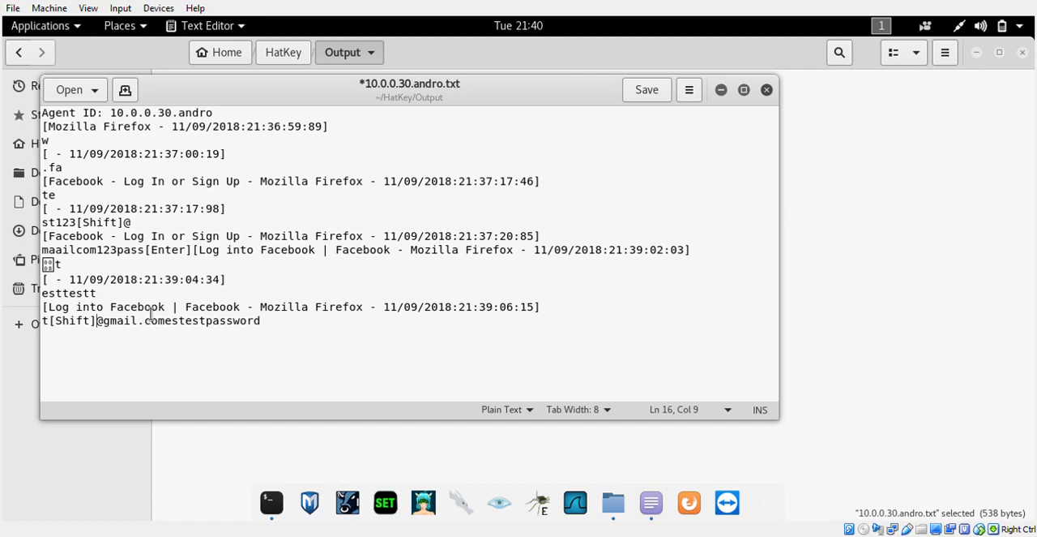
mouse_move(224, 295)
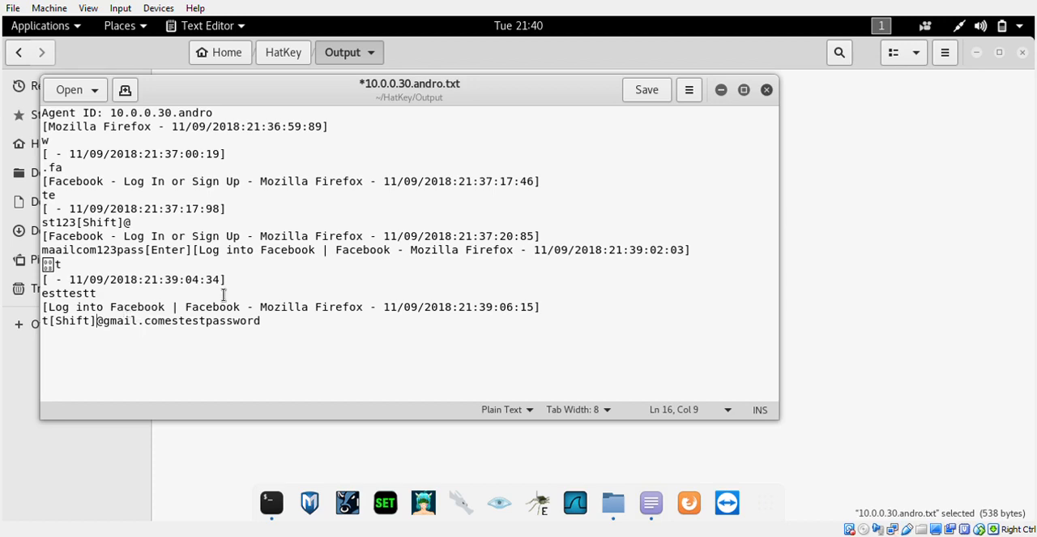
mouse_move(154, 264)
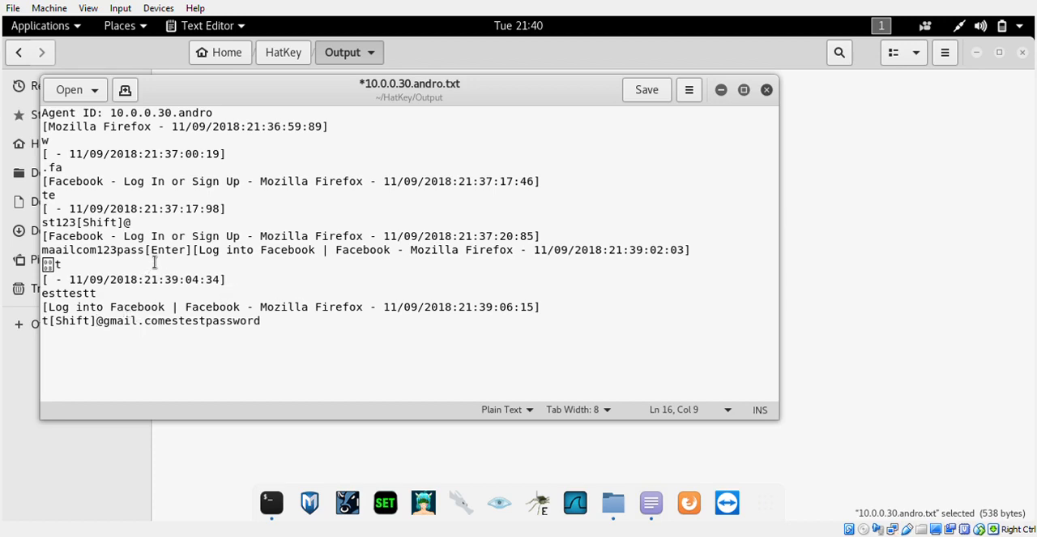
double_click(168, 249)
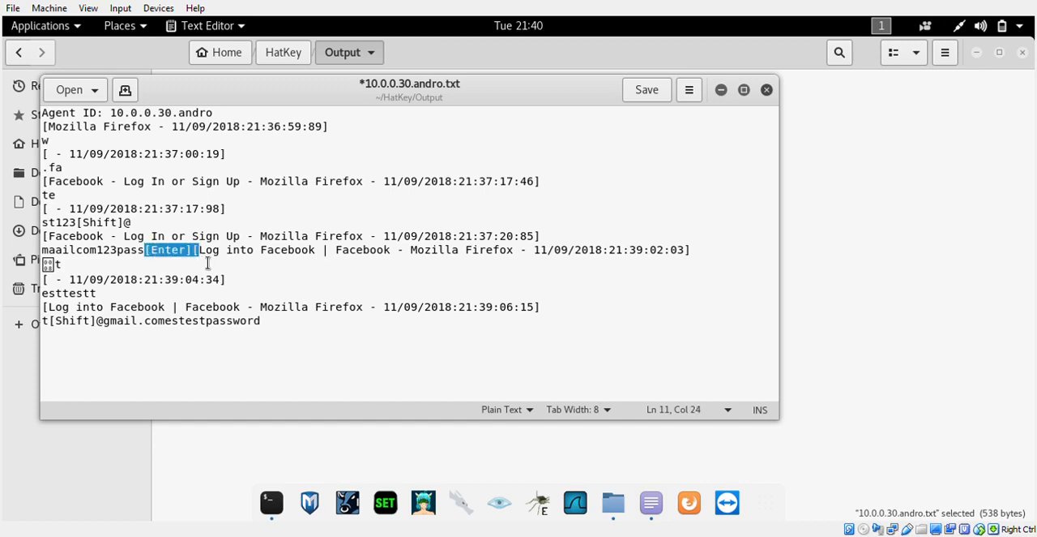
mouse_move(138, 330)
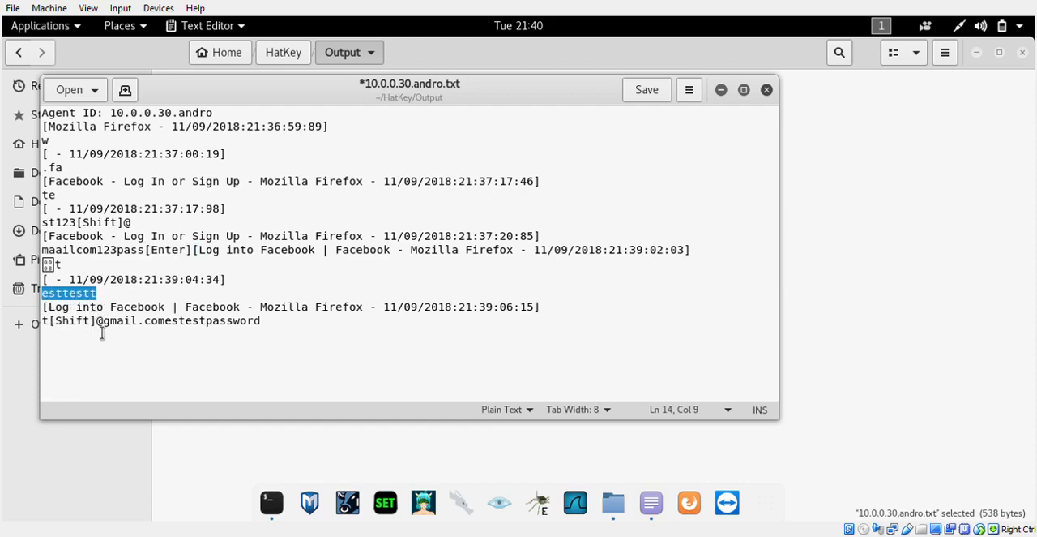
double_click(129, 321)
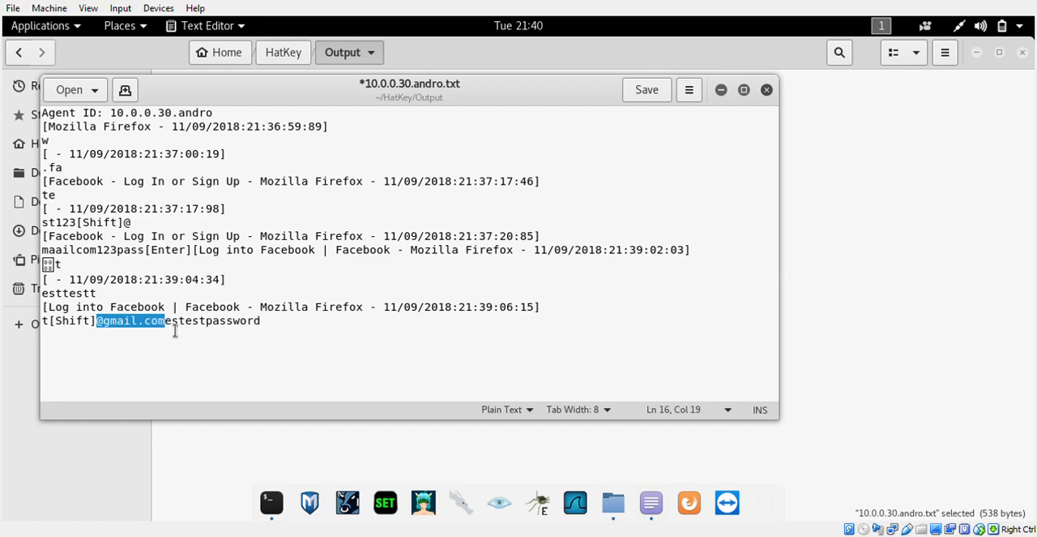
double_click(192, 320)
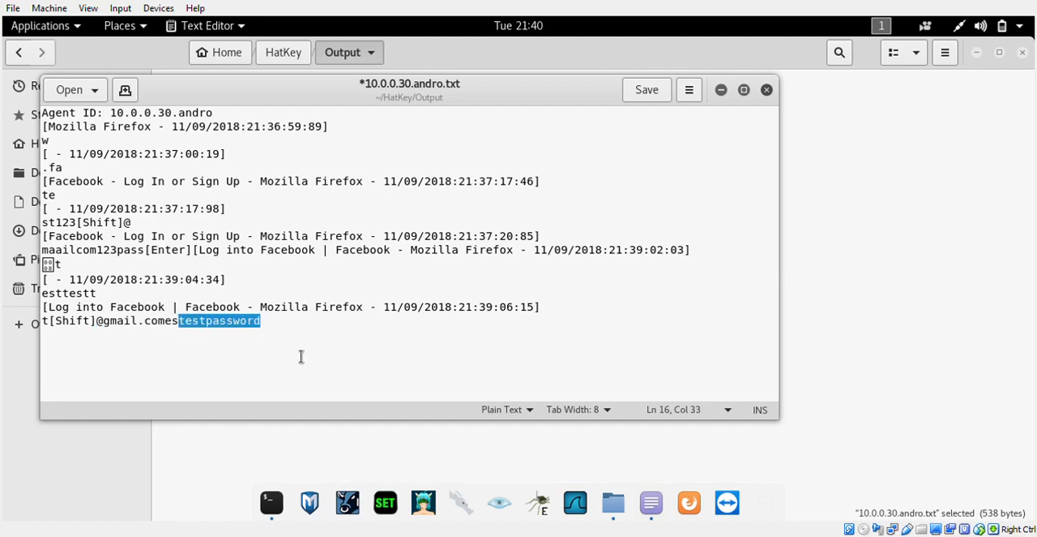
mouse_move(184, 359)
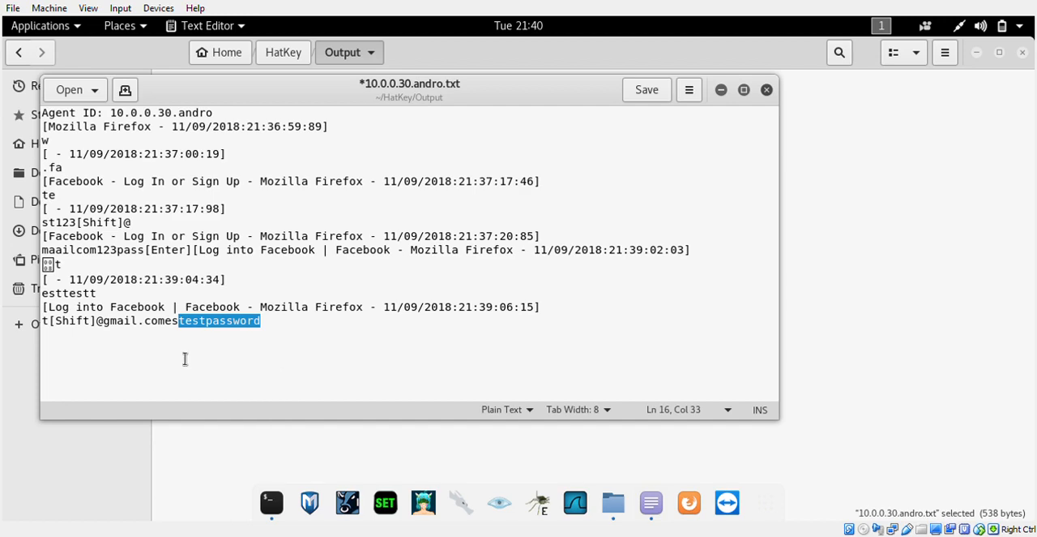
mouse_move(330, 370)
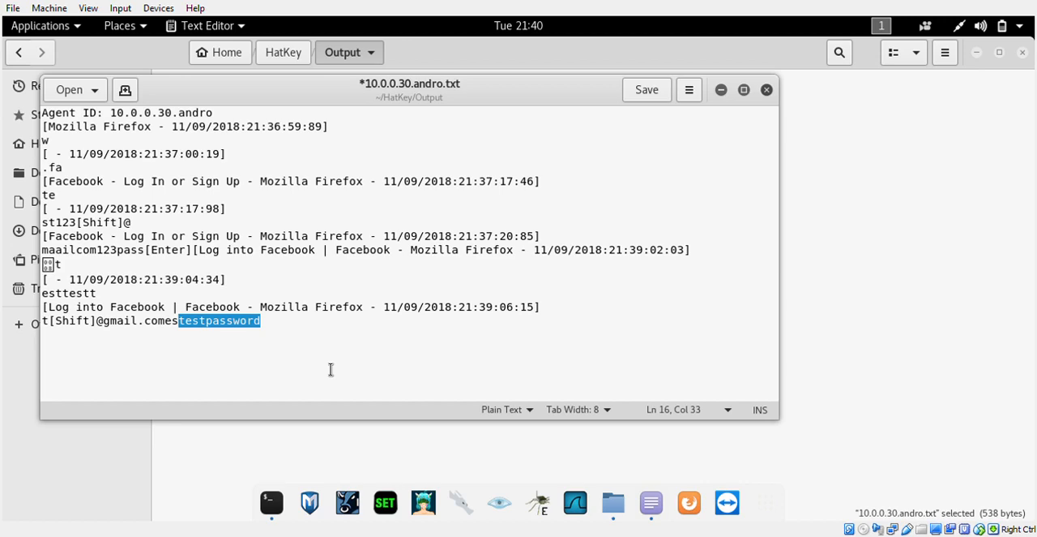
mouse_move(646, 156)
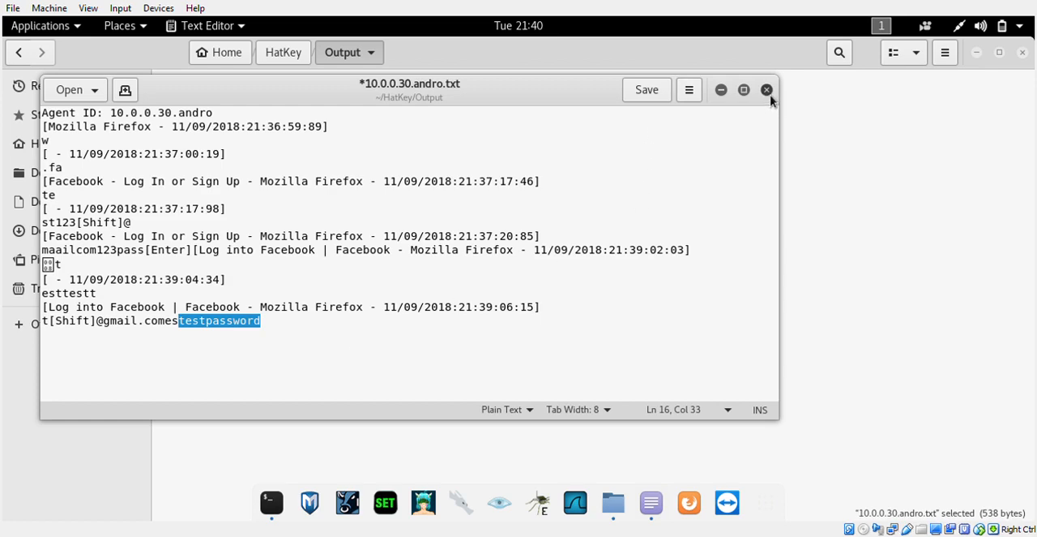
- Close the gedit log window and the Files Output folder window
click(766, 89)
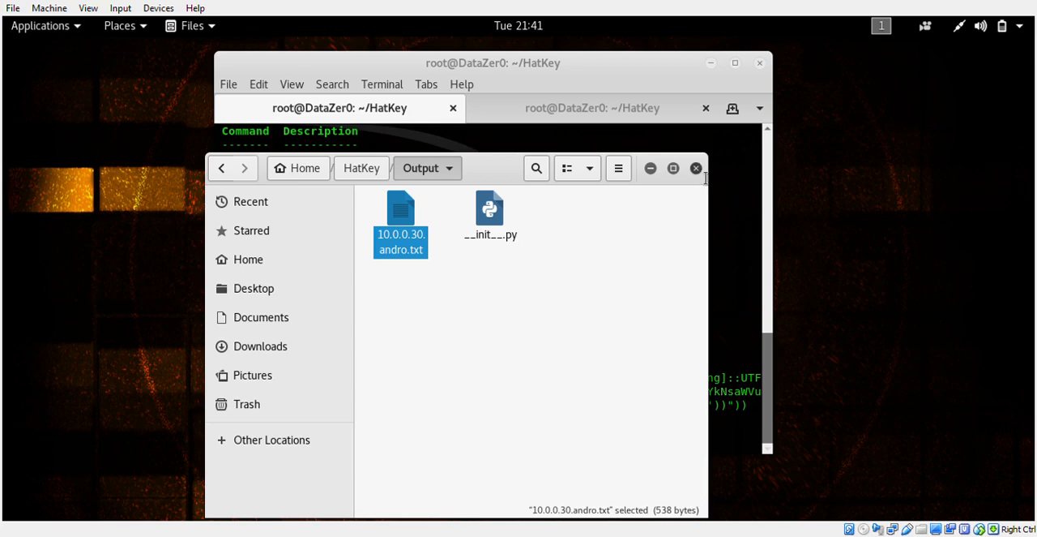
click(695, 168)
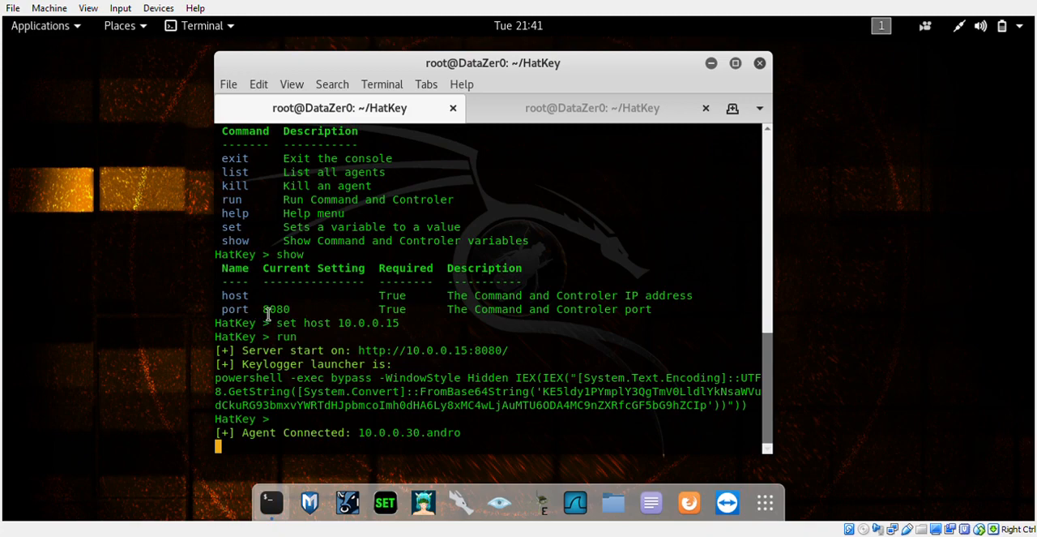
double_click(276, 309)
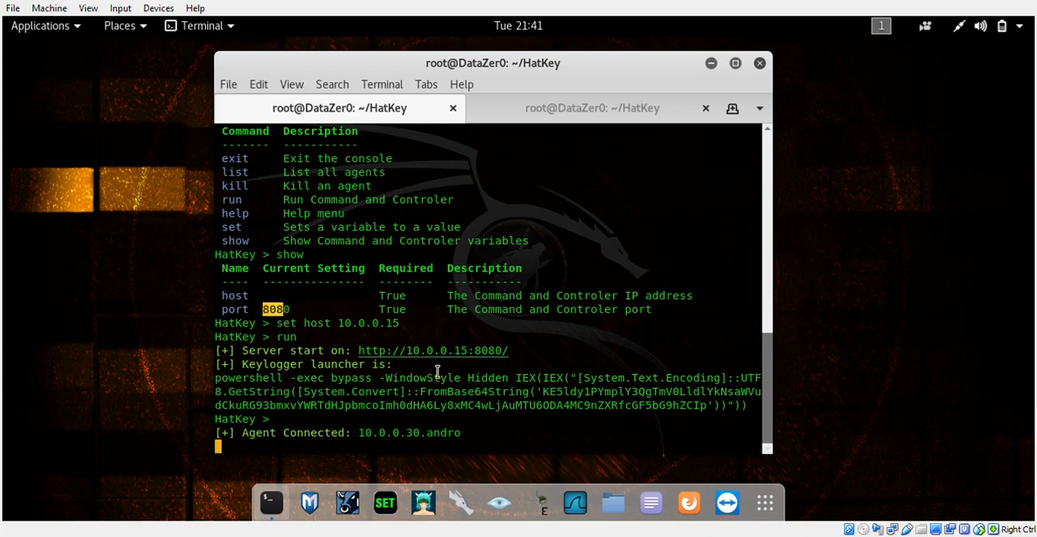
mouse_move(708, 361)
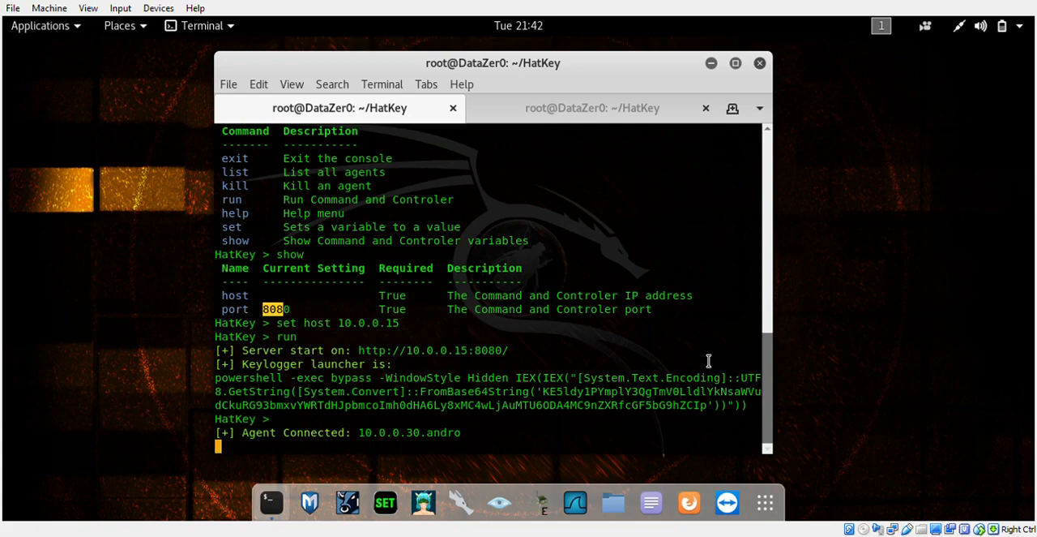
mouse_move(739, 347)
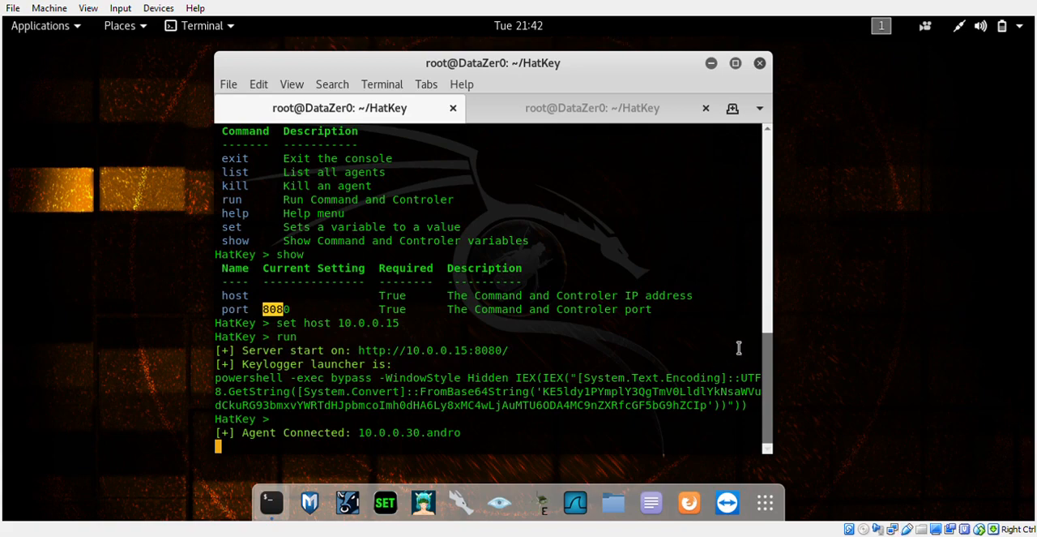